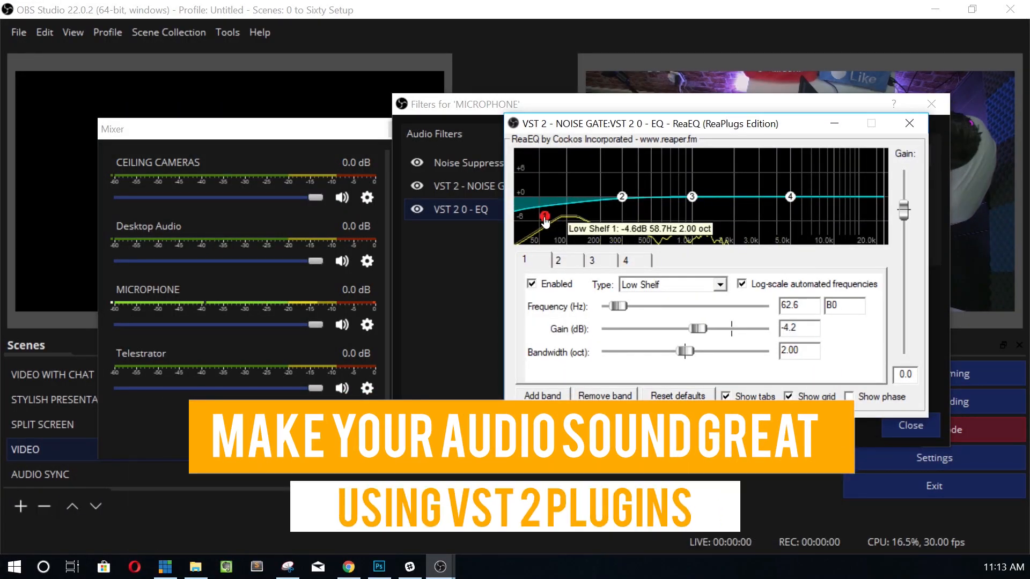
# Step: Drag the ReaEQ band 1 low shelf node down to about 26 Hz with a -9 dB cut
pyautogui.moveTo(545, 216); pyautogui.dragTo(518, 235)
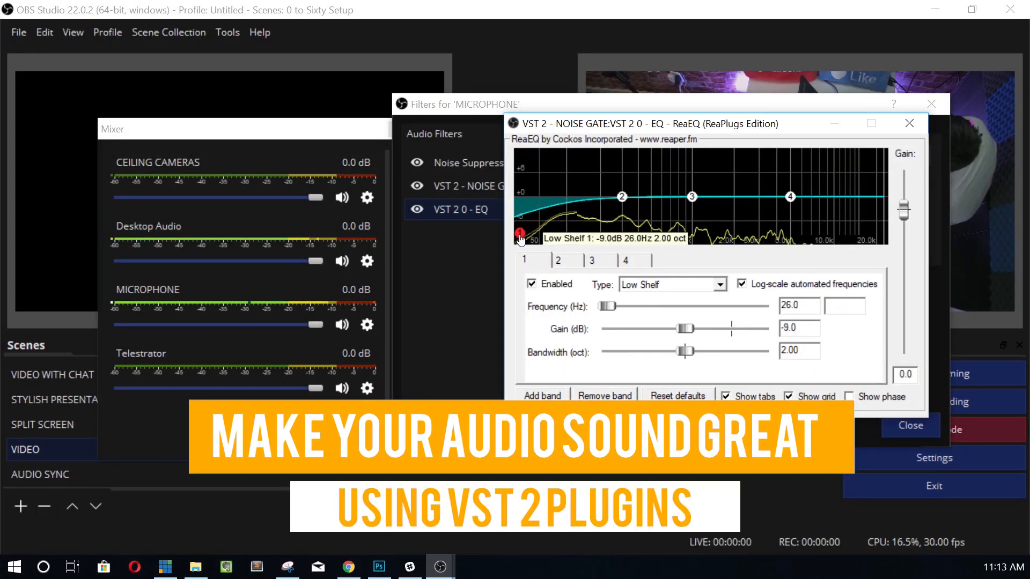
pyautogui.moveTo(520, 234); pyautogui.dragTo(521, 240)
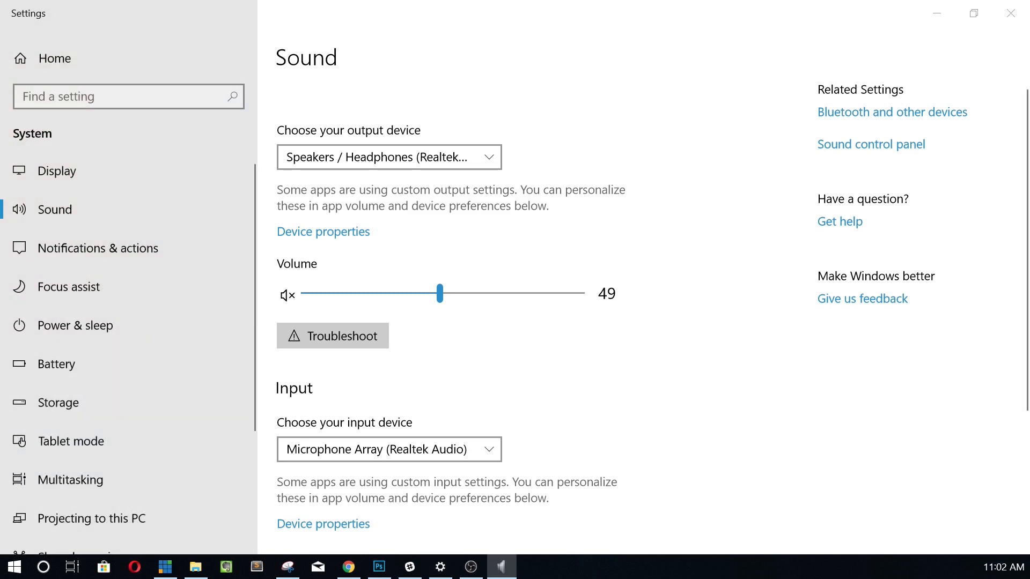
# Step: Open the classic Sound control panel's Recording list and the Microphone Array's options
pyautogui.click(871, 144)
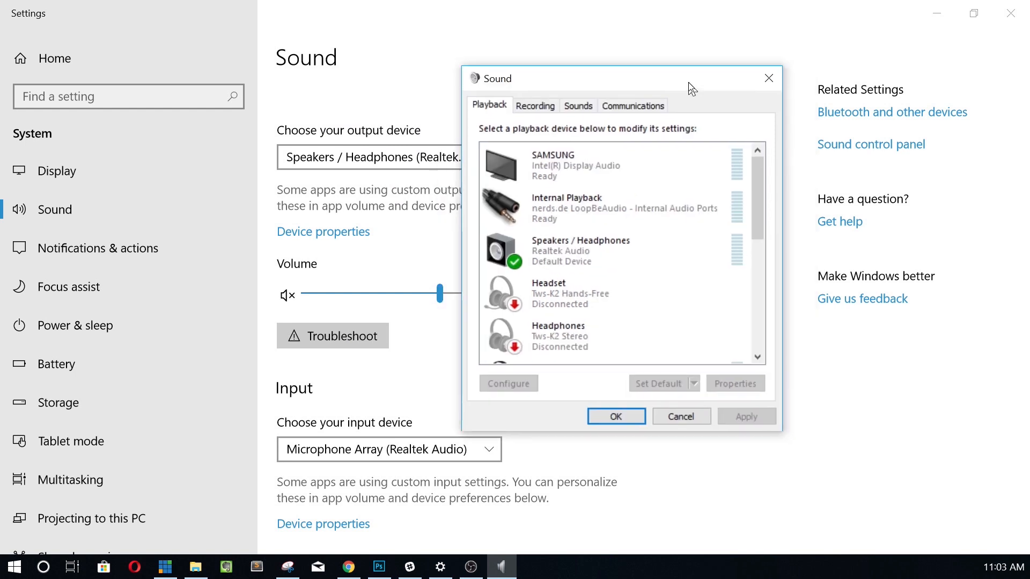
pyautogui.click(534, 104)
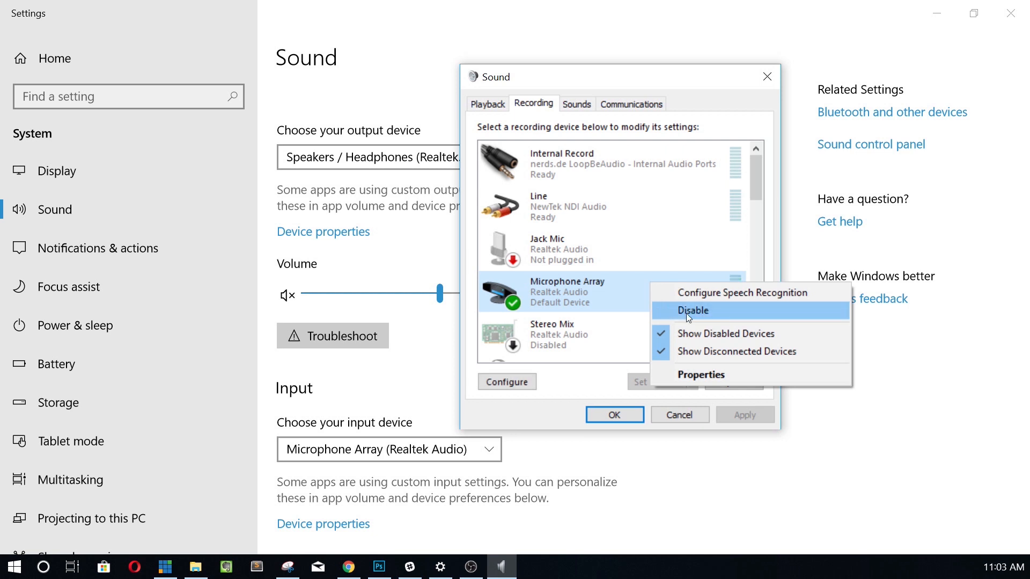
pyautogui.rightClick(552, 249)
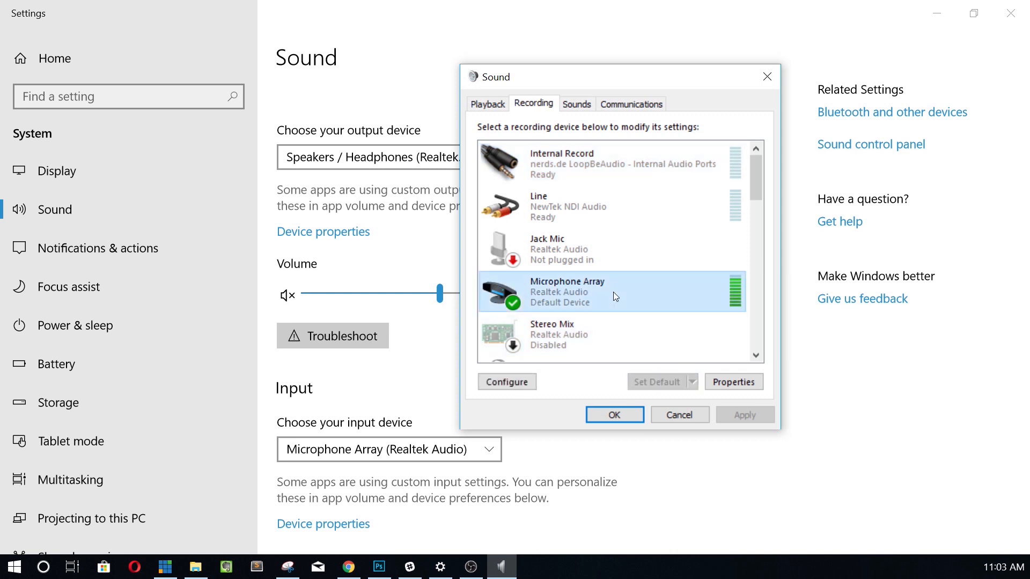
pyautogui.rightClick(614, 292)
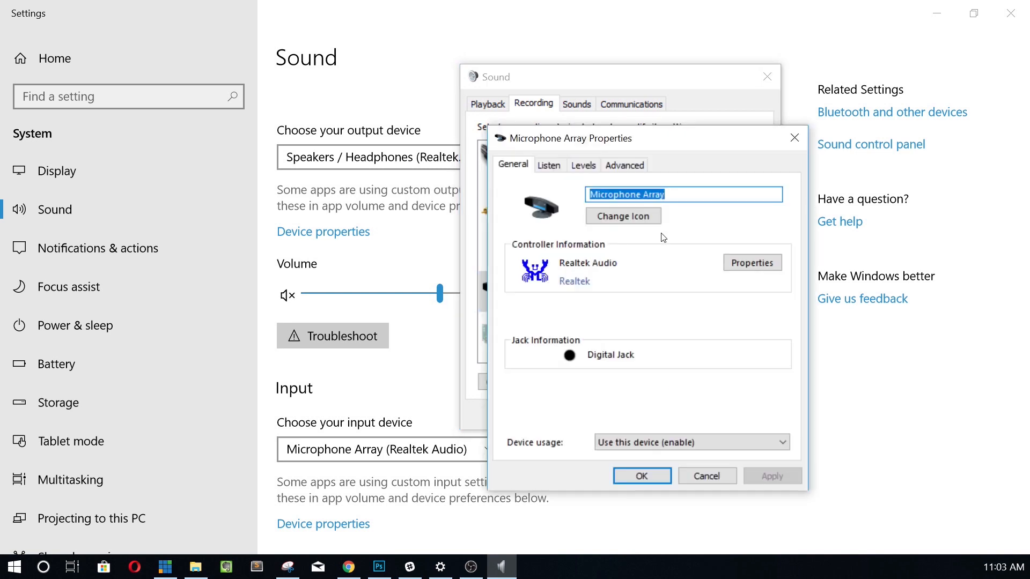
# Step: In the Levels tab, try the boost at +20 dB with the level at 100, then restore +30 dB boost
pyautogui.click(582, 165)
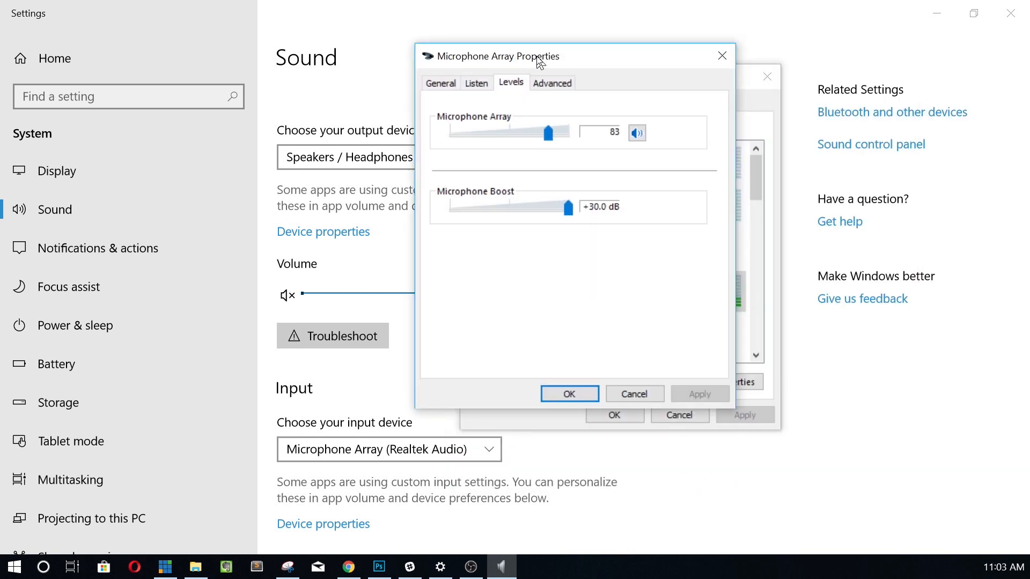
pyautogui.moveTo(495, 56); pyautogui.dragTo(234, 75)
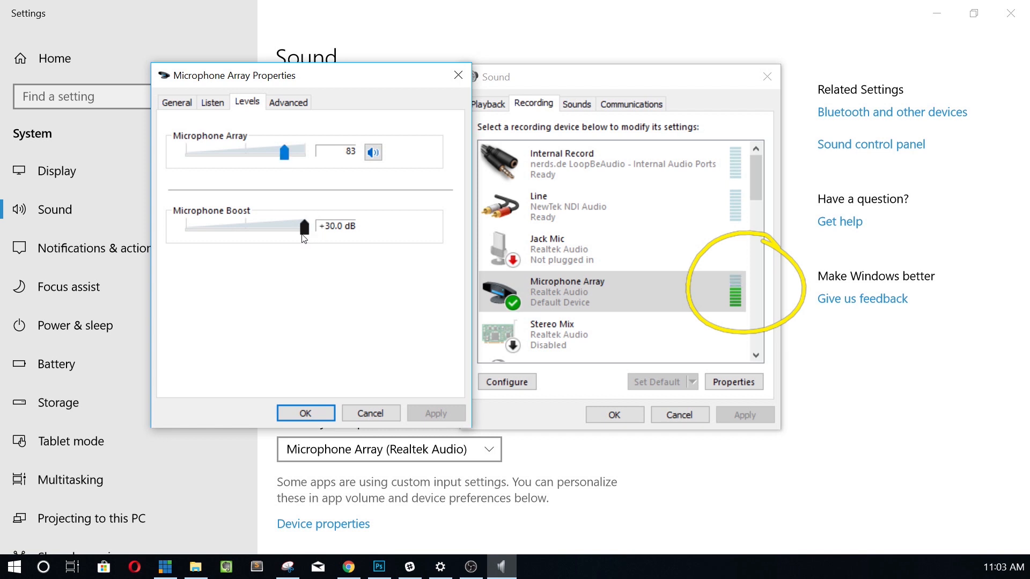
pyautogui.moveTo(304, 226); pyautogui.dragTo(266, 226)
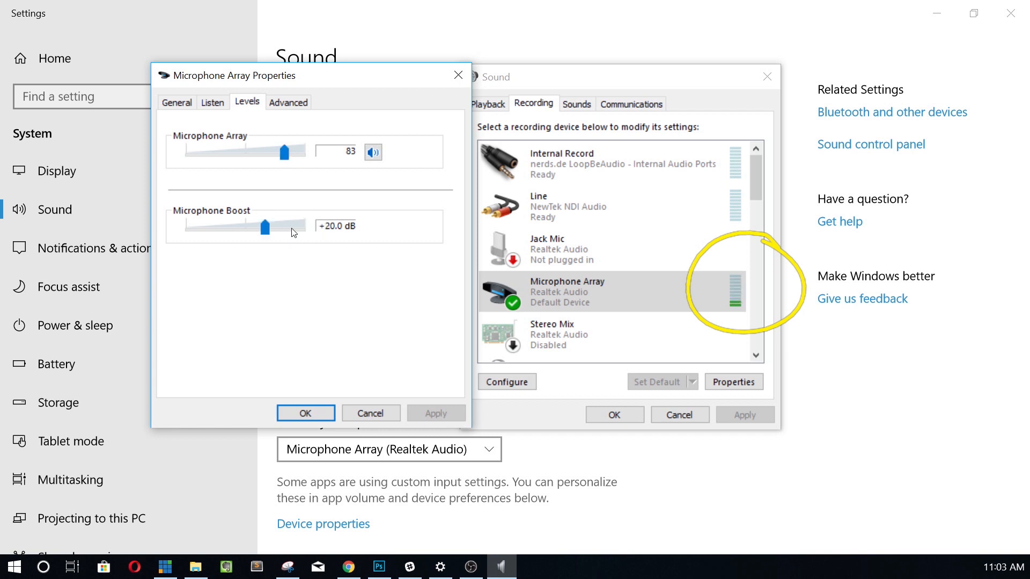
pyautogui.moveTo(281, 152); pyautogui.dragTo(294, 152)
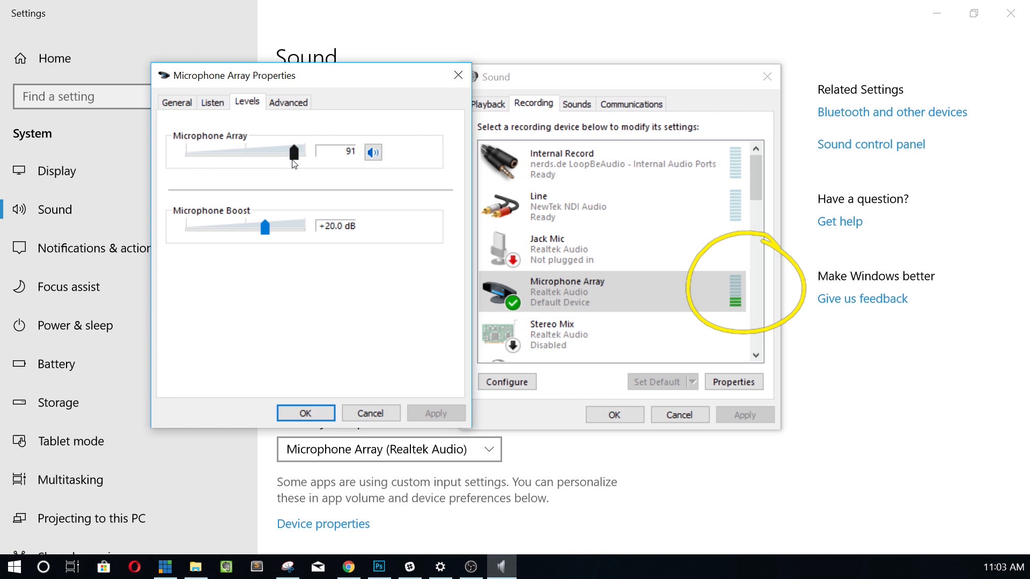
pyautogui.moveTo(293, 152); pyautogui.dragTo(299, 152)
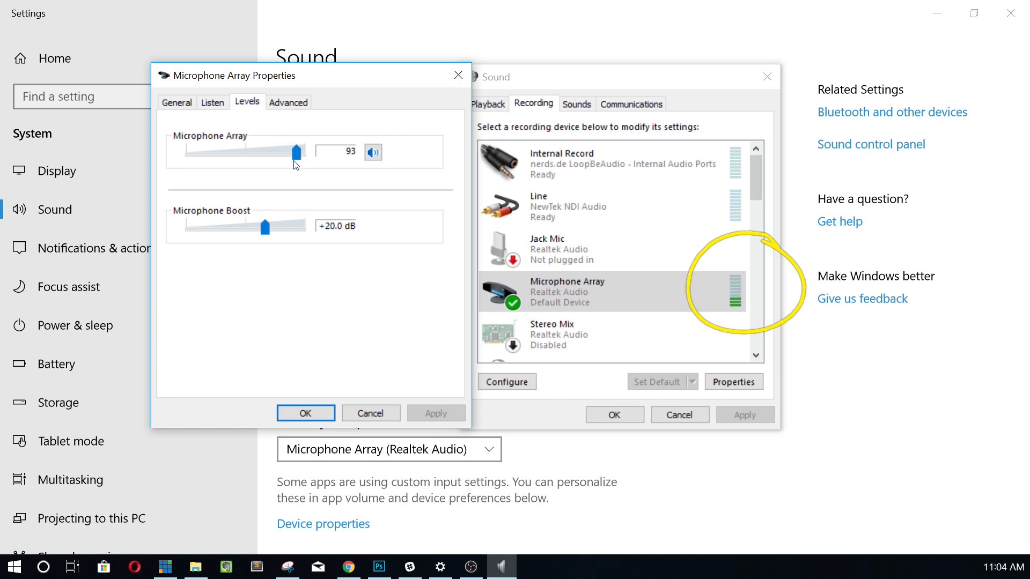
pyautogui.moveTo(295, 152); pyautogui.dragTo(306, 152)
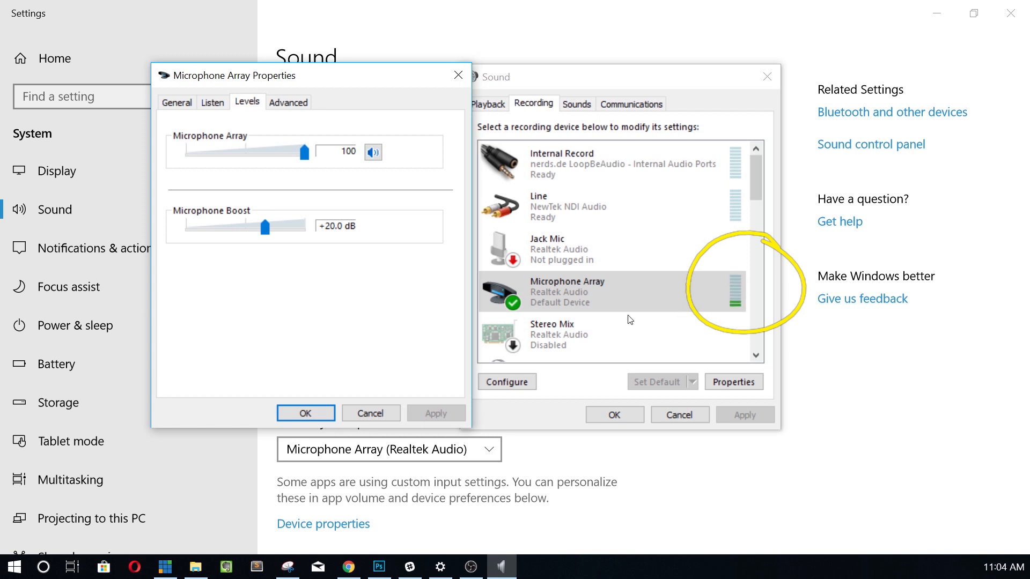
pyautogui.moveTo(264, 226); pyautogui.dragTo(304, 226)
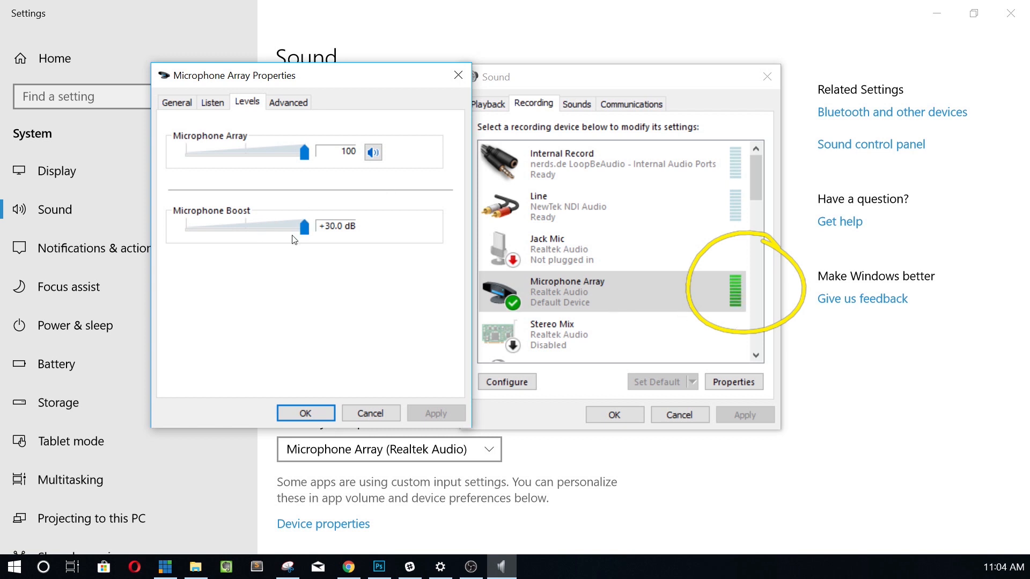
# Step: Settle the Microphone Array level at 75 with +30 dB boost and confirm with OK
pyautogui.moveTo(300, 152); pyautogui.dragTo(281, 152)
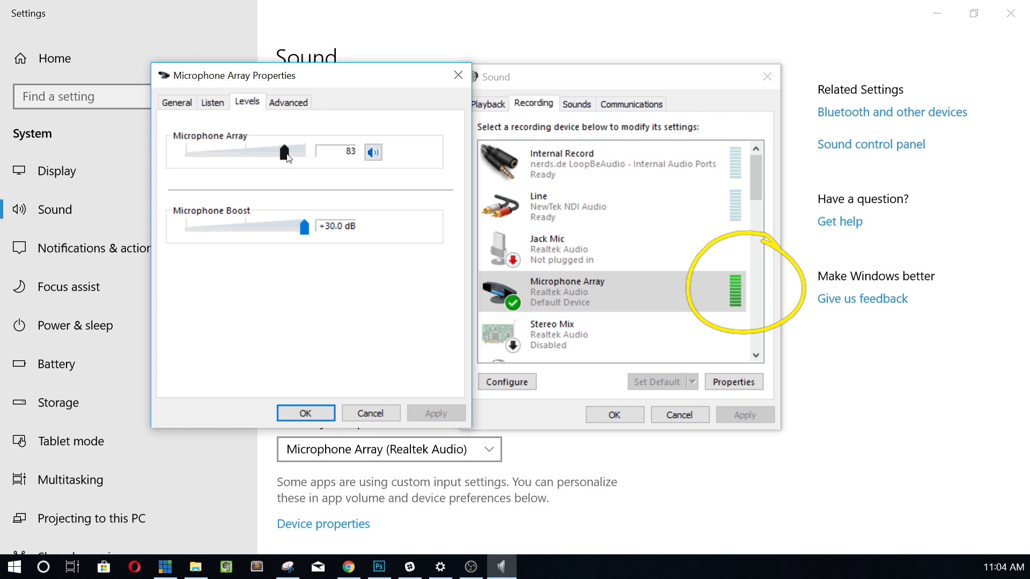
pyautogui.moveTo(273, 151); pyautogui.dragTo(257, 152)
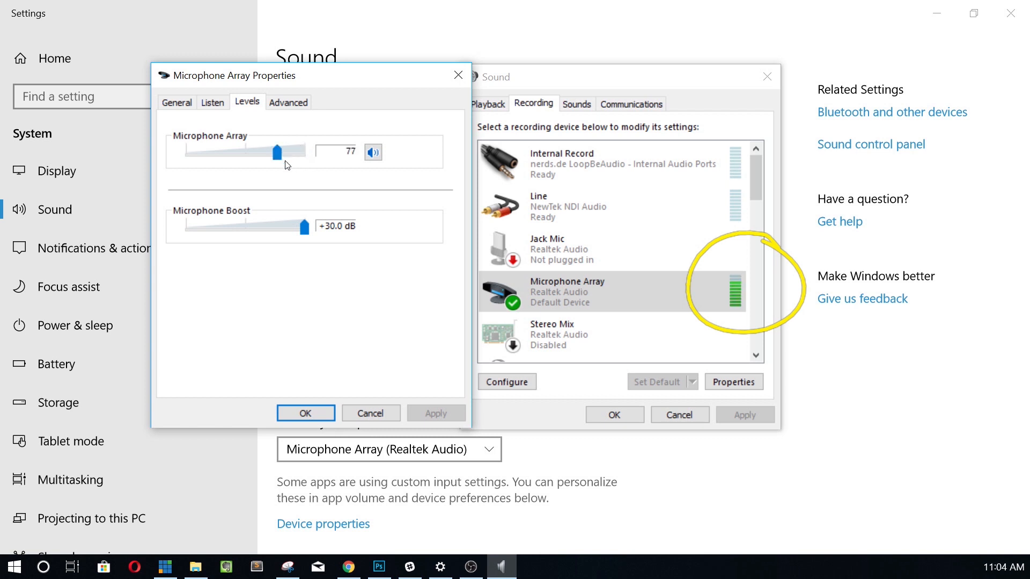
pyautogui.moveTo(275, 151); pyautogui.dragTo(266, 152)
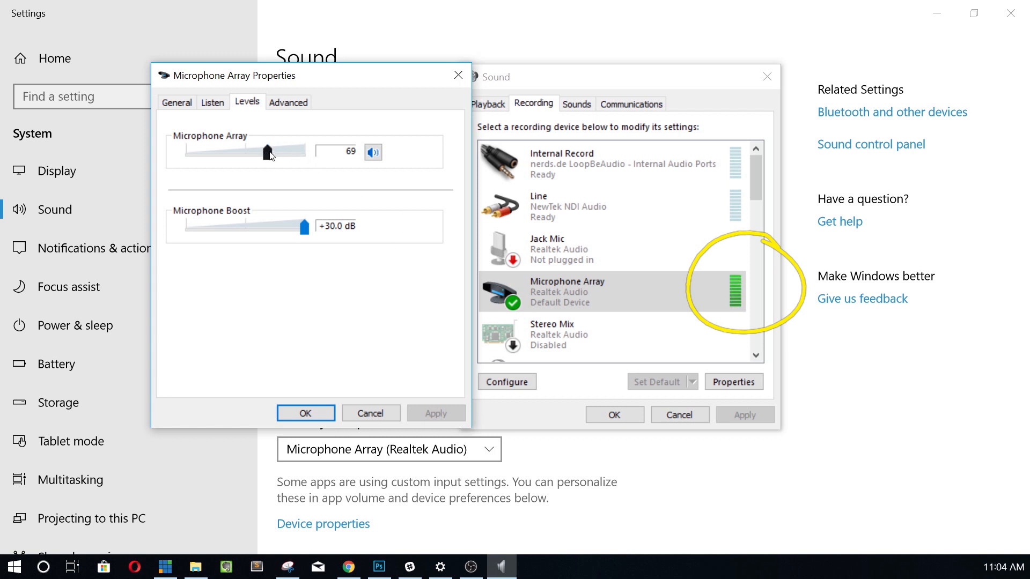
pyautogui.moveTo(268, 151); pyautogui.dragTo(295, 152)
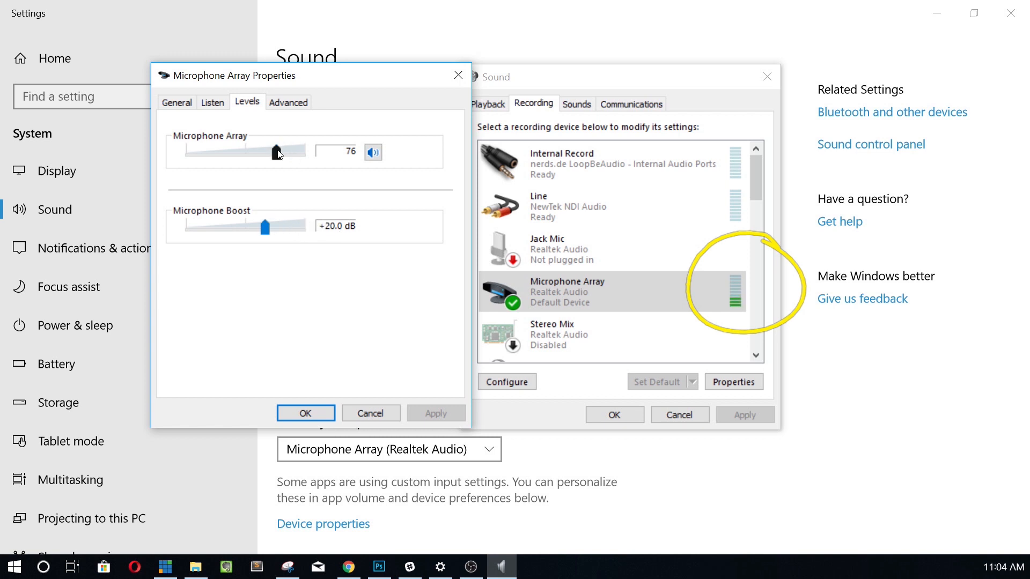
pyautogui.moveTo(275, 152); pyautogui.dragTo(305, 152)
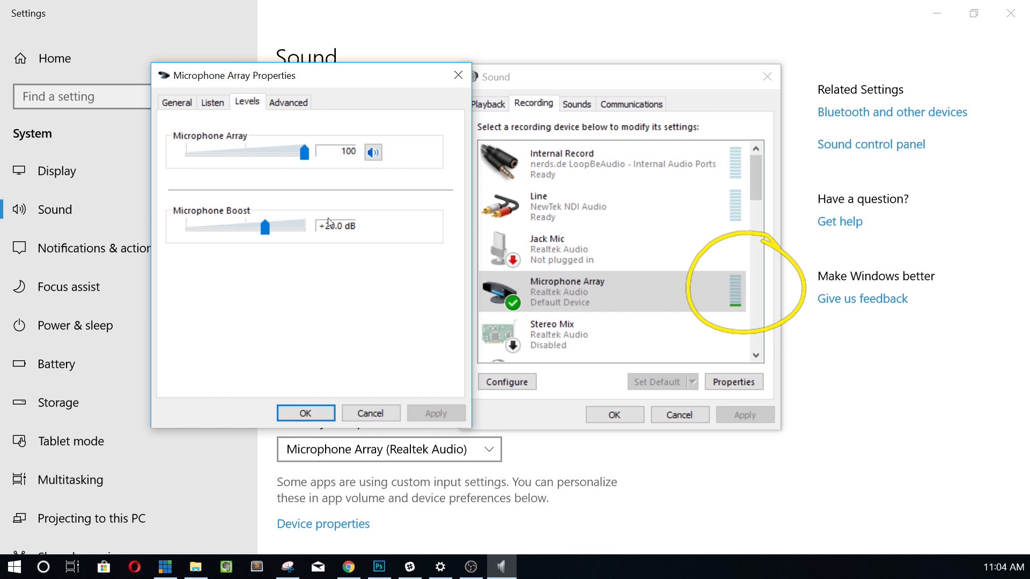
pyautogui.moveTo(265, 226); pyautogui.dragTo(304, 226)
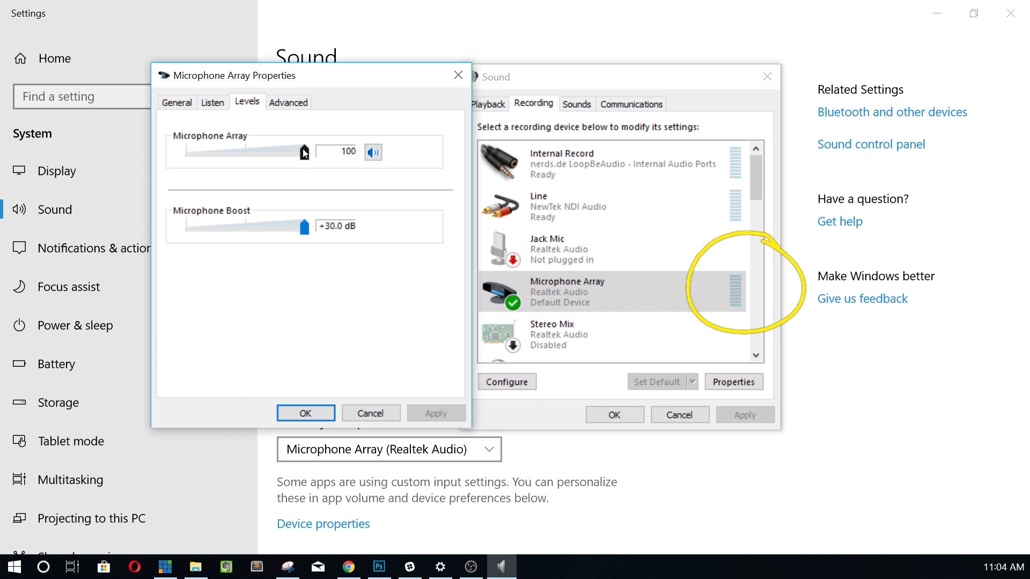
pyautogui.moveTo(302, 152); pyautogui.dragTo(274, 152)
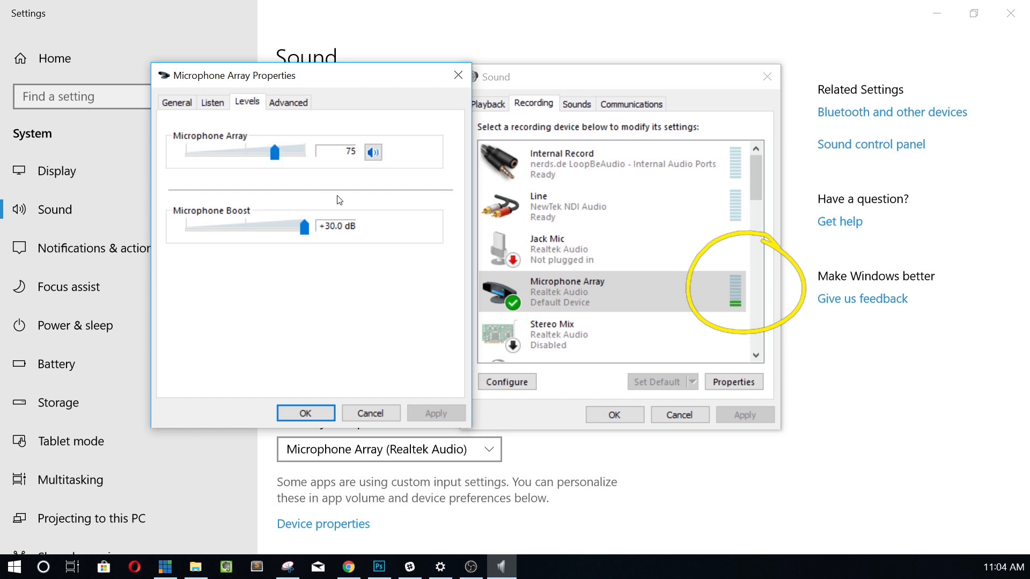
pyautogui.click(305, 413)
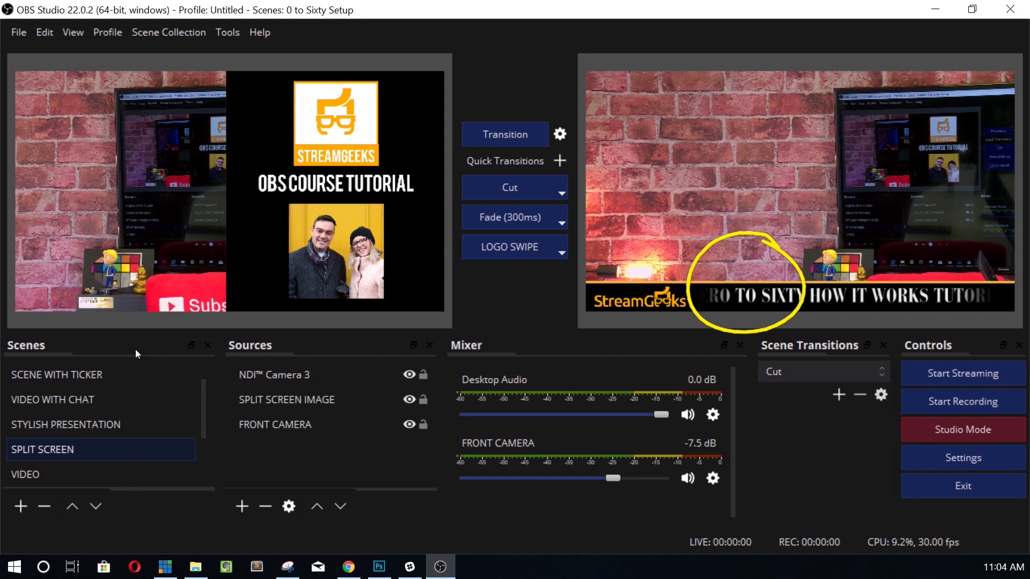
# Step: Preview Scene With Ticker, Stylish Presentation, Split Screen, Video and Webcam PiP, ending on Split Screen
pyautogui.click(57, 375)
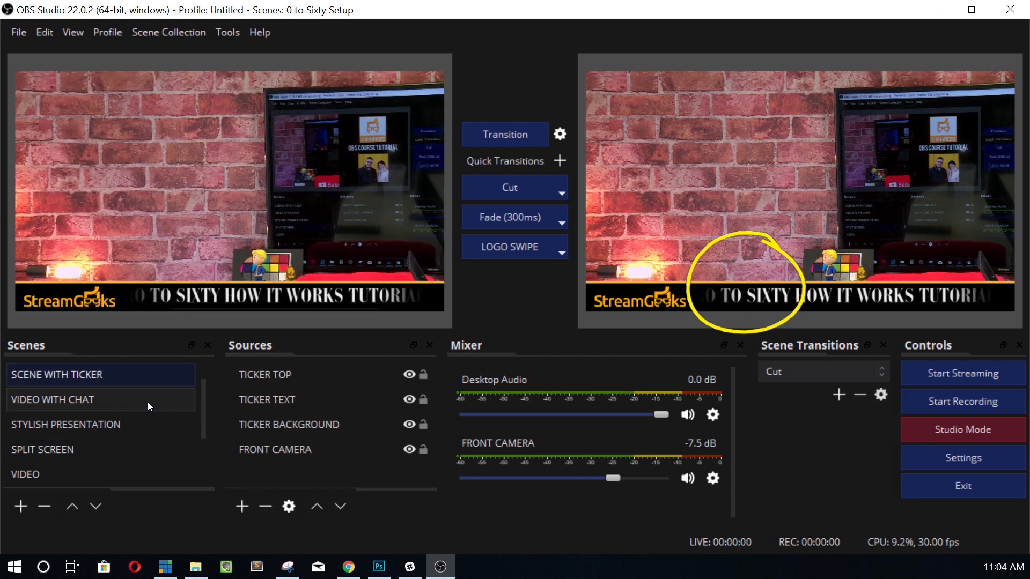
pyautogui.click(66, 424)
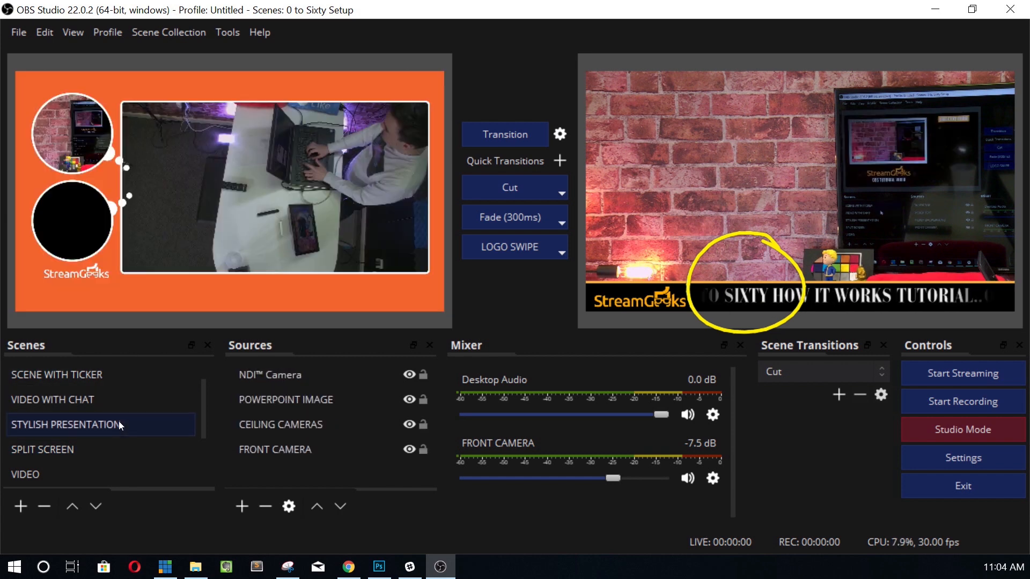
pyautogui.click(43, 450)
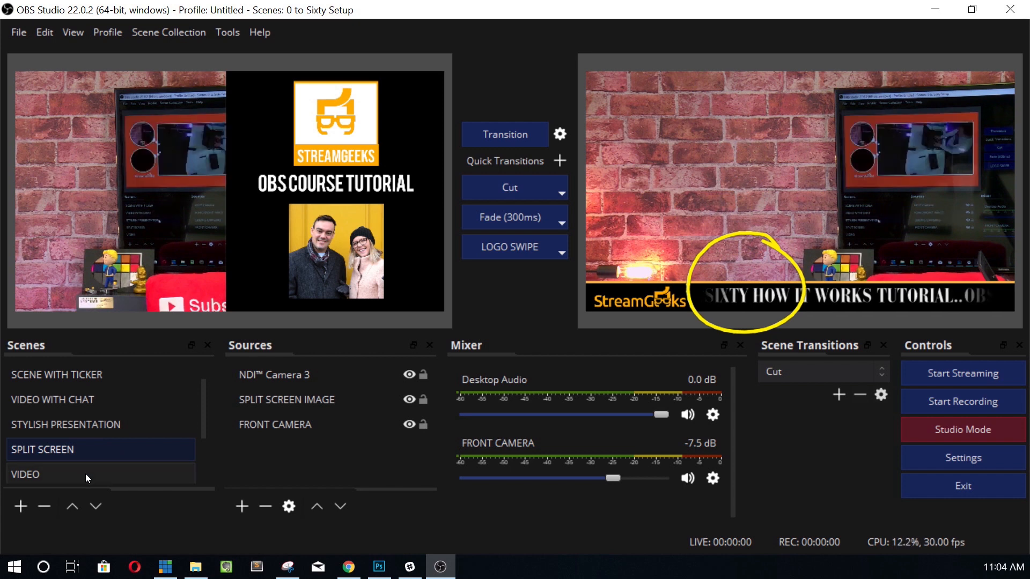
pyautogui.click(26, 449)
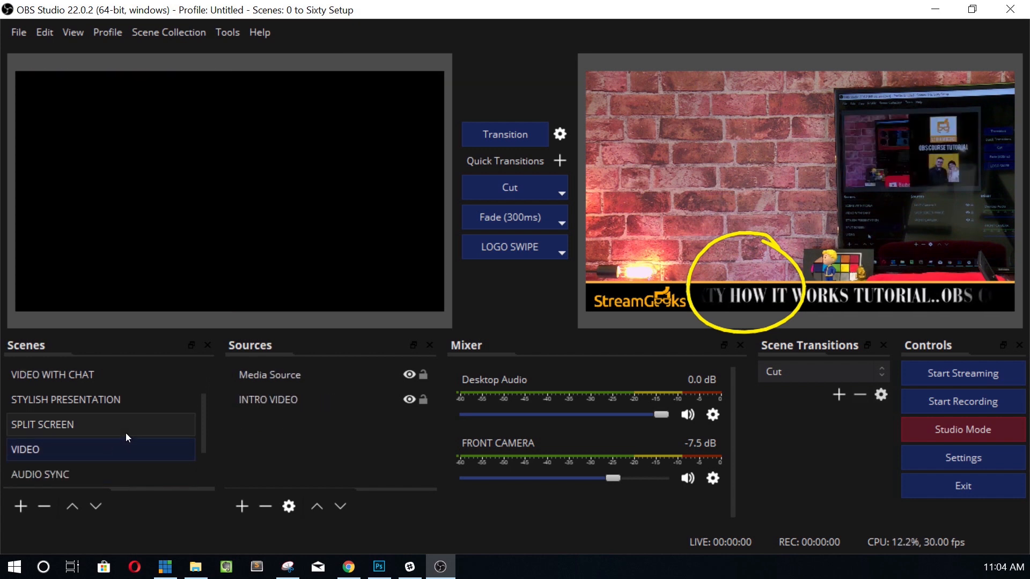
pyautogui.click(79, 450)
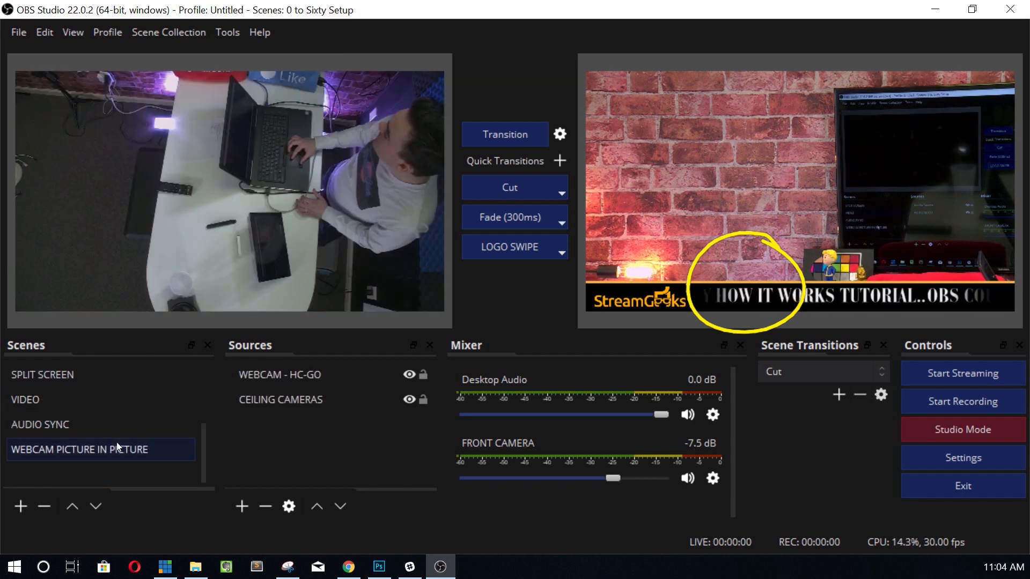
pyautogui.click(43, 375)
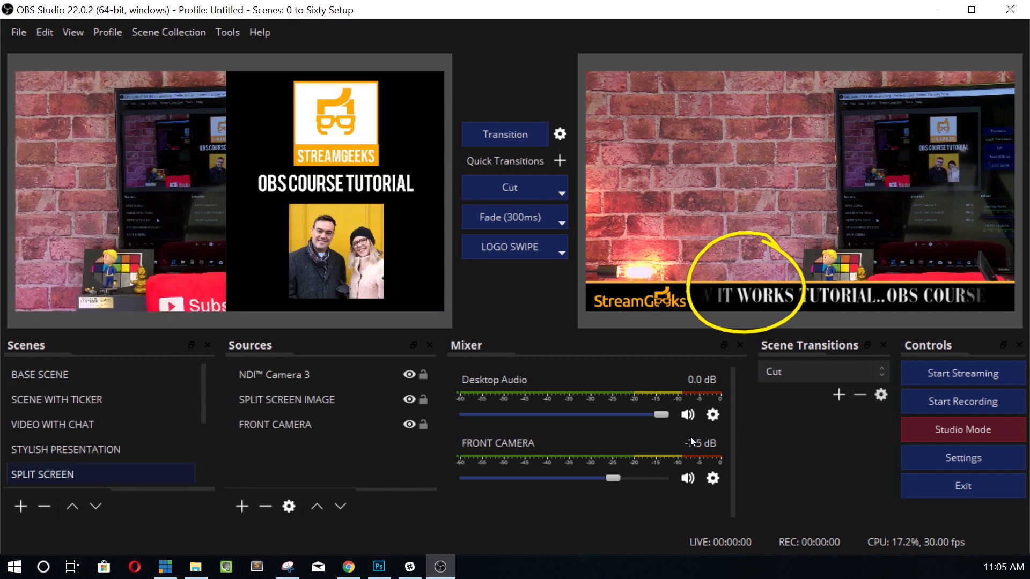
# Step: Check the MICROPHONE source's audio input device list and close its properties
pyautogui.click(39, 375)
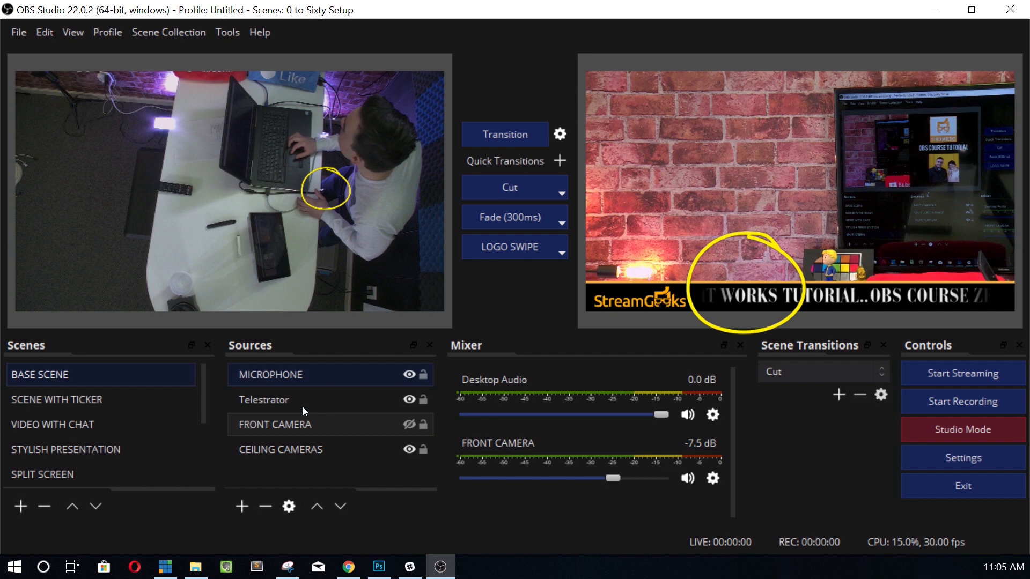
pyautogui.doubleClick(269, 374)
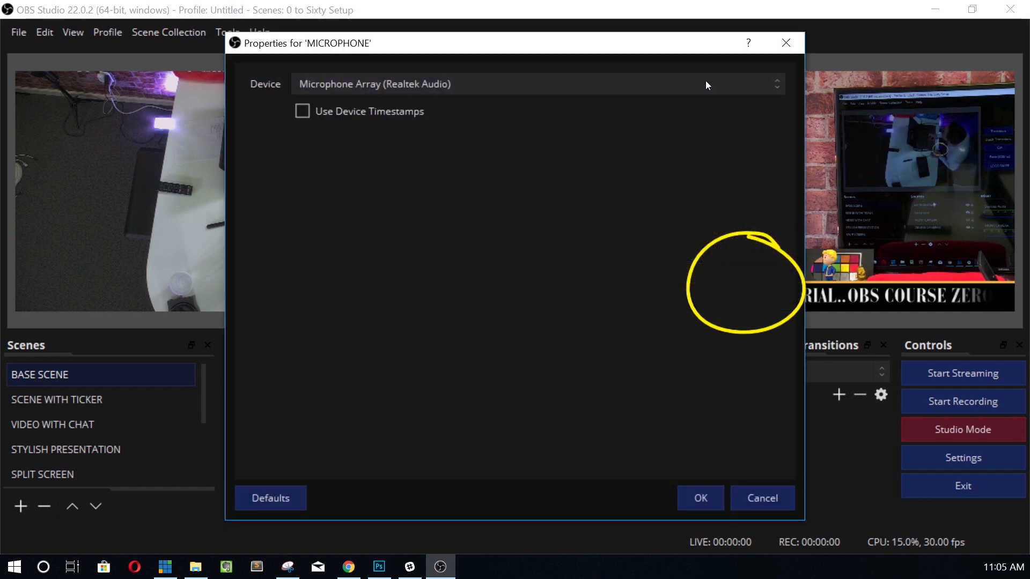
pyautogui.click(535, 83)
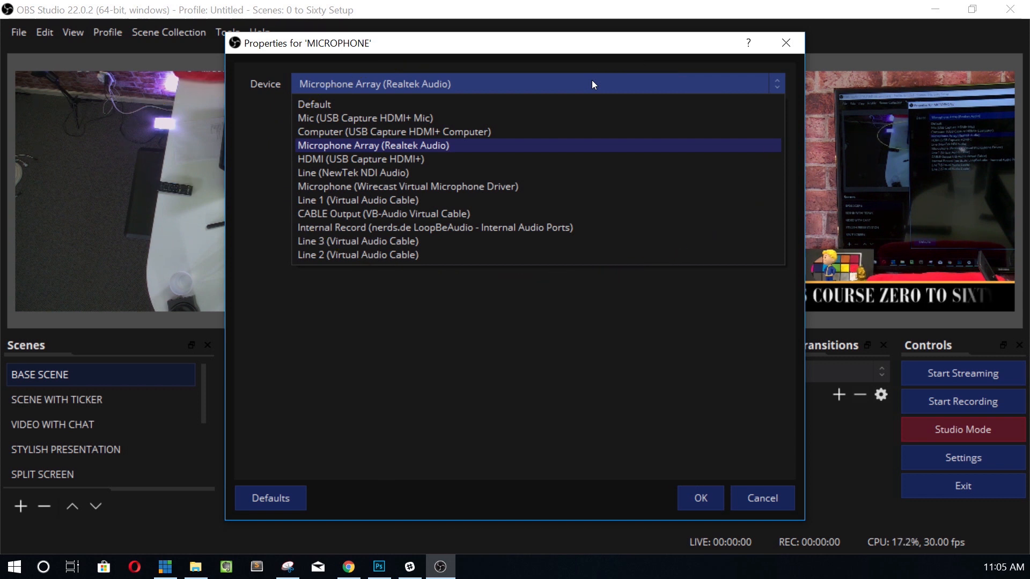
pyautogui.click(372, 145)
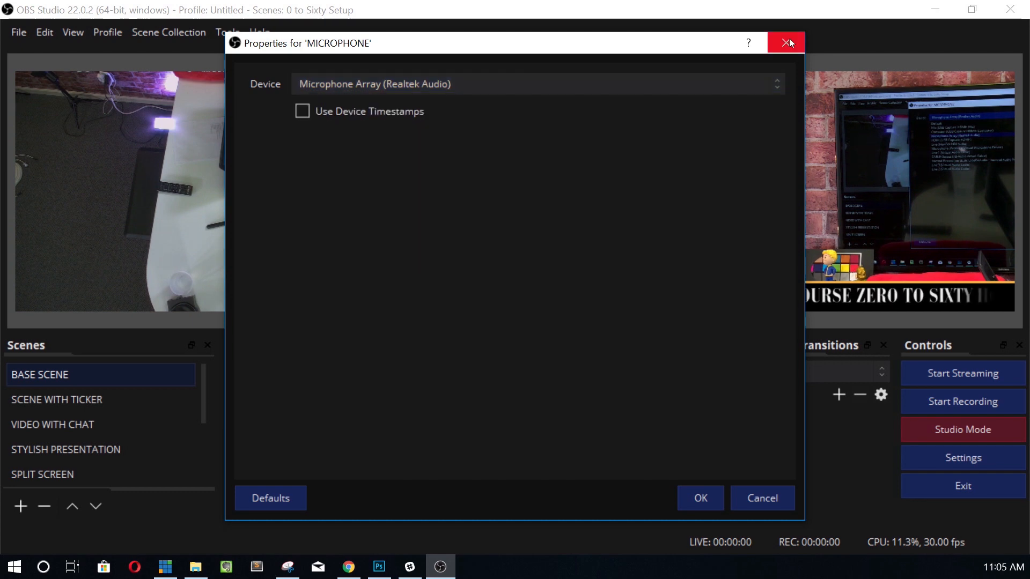
# Step: Send Base Scene live with Cut and load Scene With Ticker into preview
pyautogui.click(785, 43)
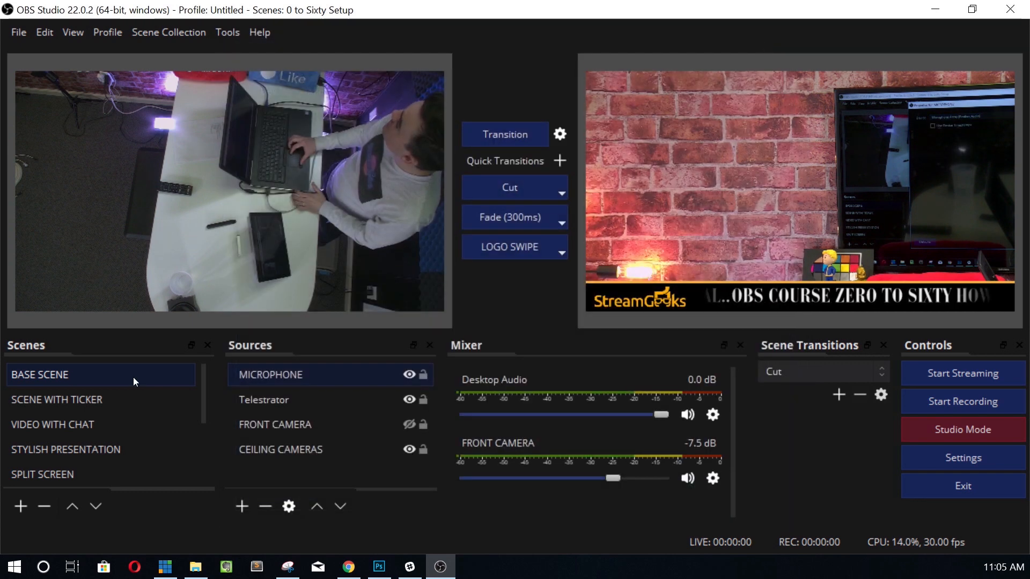
pyautogui.click(508, 187)
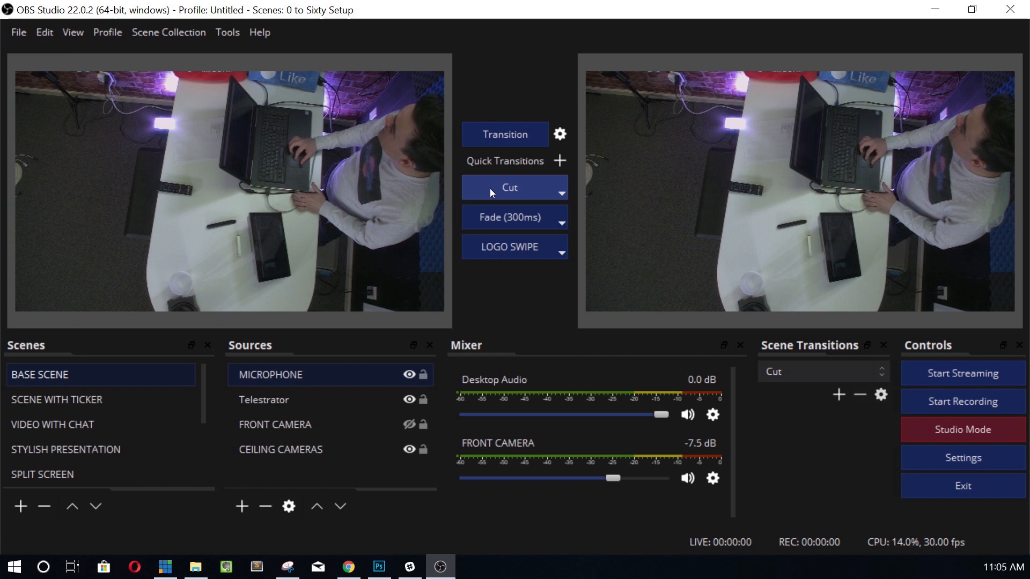
pyautogui.click(57, 399)
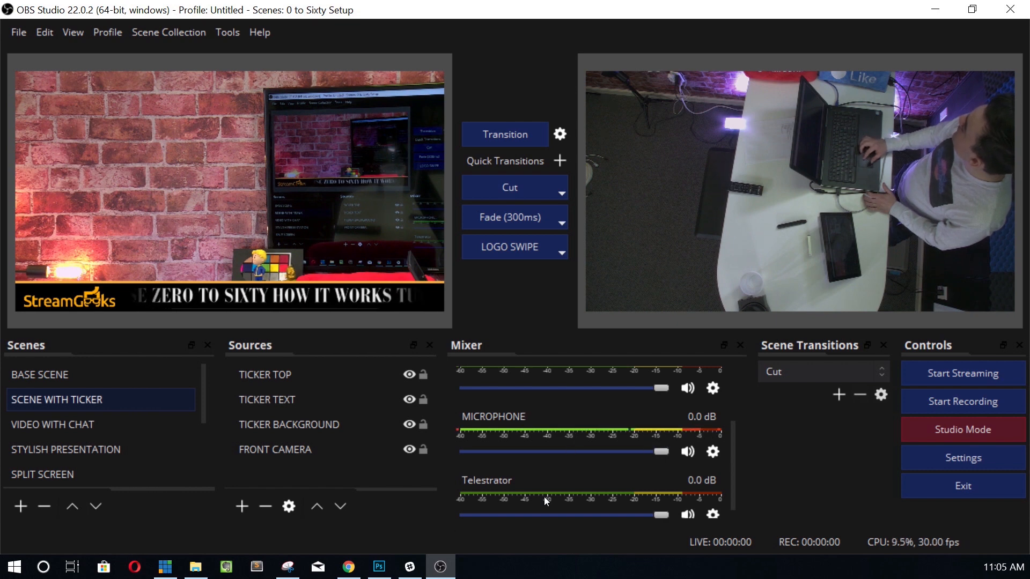
pyautogui.moveTo(656, 452); pyautogui.dragTo(663, 451)
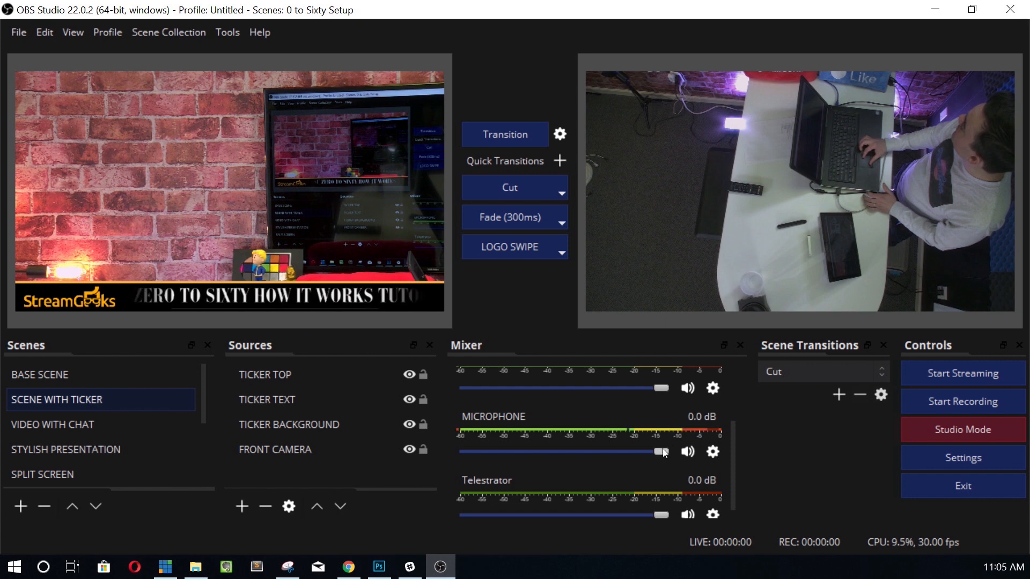
pyautogui.click(18, 32)
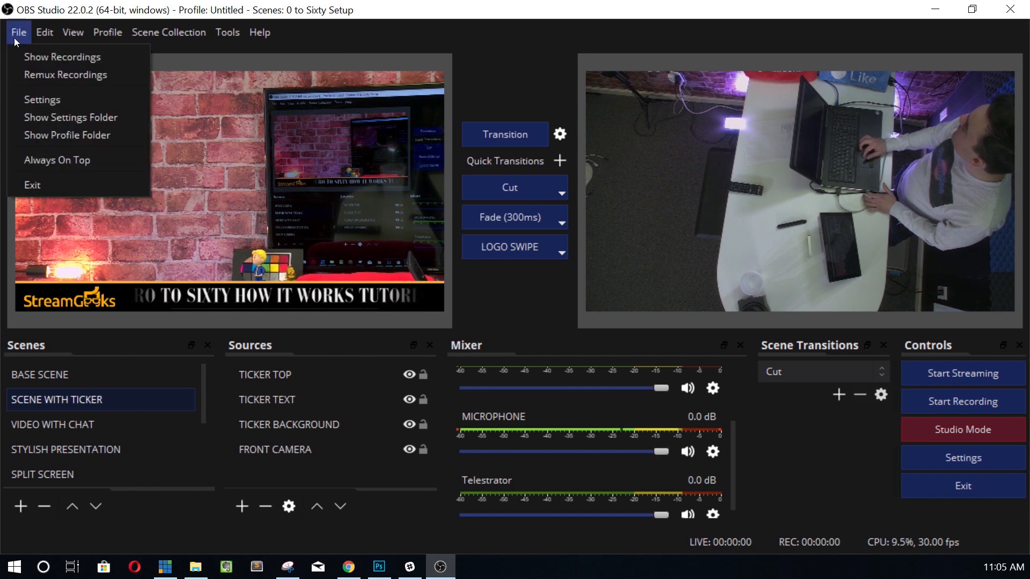
pyautogui.click(295, 158)
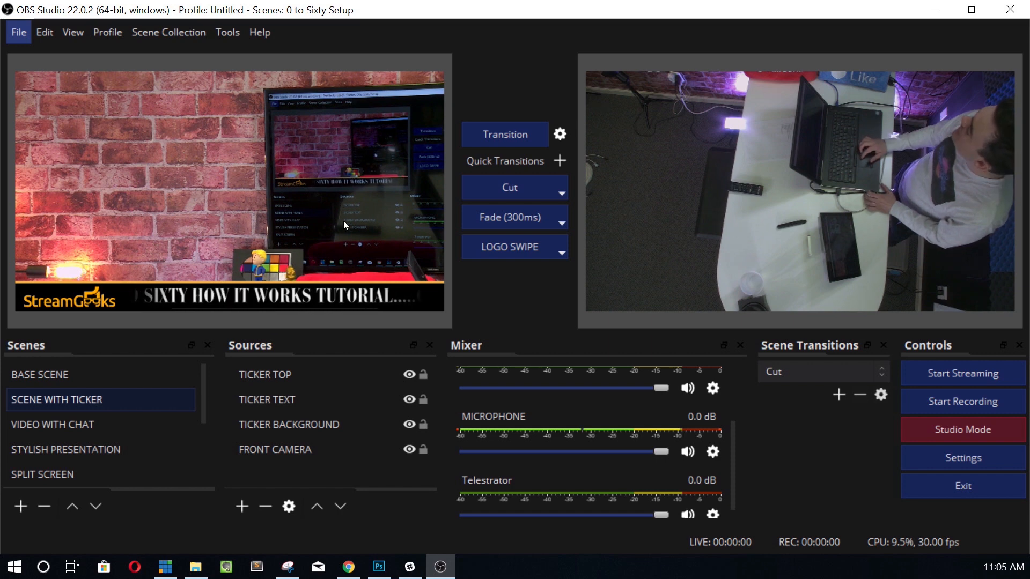
pyautogui.click(963, 457)
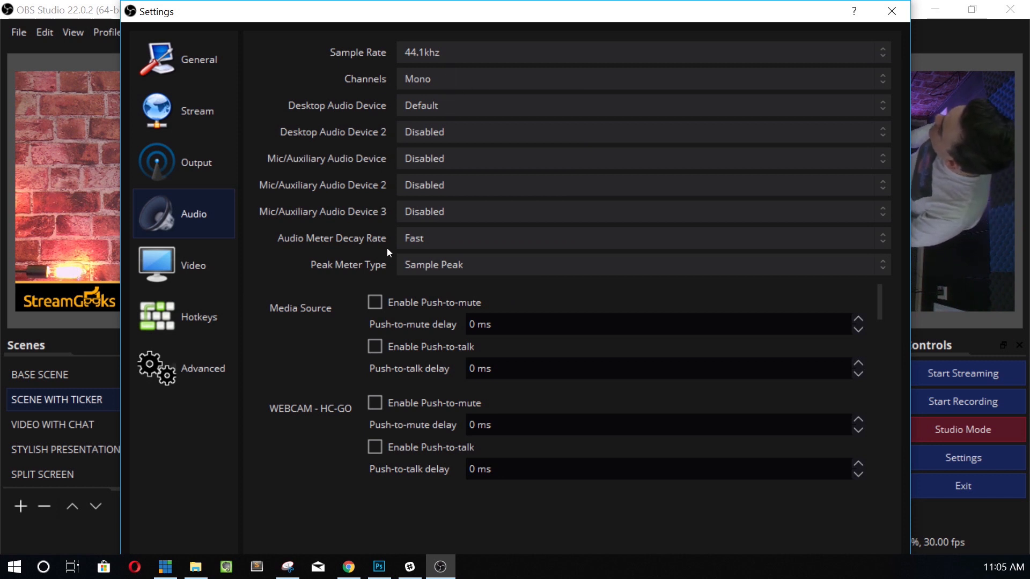
pyautogui.click(640, 105)
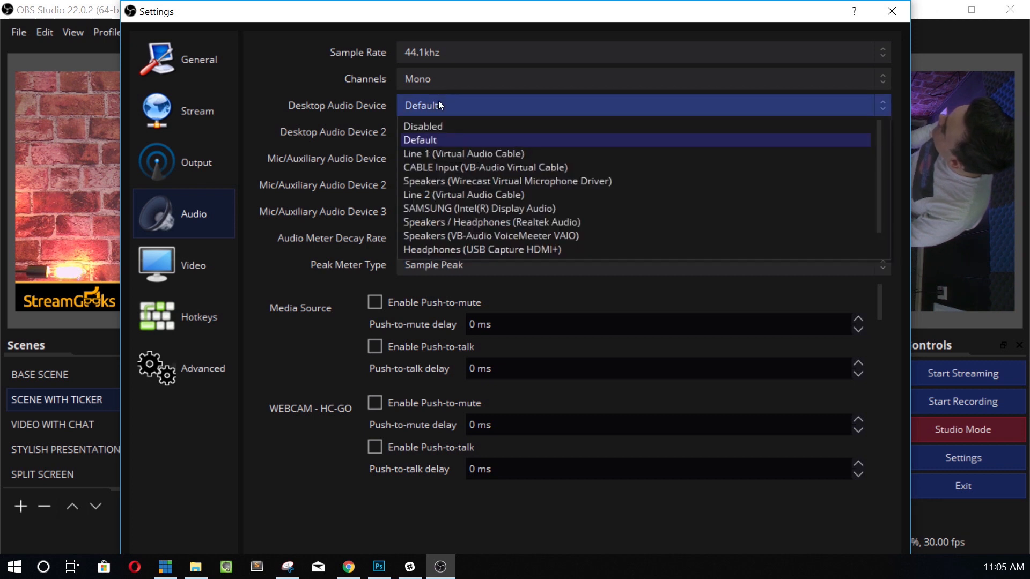
pyautogui.moveTo(446, 118)
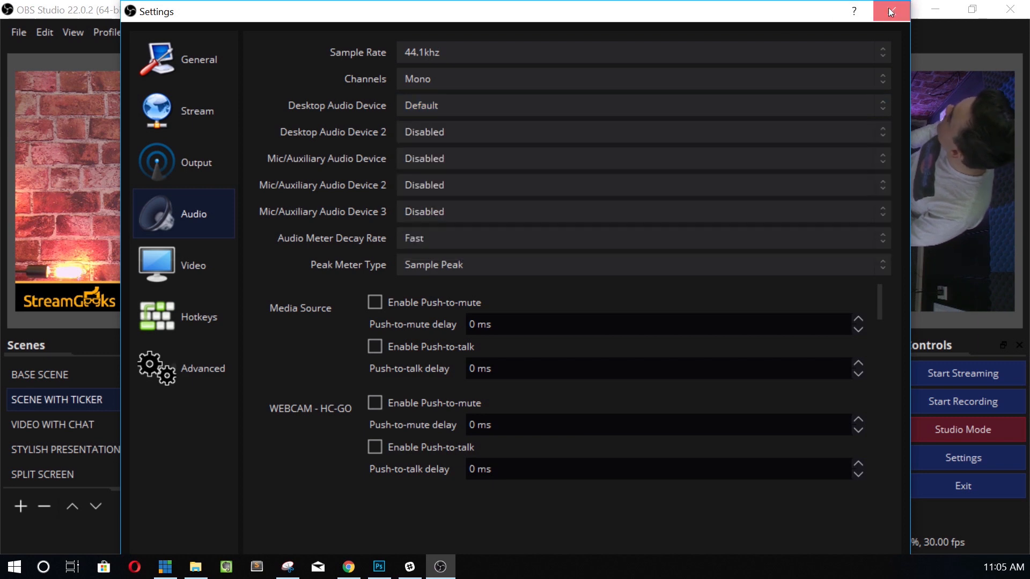
pyautogui.click(890, 11)
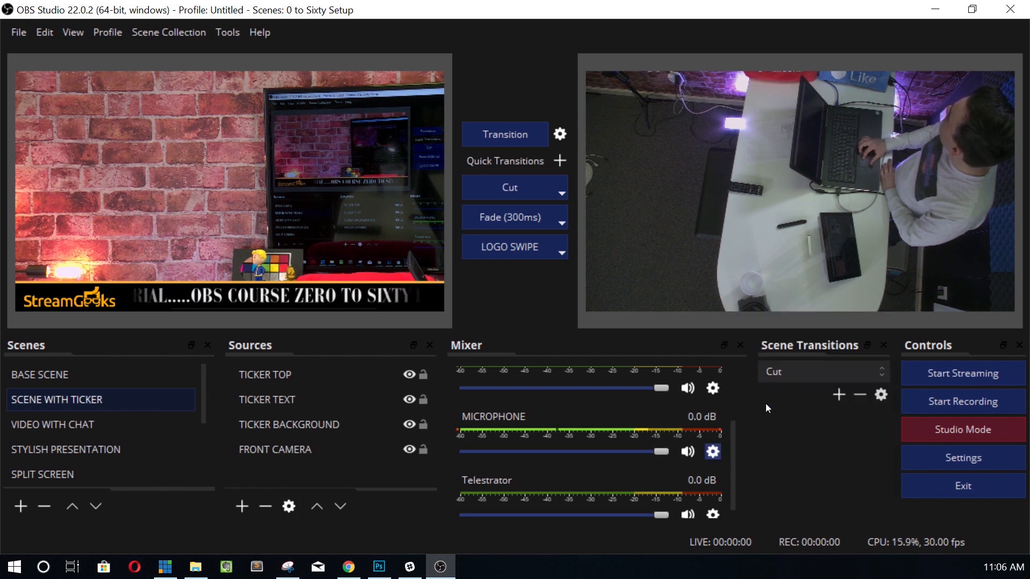
# Step: Open the MICROPHONE's Filters from the mixer gear and view Noise Suppression at -30 dB
pyautogui.click(713, 452)
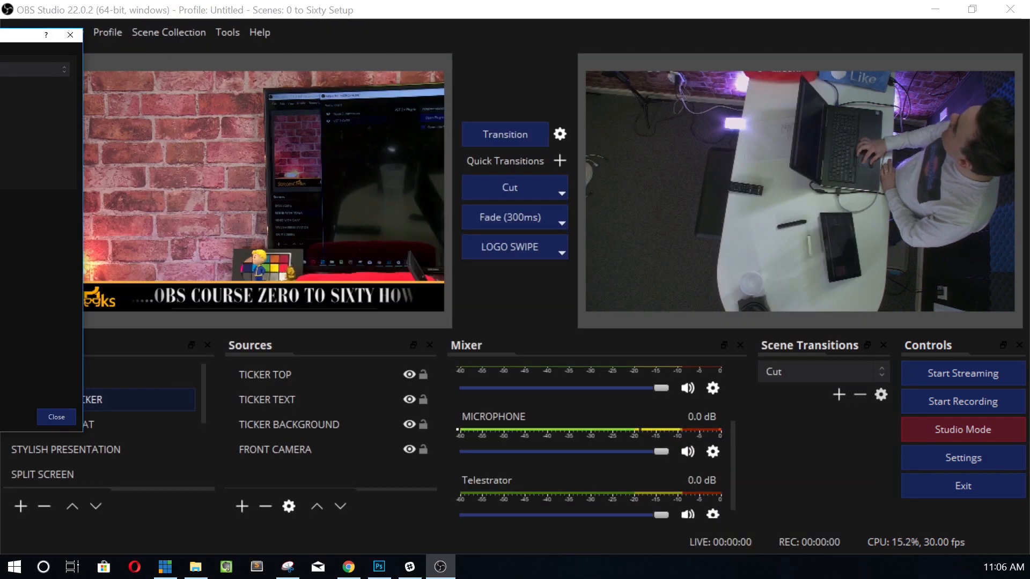
pyautogui.click(56, 418)
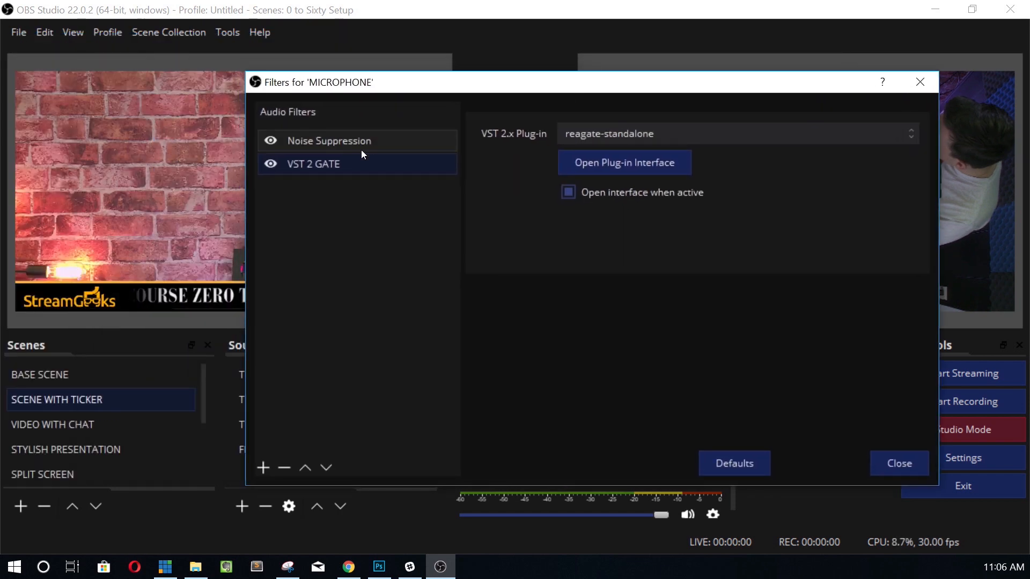
pyautogui.click(328, 141)
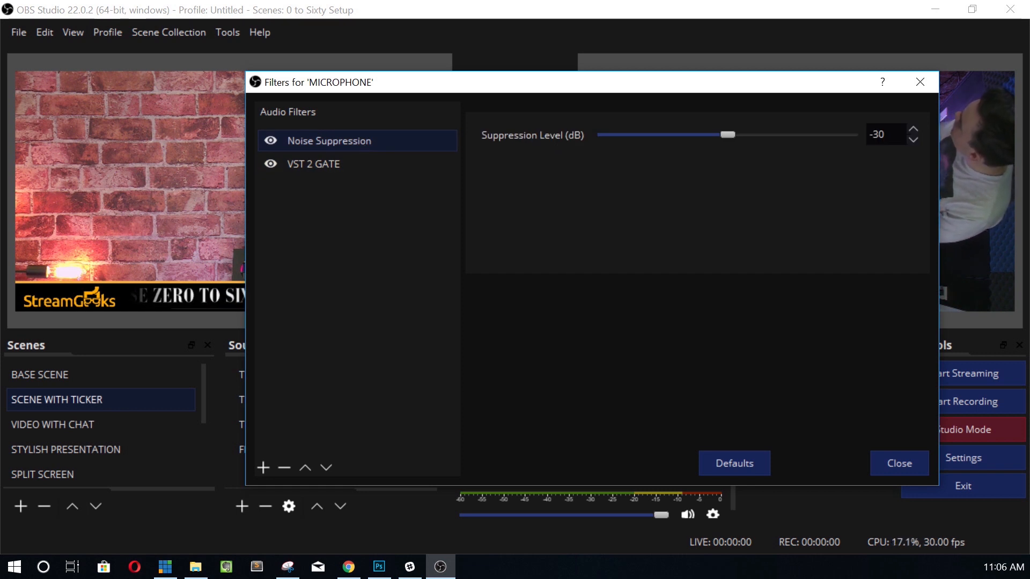
pyautogui.moveTo(611, 558)
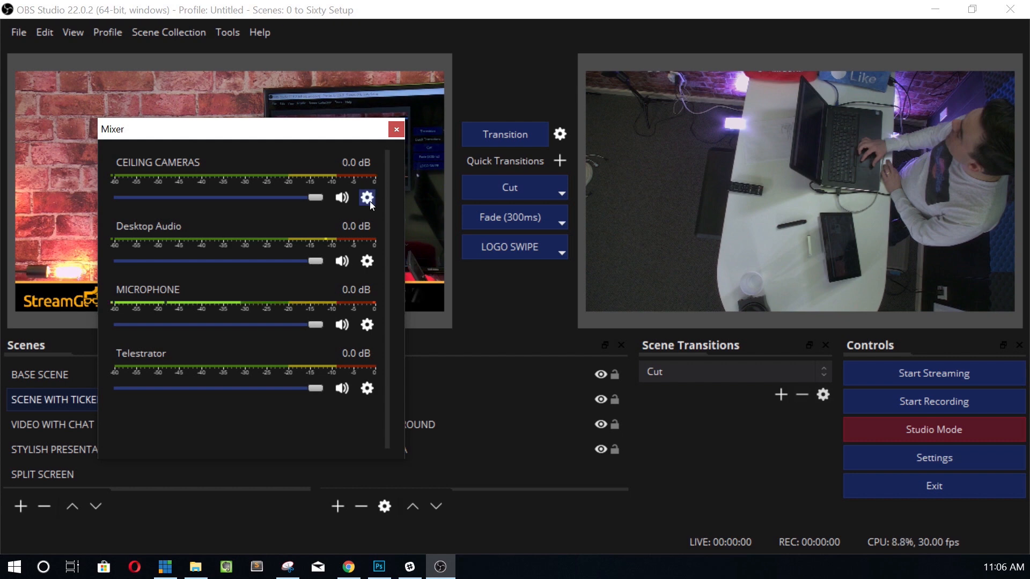
# Step: Reopen the MICROPHONE's Filters from the gear icon in the popped-out mixer
pyautogui.click(366, 324)
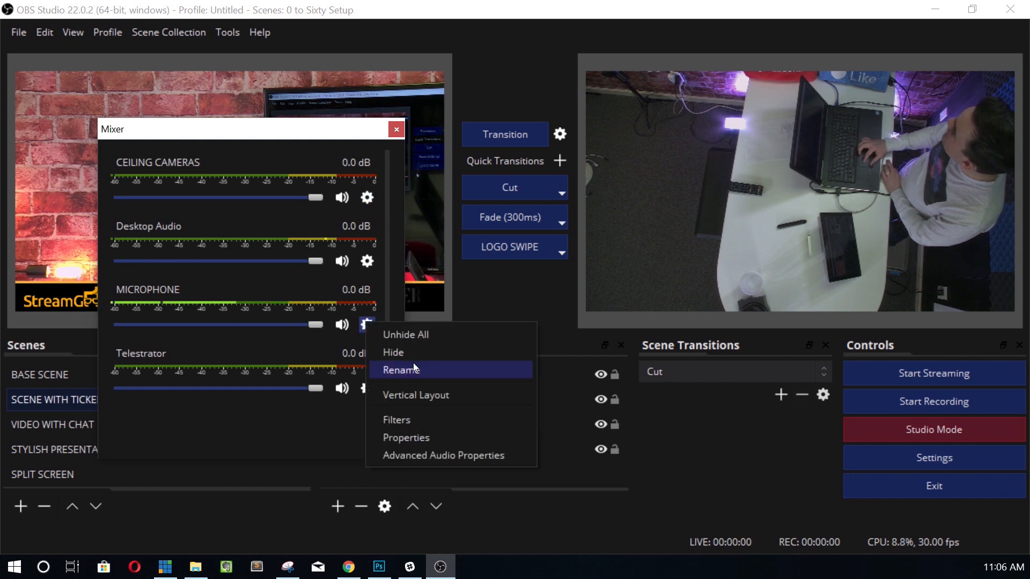
pyautogui.moveTo(423, 419)
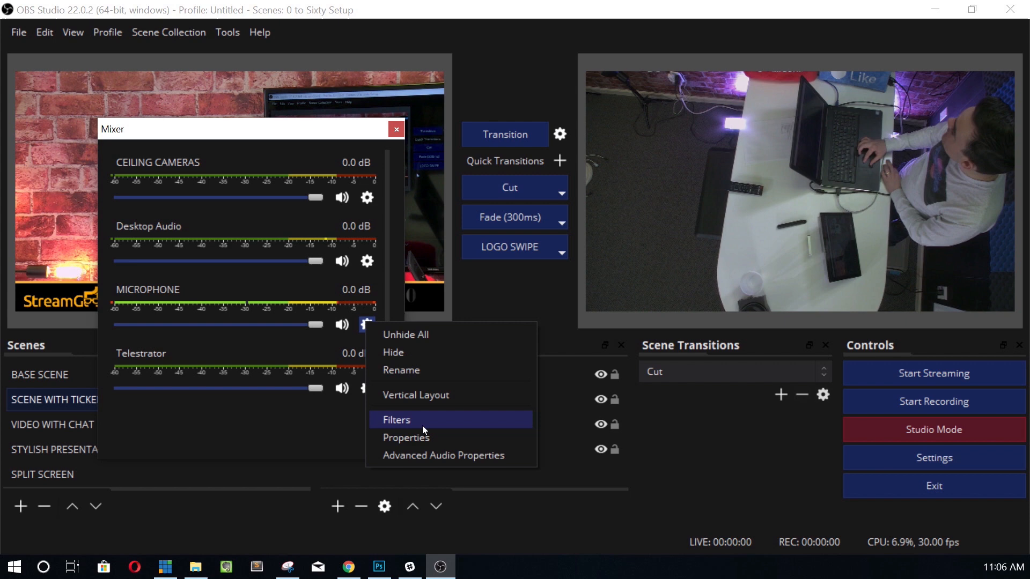
pyautogui.click(396, 419)
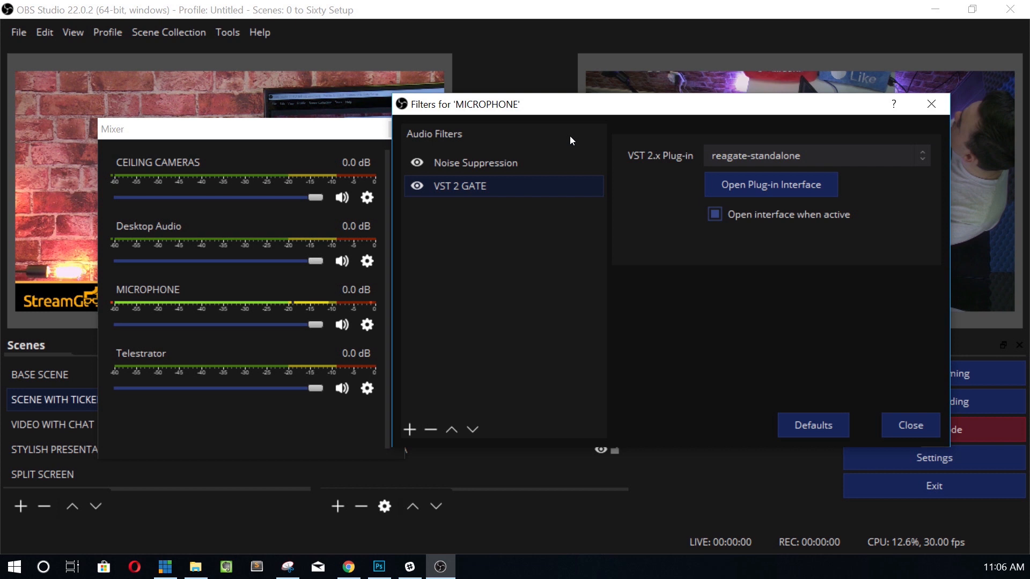
# Step: Drag the Noise Suppression level slider from -30 dB to settle at -21 dB
pyautogui.click(474, 162)
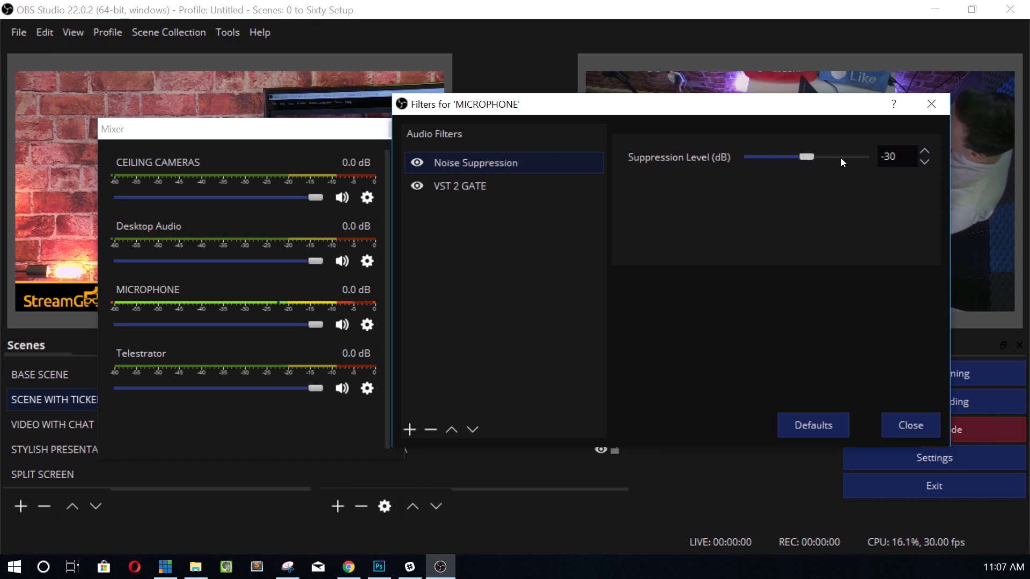
pyautogui.moveTo(802, 156); pyautogui.dragTo(843, 156)
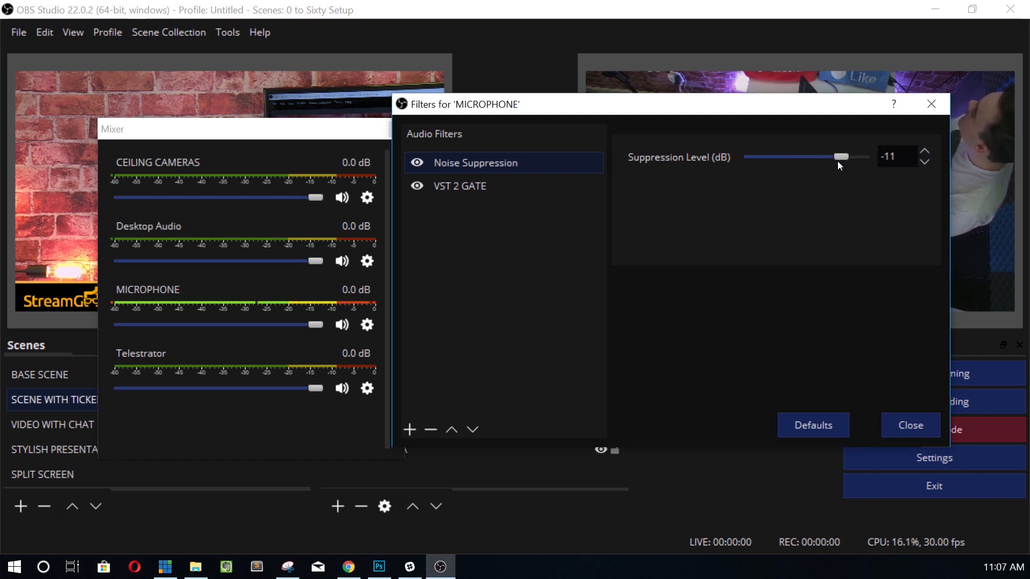
pyautogui.moveTo(840, 156); pyautogui.dragTo(829, 156)
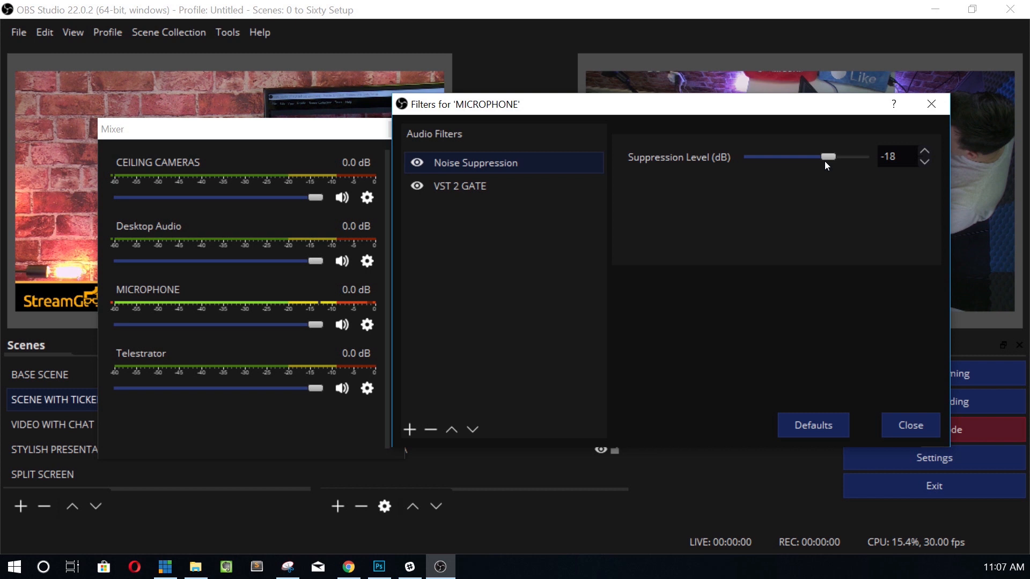
pyautogui.moveTo(828, 157); pyautogui.dragTo(831, 157)
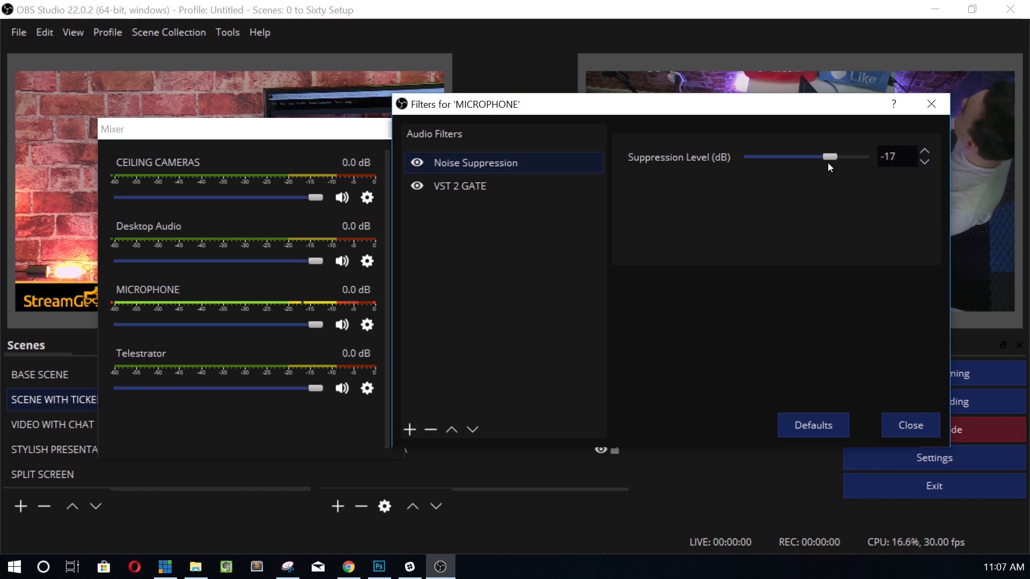
pyautogui.moveTo(830, 156); pyautogui.dragTo(821, 156)
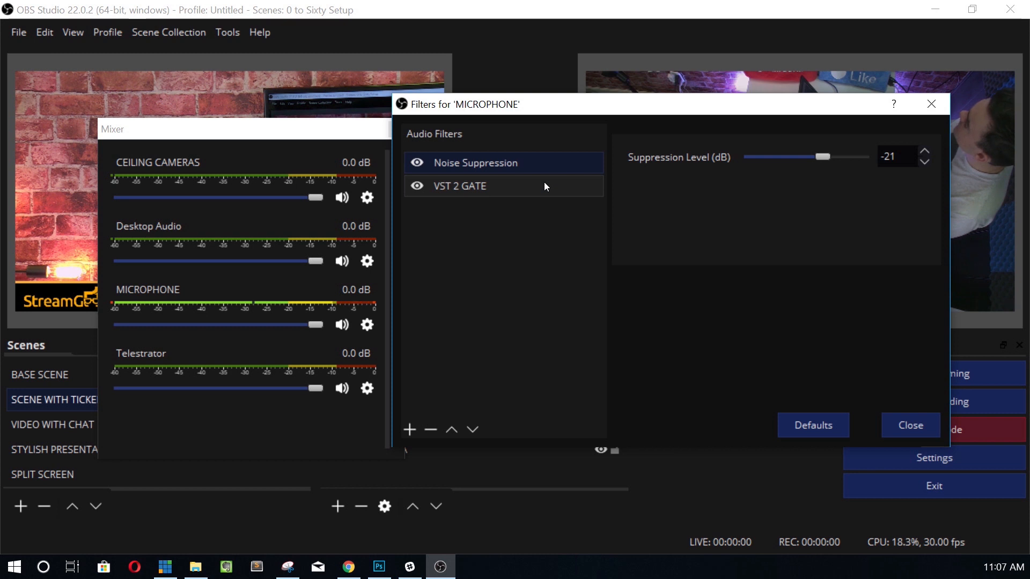
# Step: Remove the VST 2 GATE filter with the minus button and confirm Yes
pyautogui.click(460, 186)
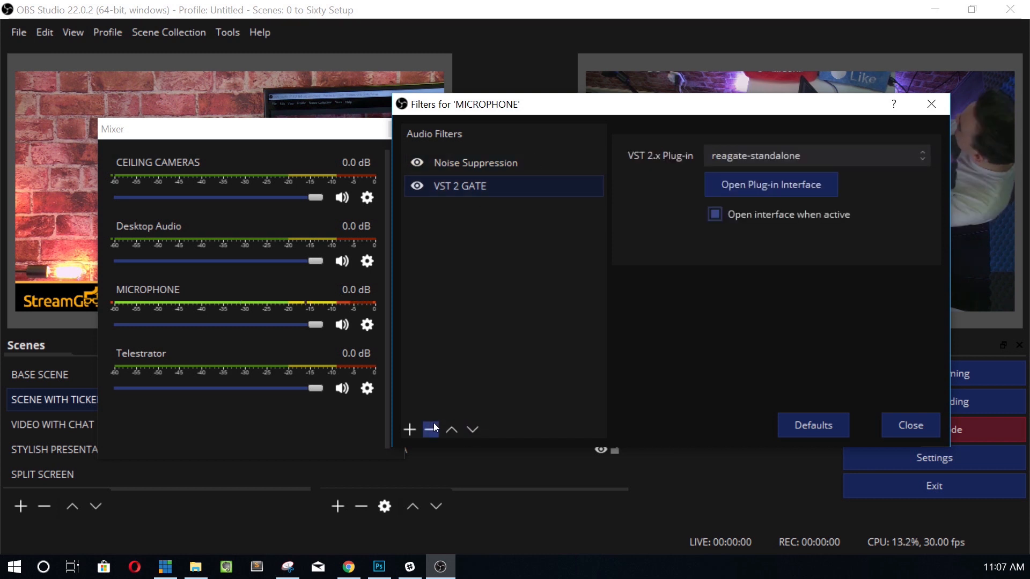
pyautogui.click(430, 430)
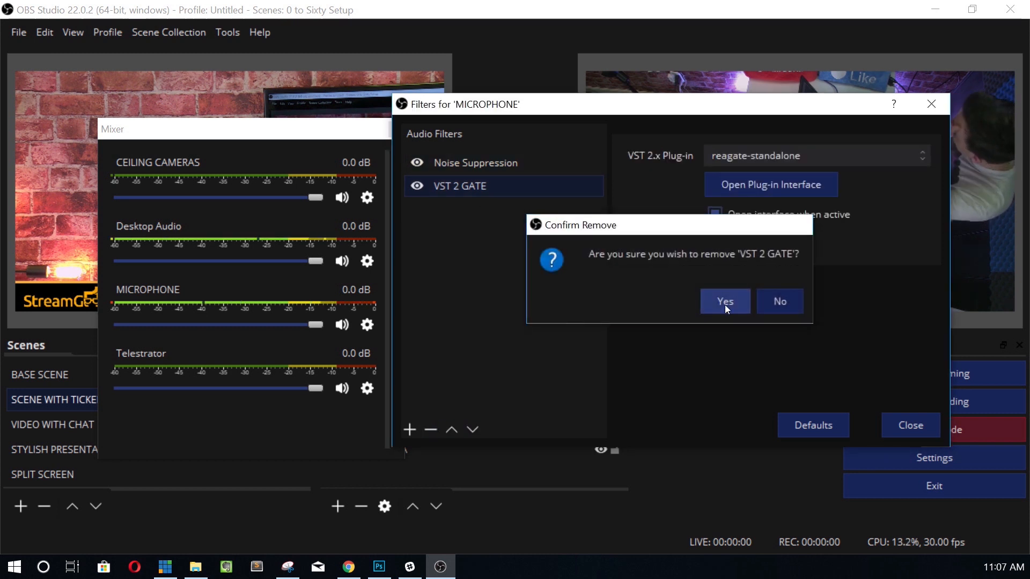
pyautogui.click(724, 301)
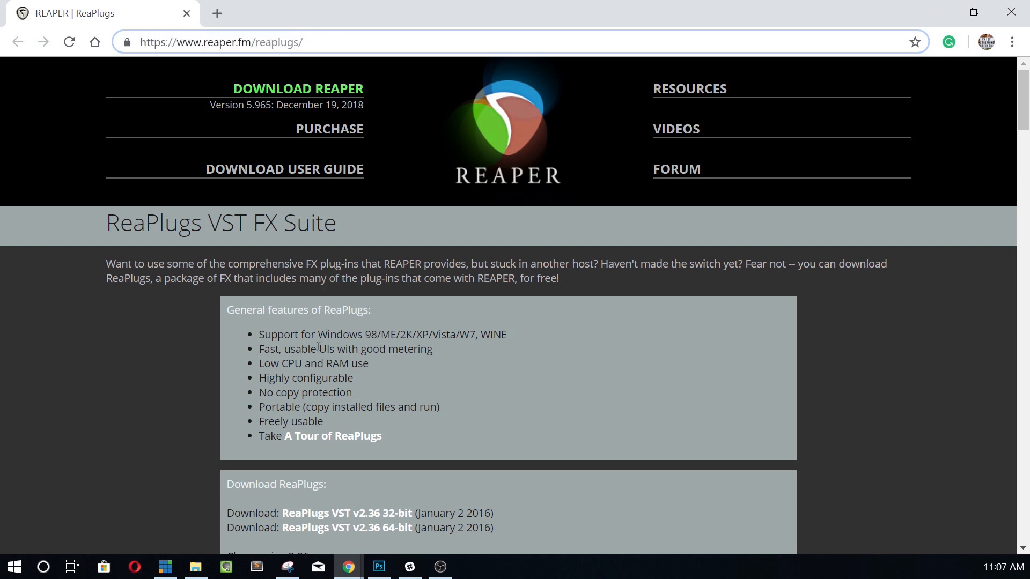
pyautogui.scroll(-3)
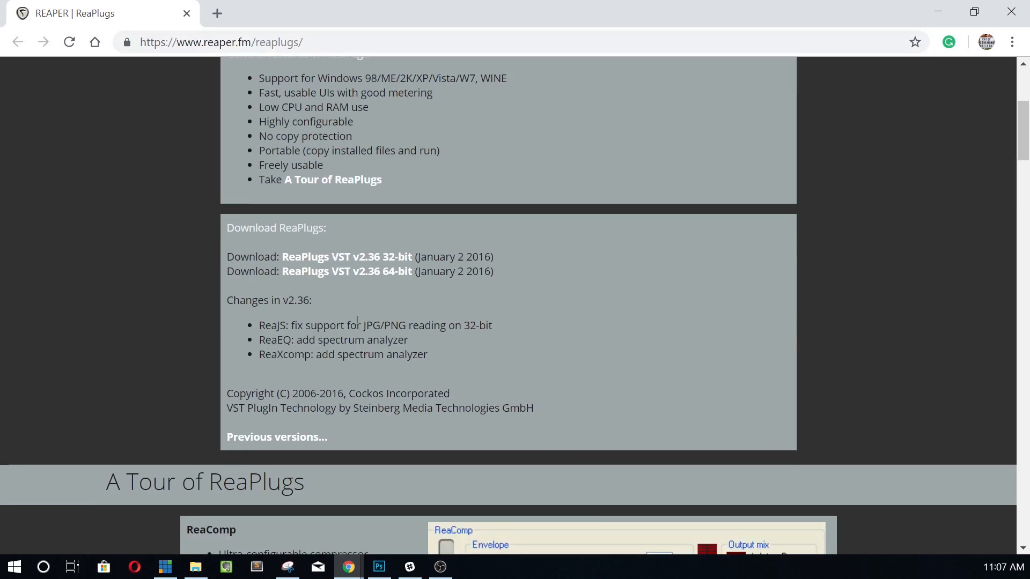
pyautogui.scroll(-3)
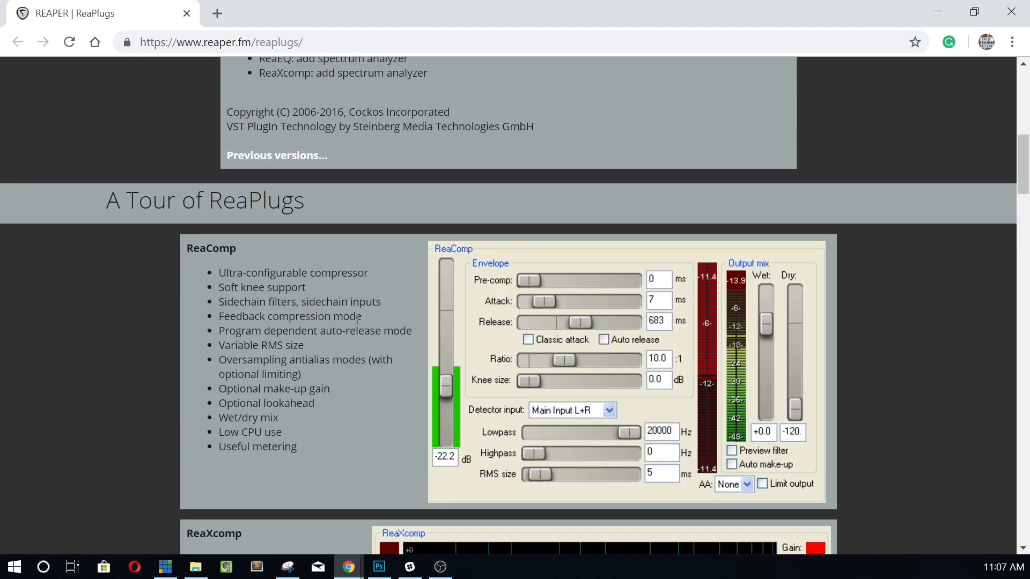
pyautogui.scroll(-3)
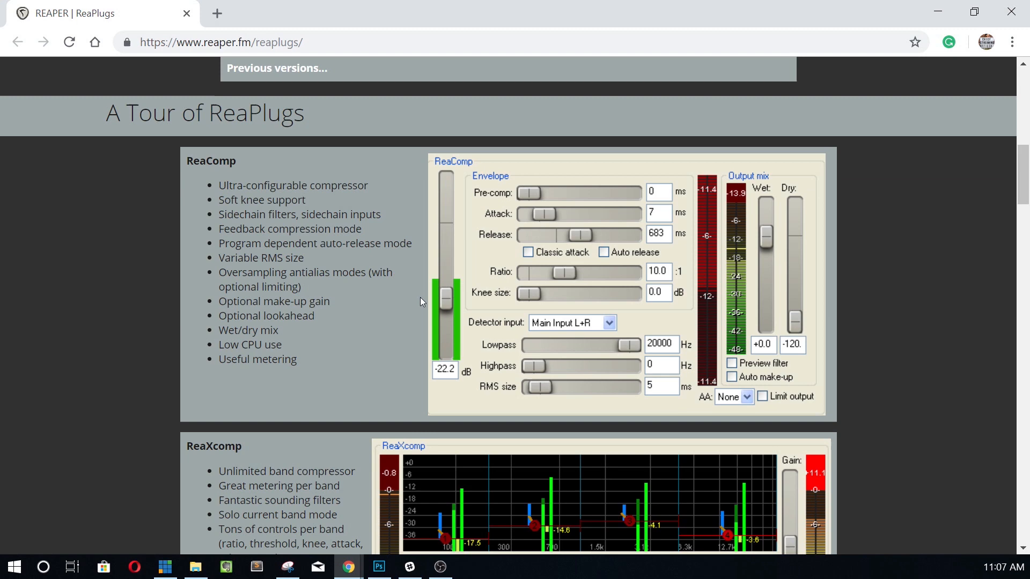
pyautogui.scroll(-3)
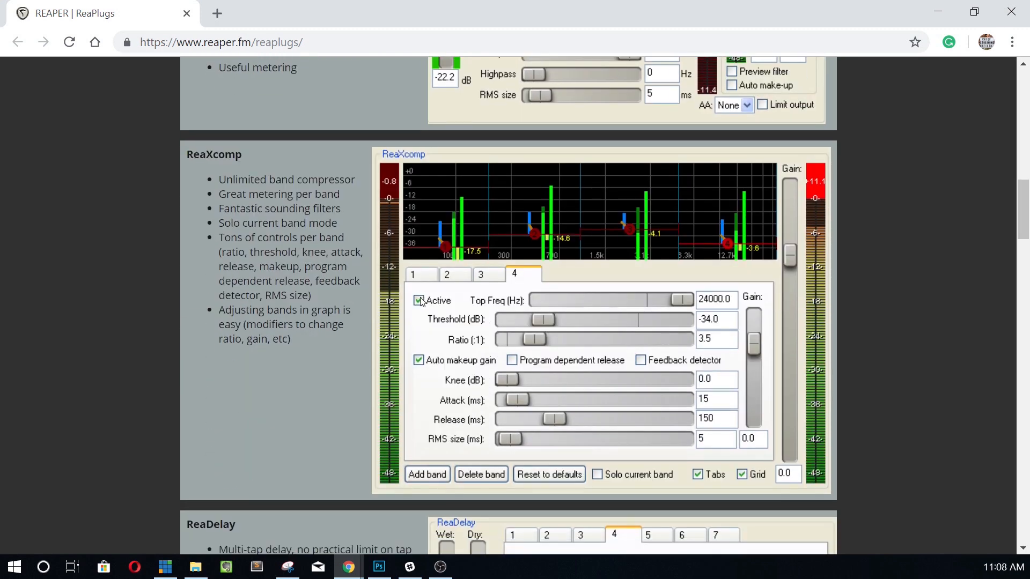
pyautogui.scroll(-3)
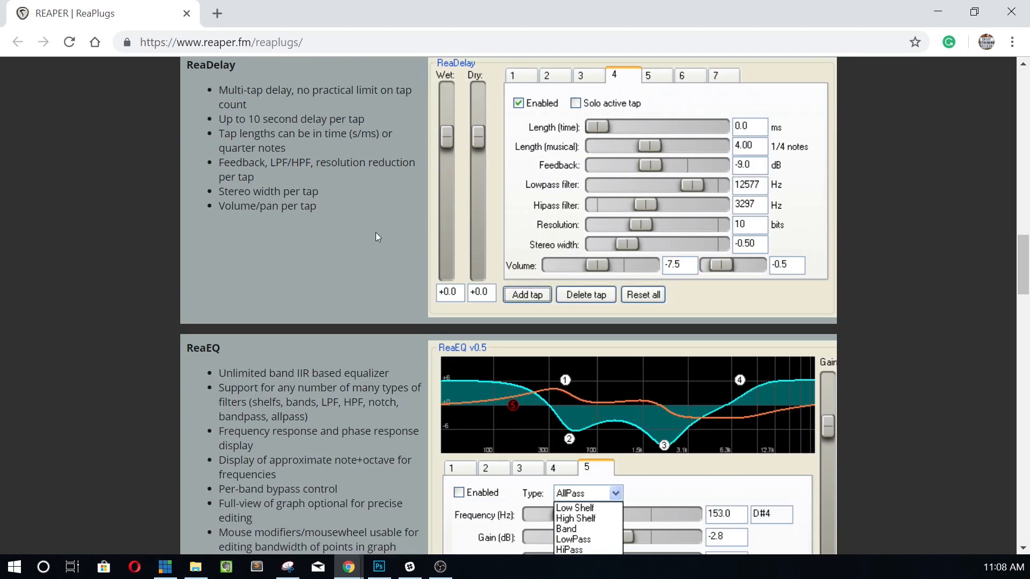
pyautogui.scroll(-3)
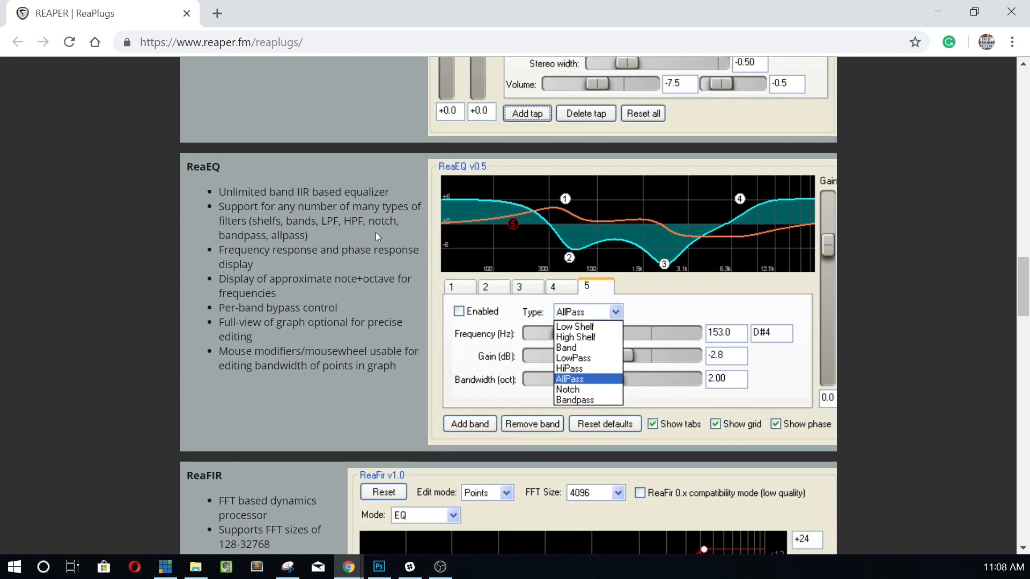
pyautogui.scroll(-3)
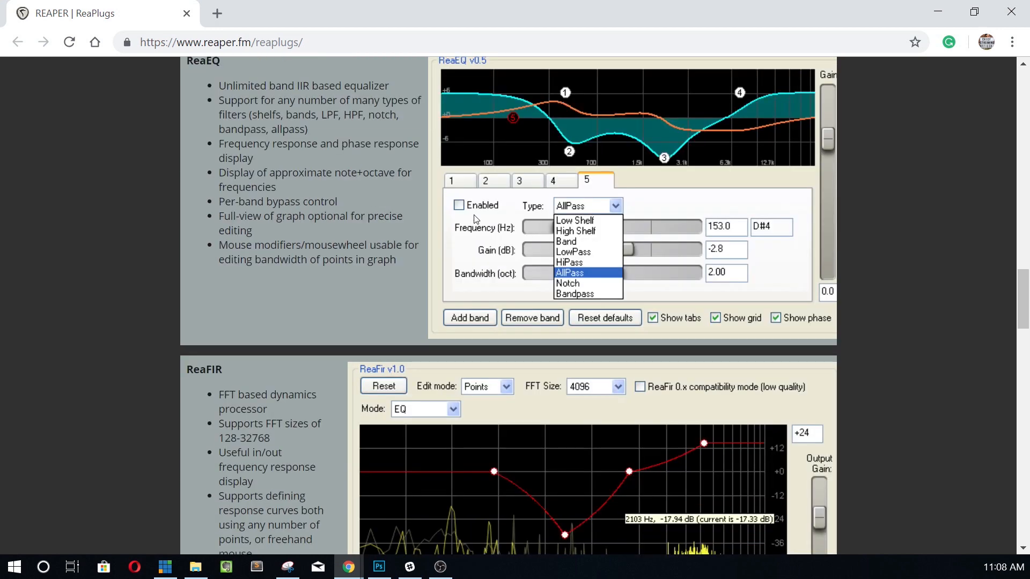
pyautogui.scroll(-3)
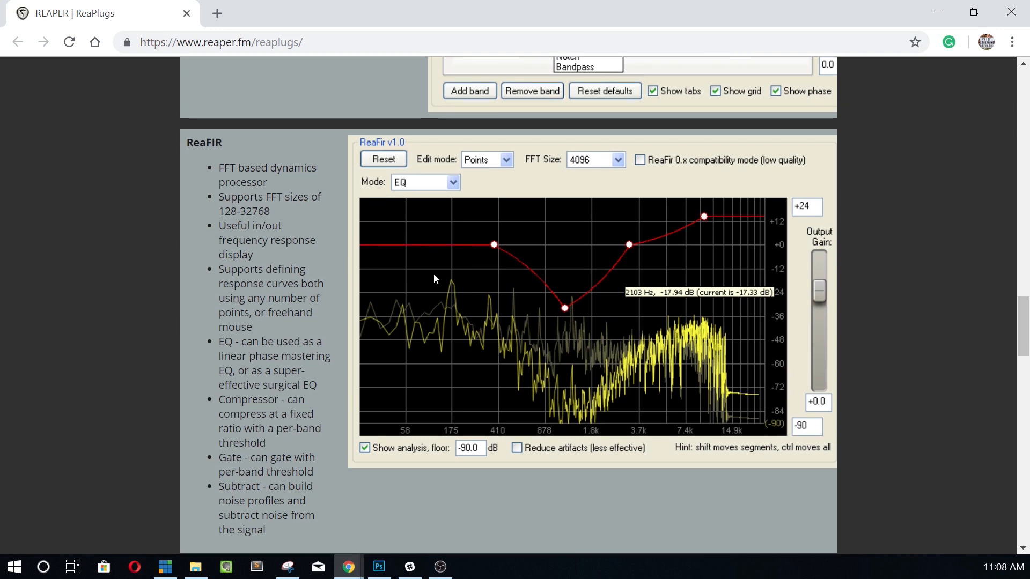
pyautogui.scroll(-3)
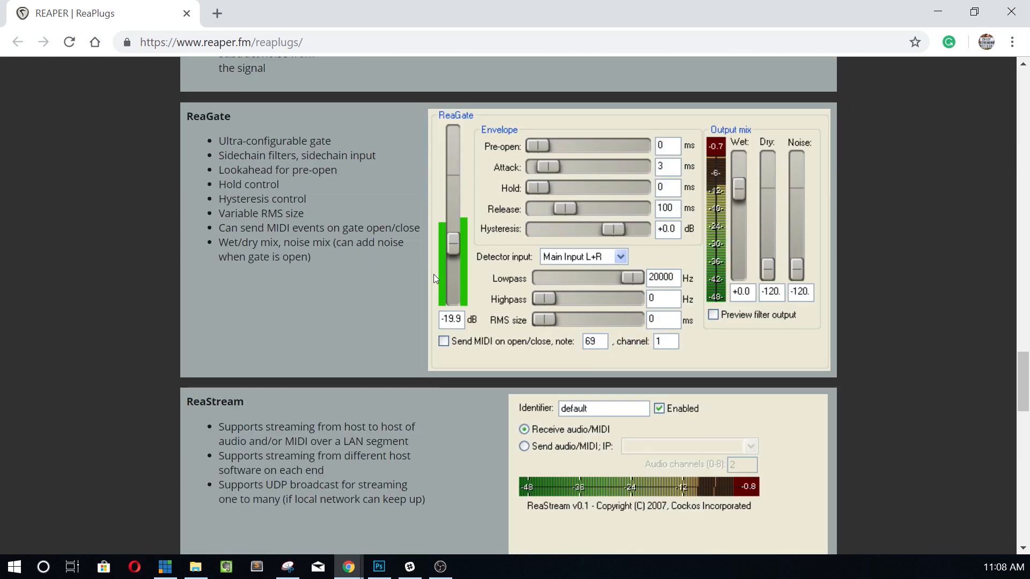
pyautogui.scroll(-3)
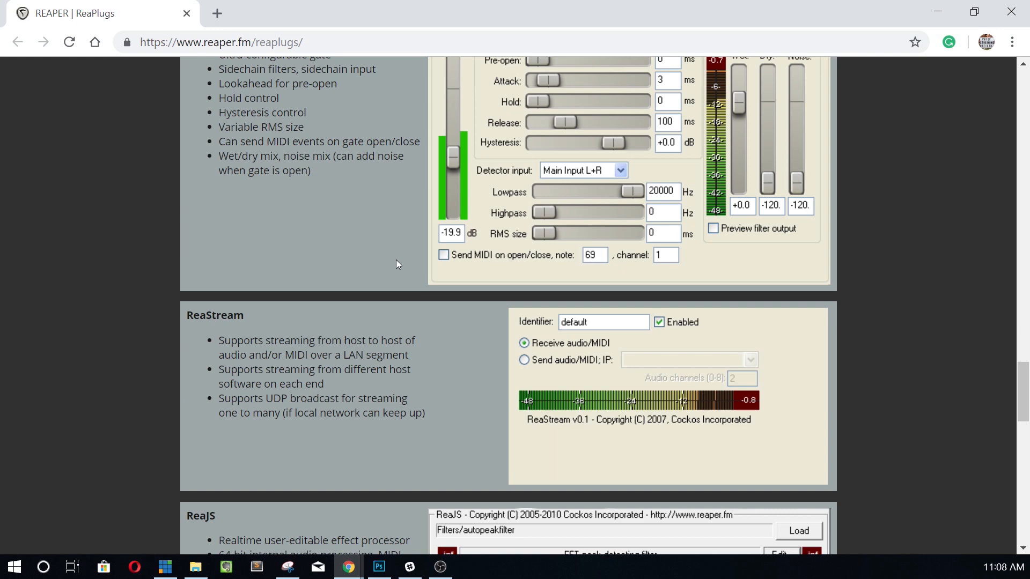
pyautogui.scroll(-3)
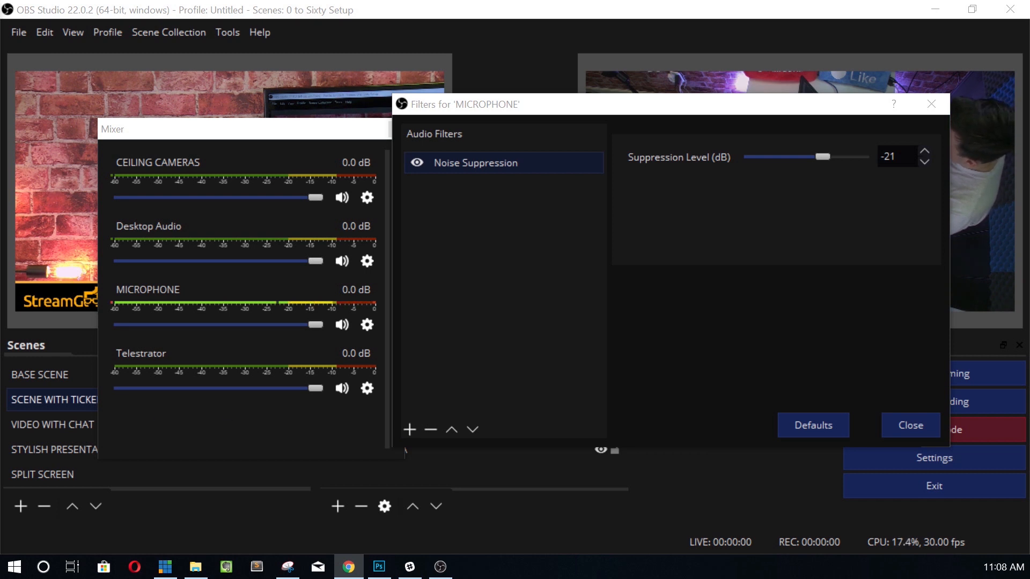
pyautogui.moveTo(102, 197)
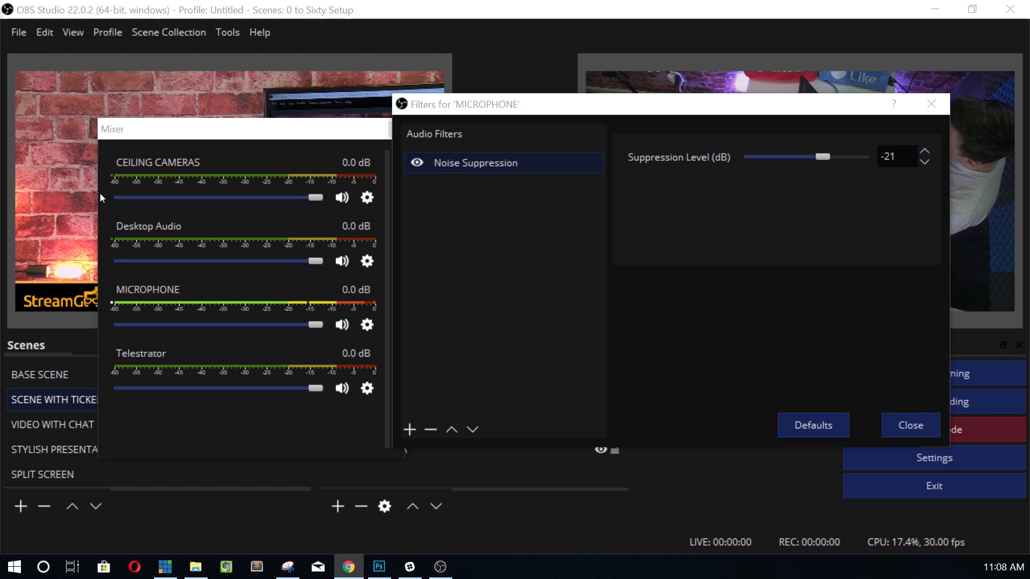
# Step: Add a VST 2.x Plug-in audio filter named 'VST 2 - NOISE GATE'
pyautogui.click(409, 430)
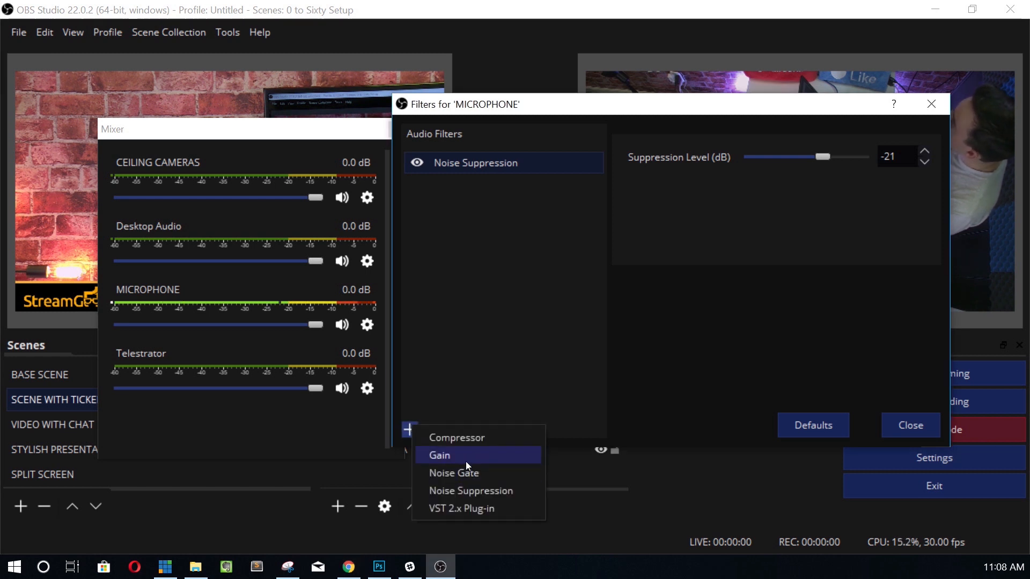
pyautogui.moveTo(454, 473)
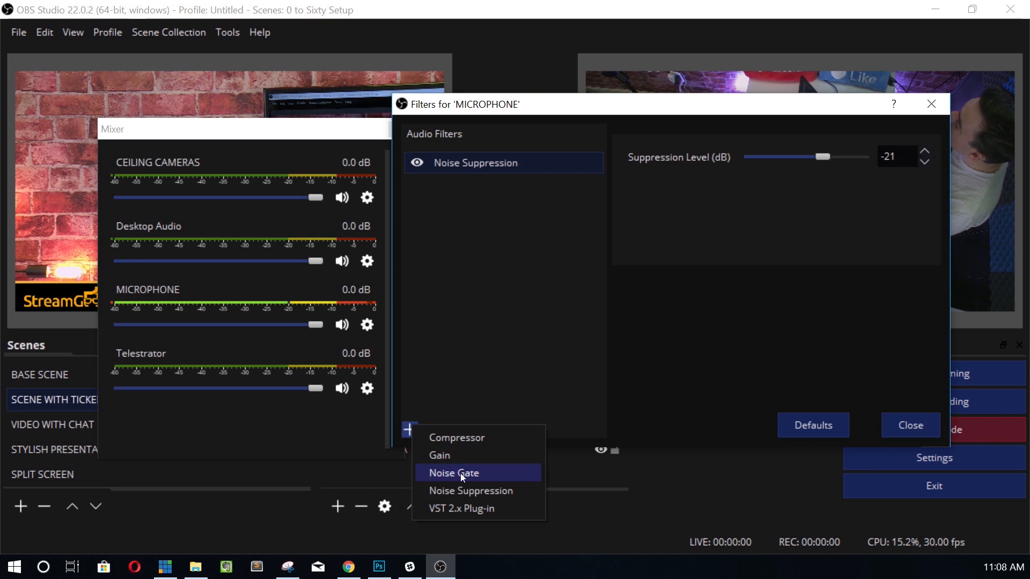
pyautogui.click(462, 508)
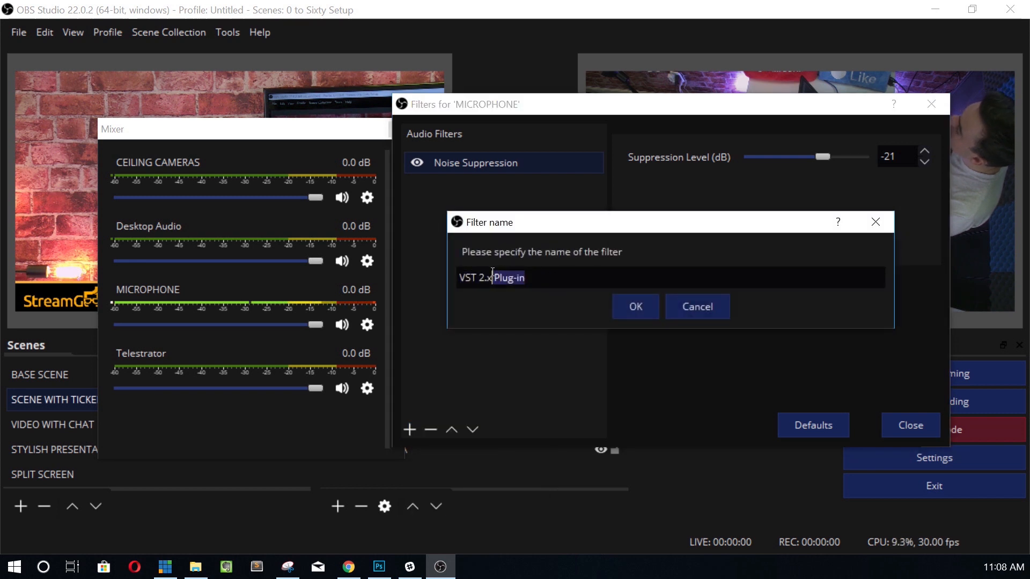
pyautogui.write('N')
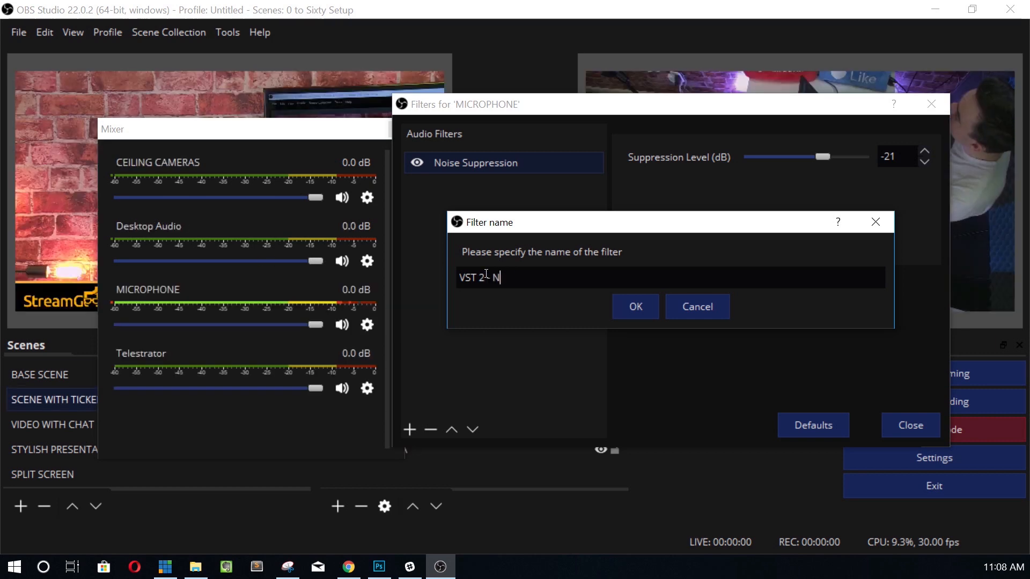
pyautogui.write('OISE GATE')
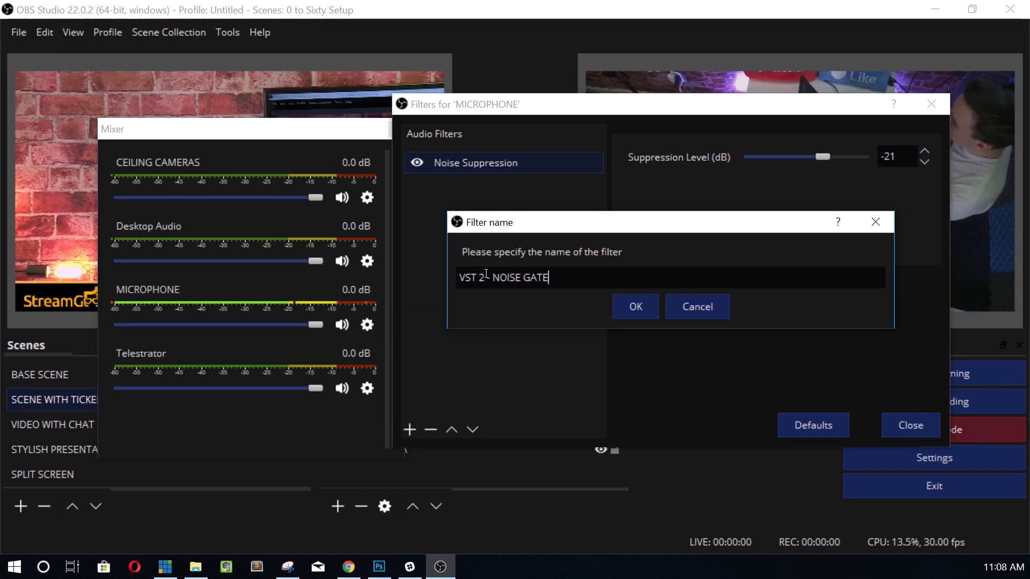
pyautogui.click(634, 307)
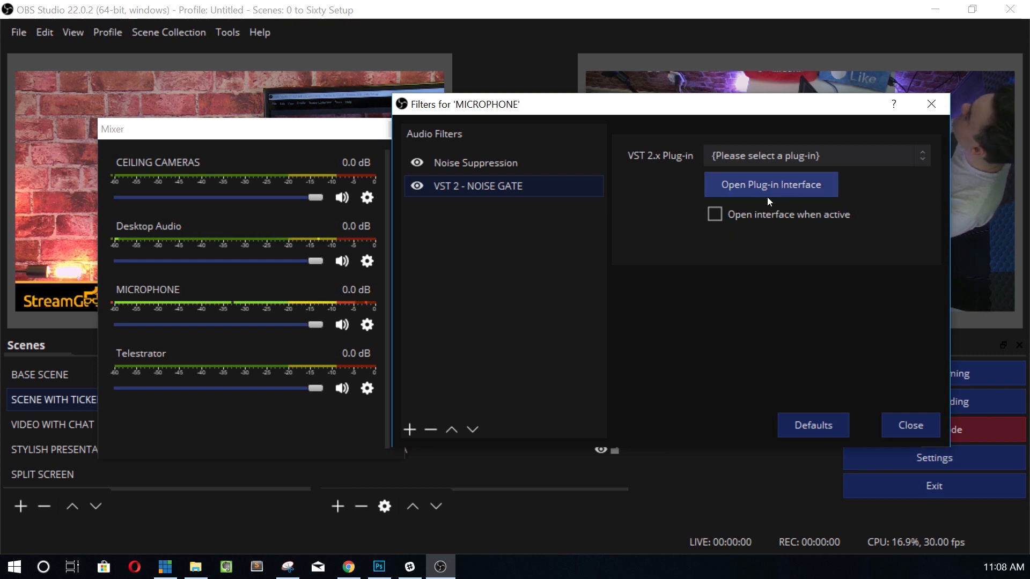
# Step: Choose reagate-standalone as the filter's VST plug-in
pyautogui.click(814, 156)
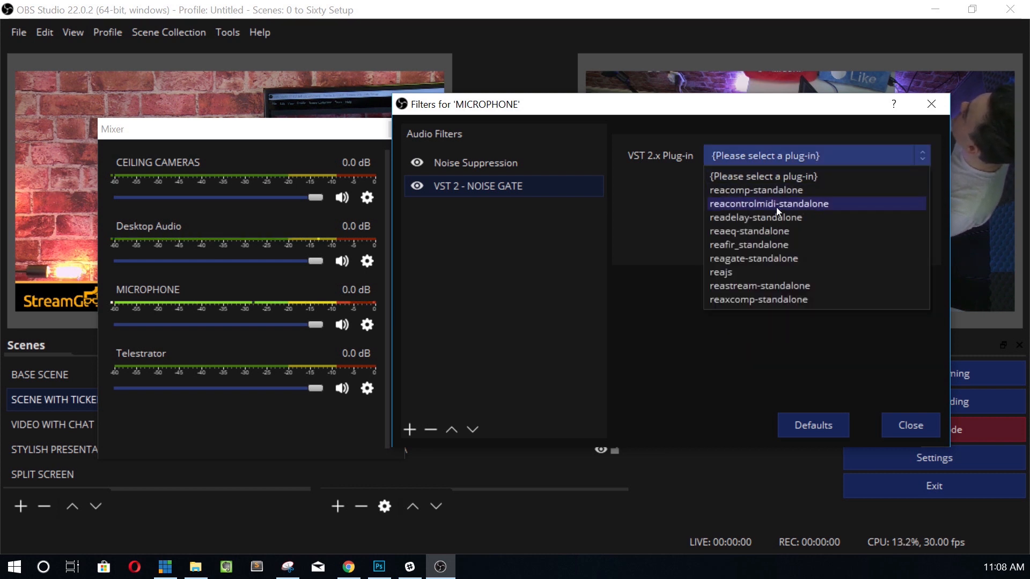
pyautogui.moveTo(749, 258)
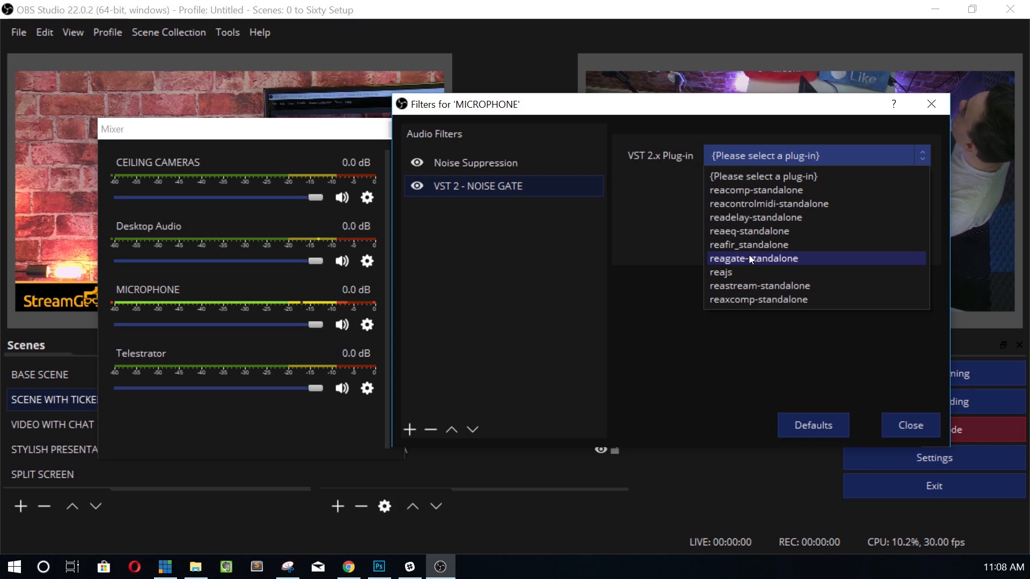
pyautogui.click(753, 258)
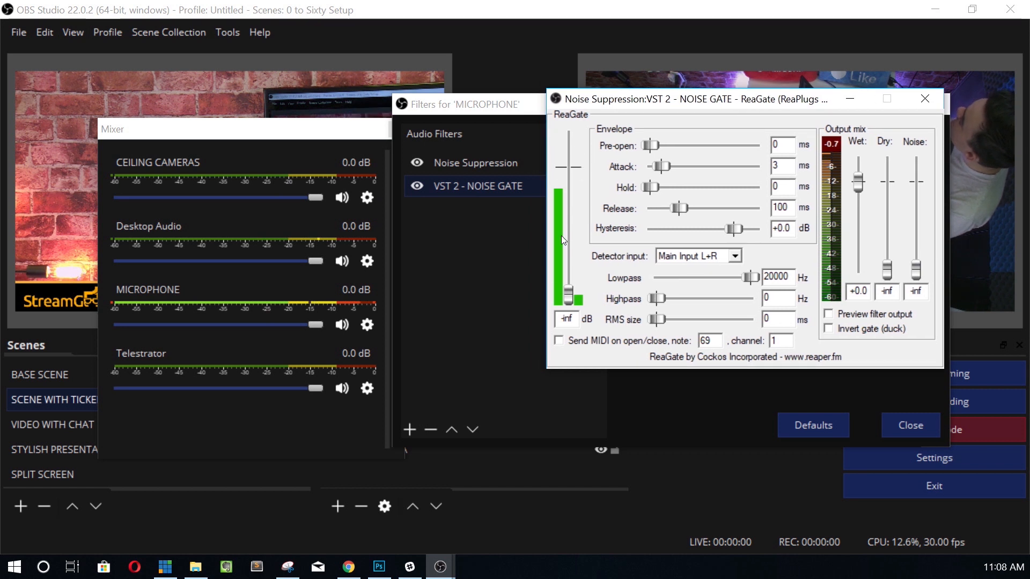
# Step: Drag the ReaGate threshold up from -inf and fine-tune it to about -38.3 dB
pyautogui.moveTo(566, 240); pyautogui.dragTo(567, 292)
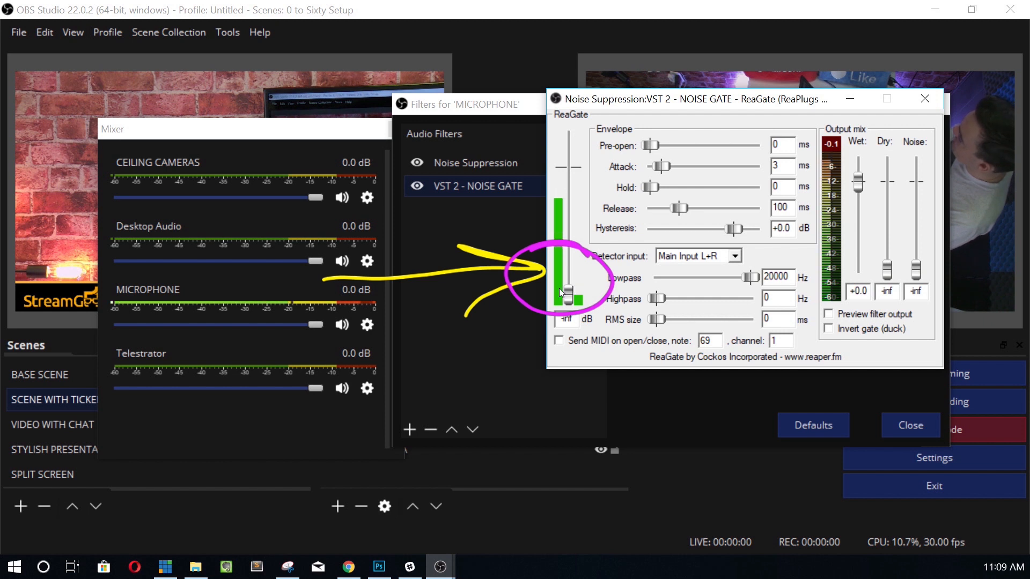
pyautogui.moveTo(566, 292); pyautogui.dragTo(567, 262)
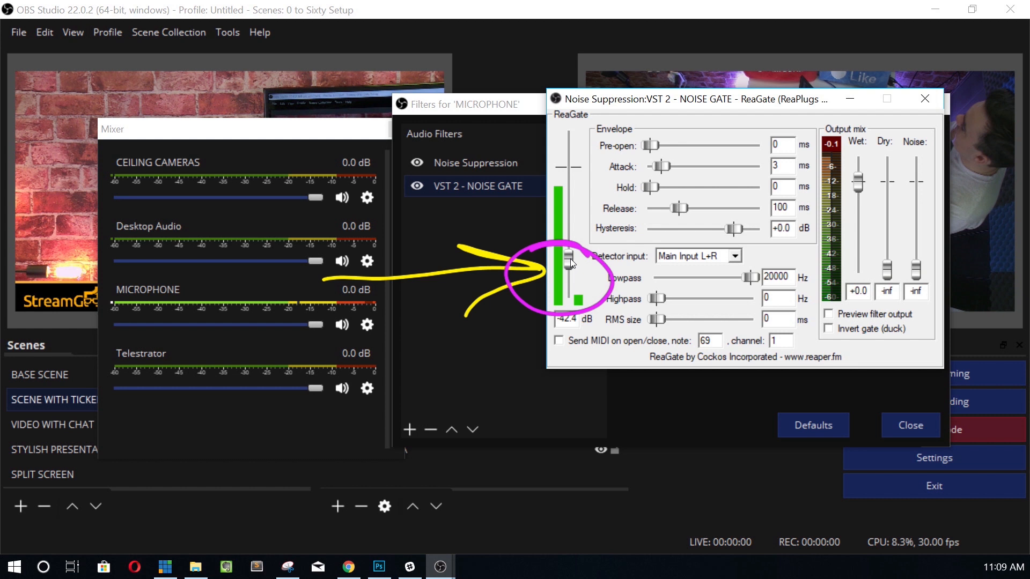
pyautogui.moveTo(566, 261); pyautogui.dragTo(567, 256)
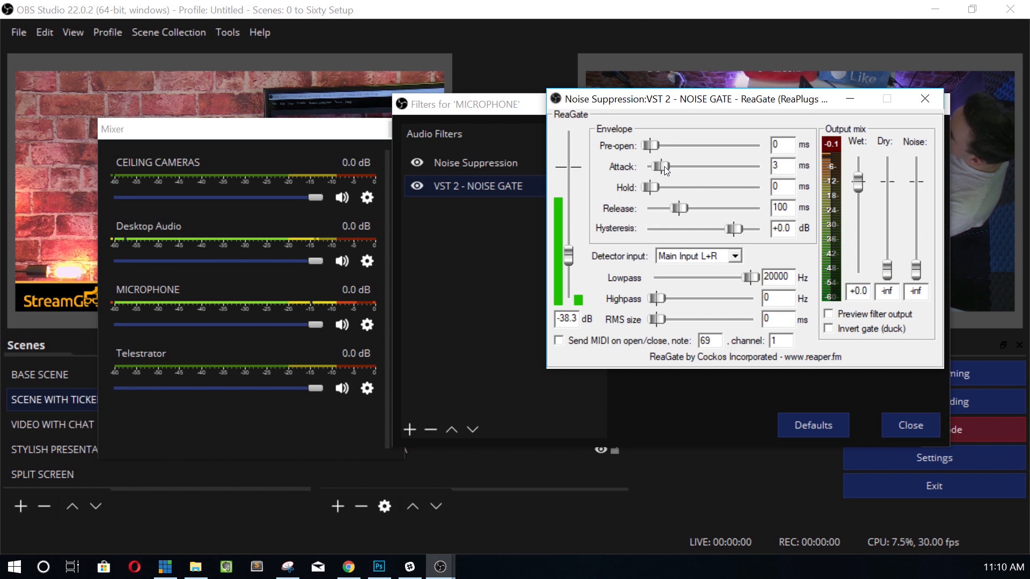
# Step: Lengthen the gate attack to 12 ms and the release to about 315 ms
pyautogui.moveTo(660, 166); pyautogui.dragTo(672, 166)
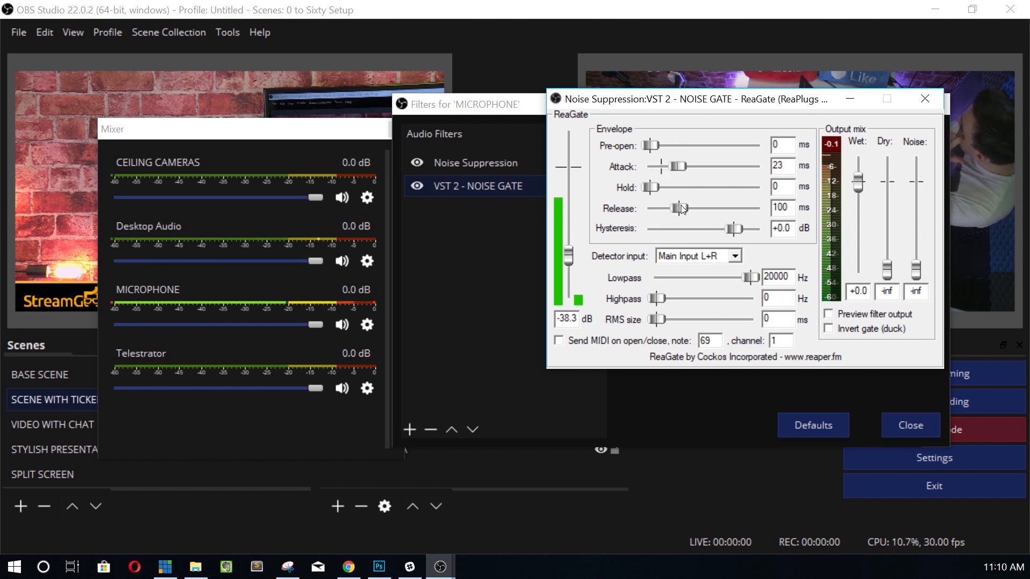
pyautogui.moveTo(672, 208); pyautogui.dragTo(691, 208)
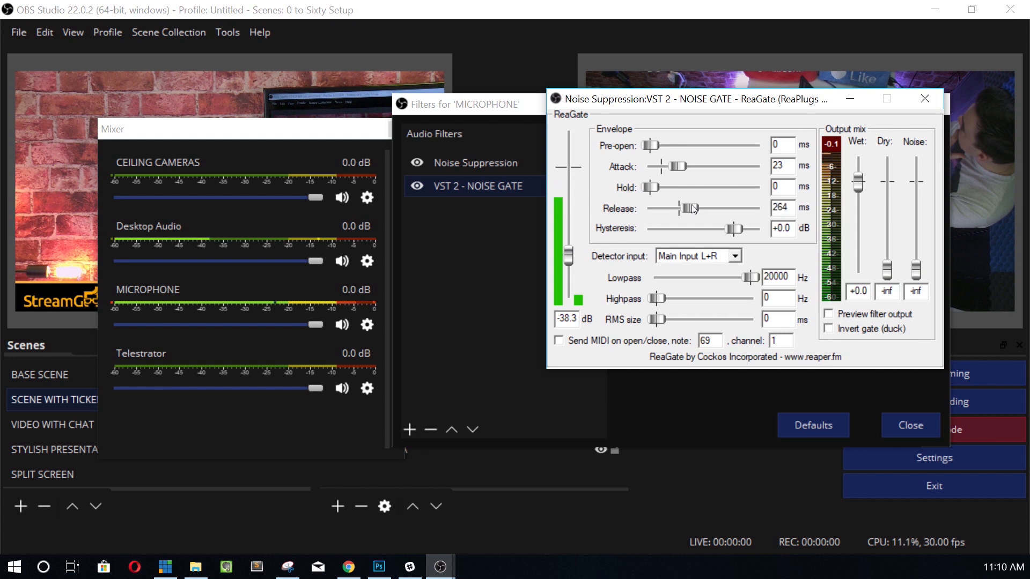
pyautogui.moveTo(679, 166); pyautogui.dragTo(673, 166)
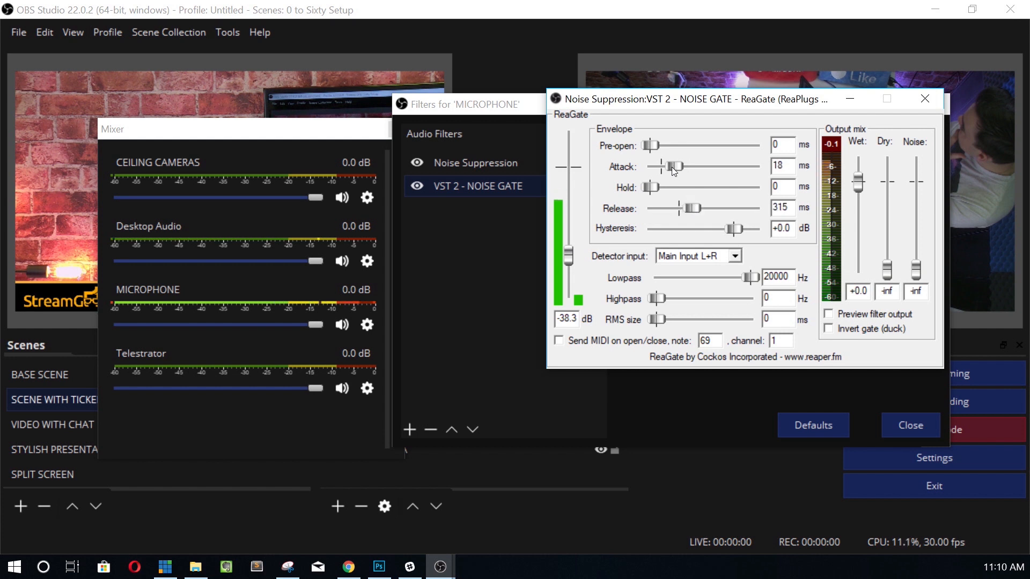
pyautogui.moveTo(676, 166); pyautogui.dragTo(664, 167)
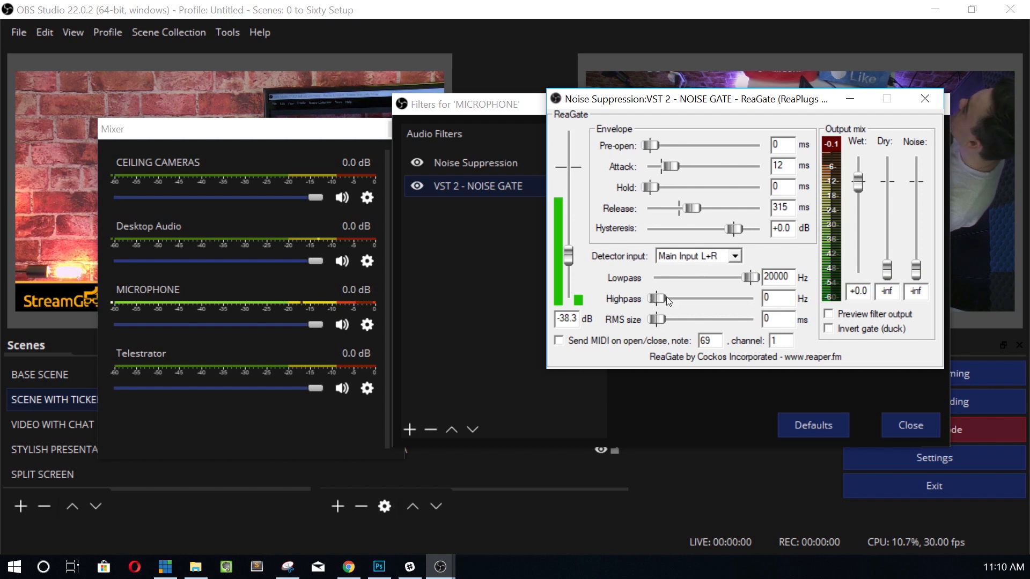
pyautogui.moveTo(660, 301)
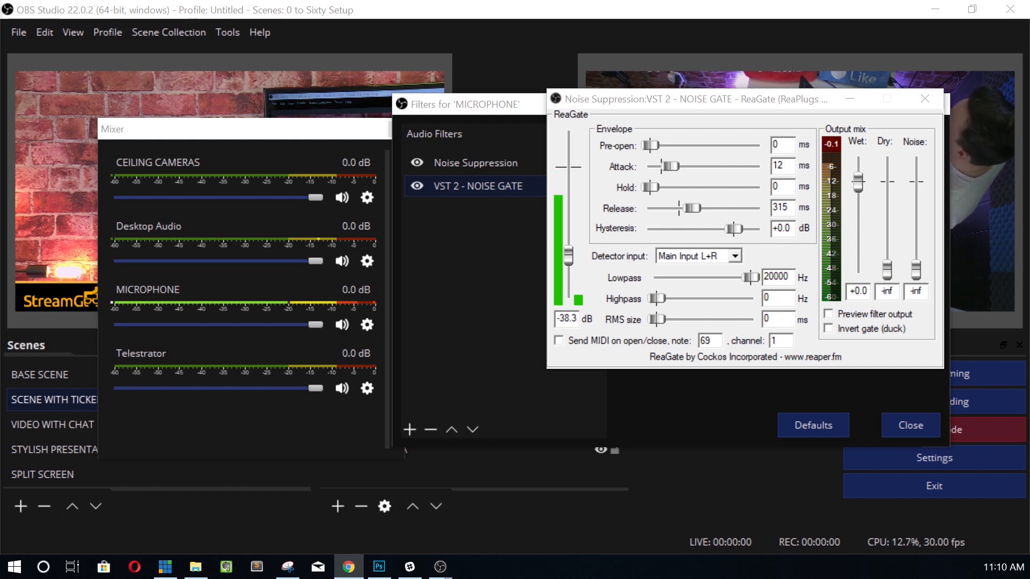
pyautogui.moveTo(655, 301)
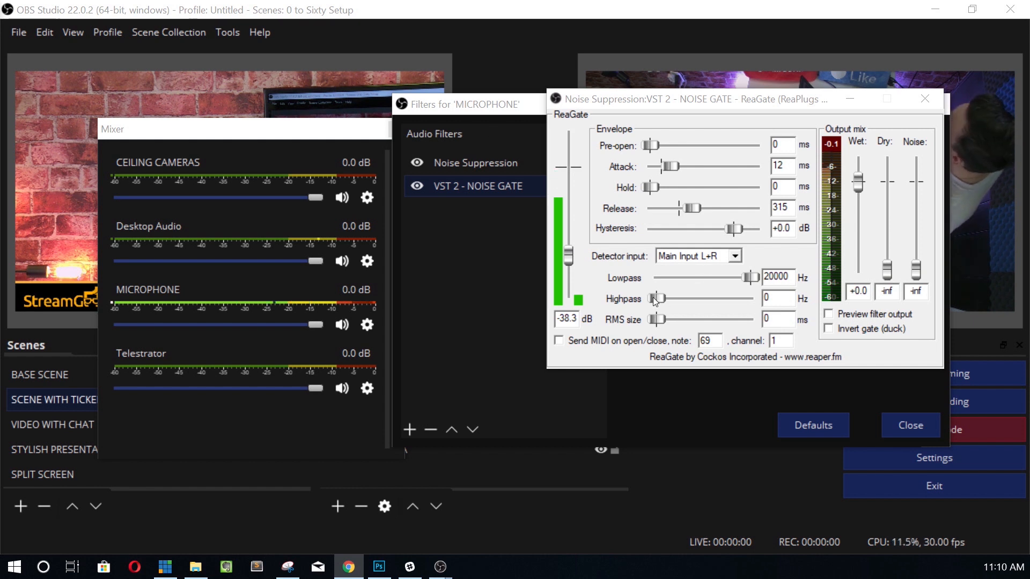
# Step: Set ReaGate's highpass to about 80 Hz and bring its lowpass down to 15000 Hz
pyautogui.moveTo(656, 298); pyautogui.dragTo(675, 298)
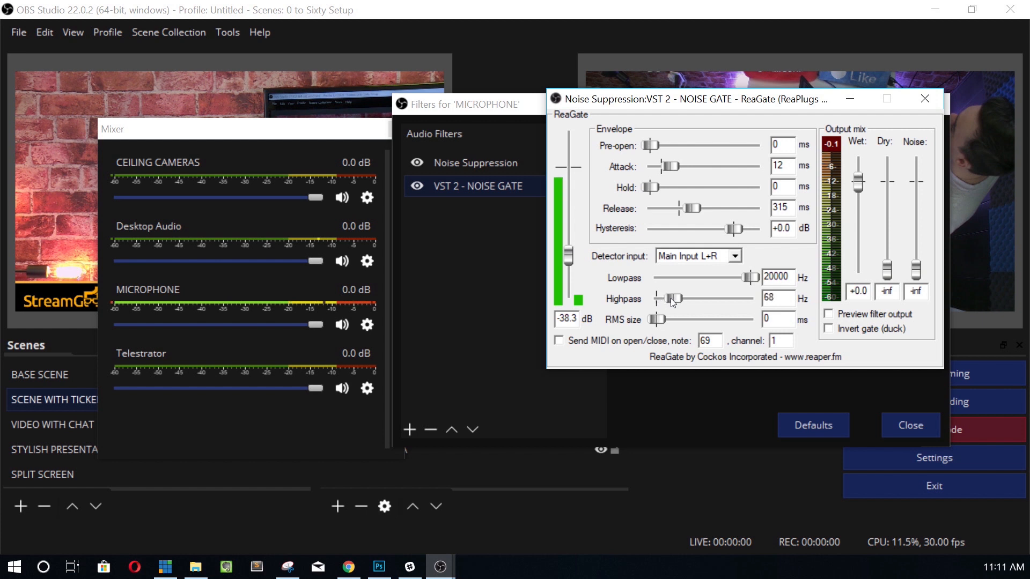
pyautogui.moveTo(670, 299); pyautogui.dragTo(676, 298)
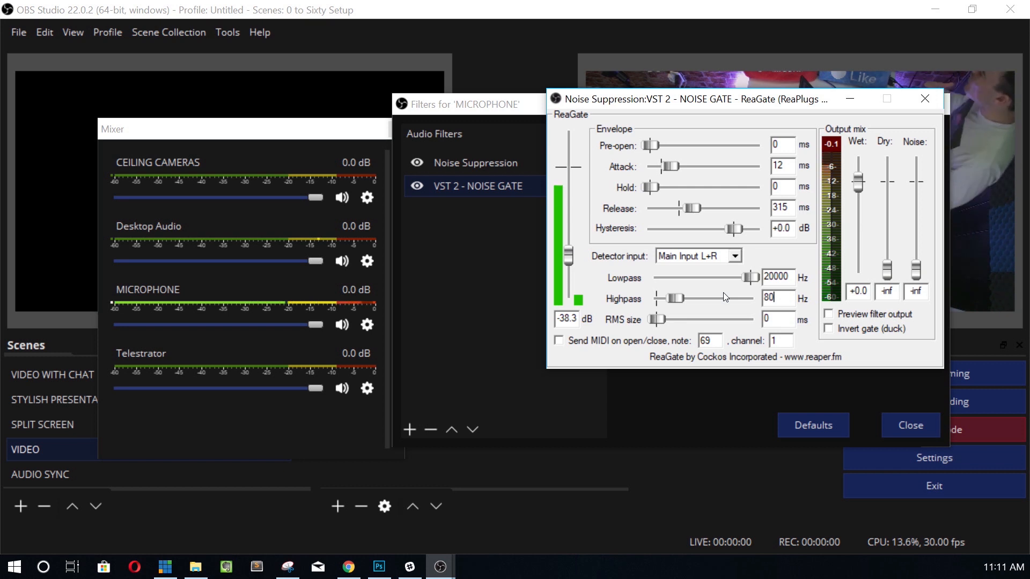
pyautogui.moveTo(745, 288)
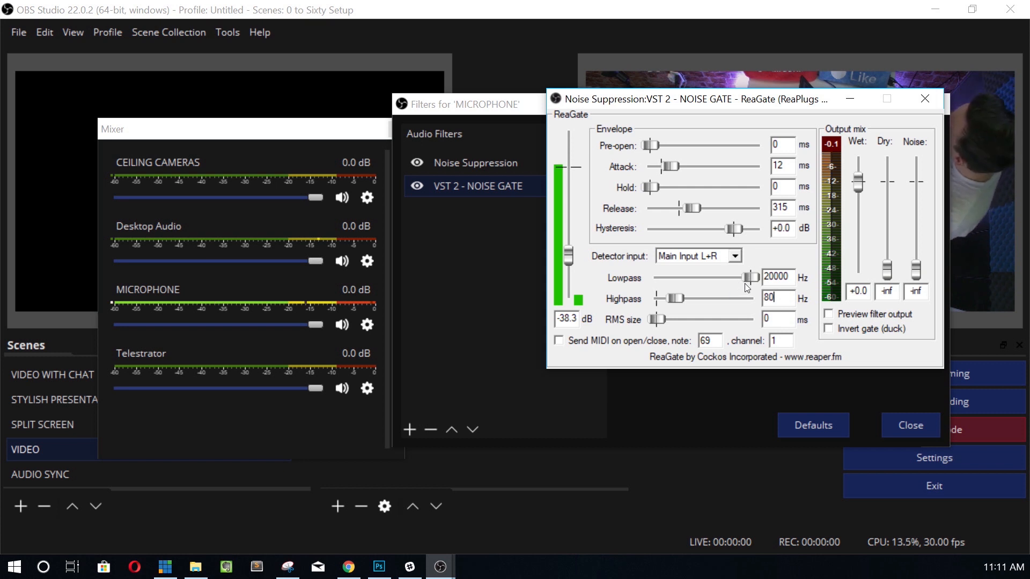
pyautogui.moveTo(751, 276); pyautogui.dragTo(748, 277)
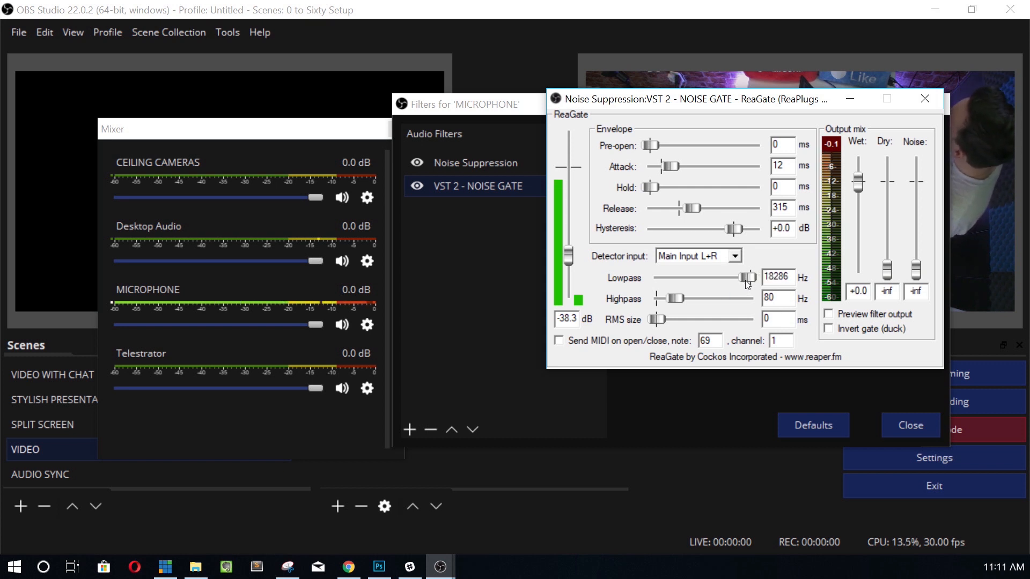
pyautogui.moveTo(749, 277); pyautogui.dragTo(744, 277)
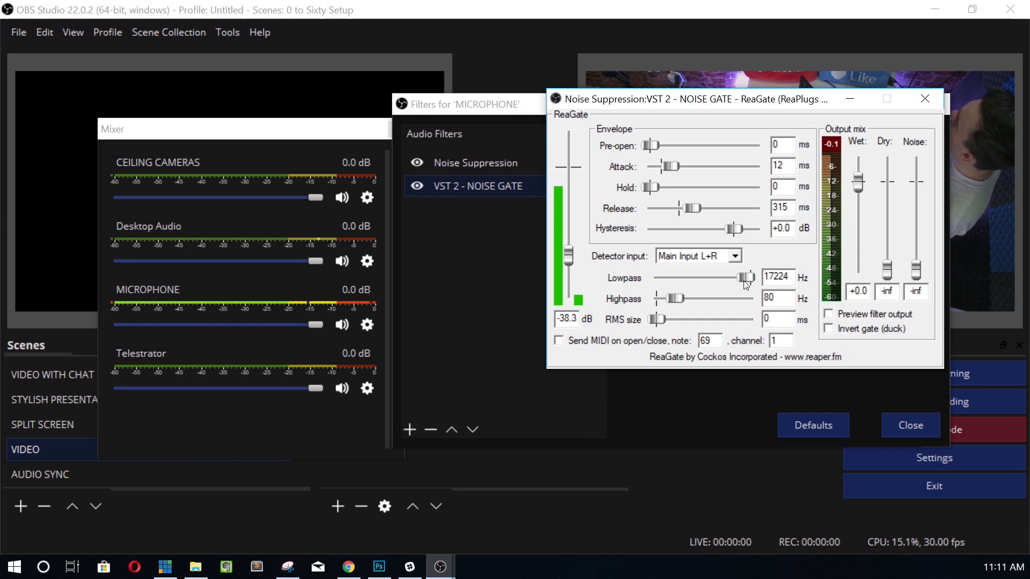
pyautogui.moveTo(742, 277); pyautogui.dragTo(746, 277)
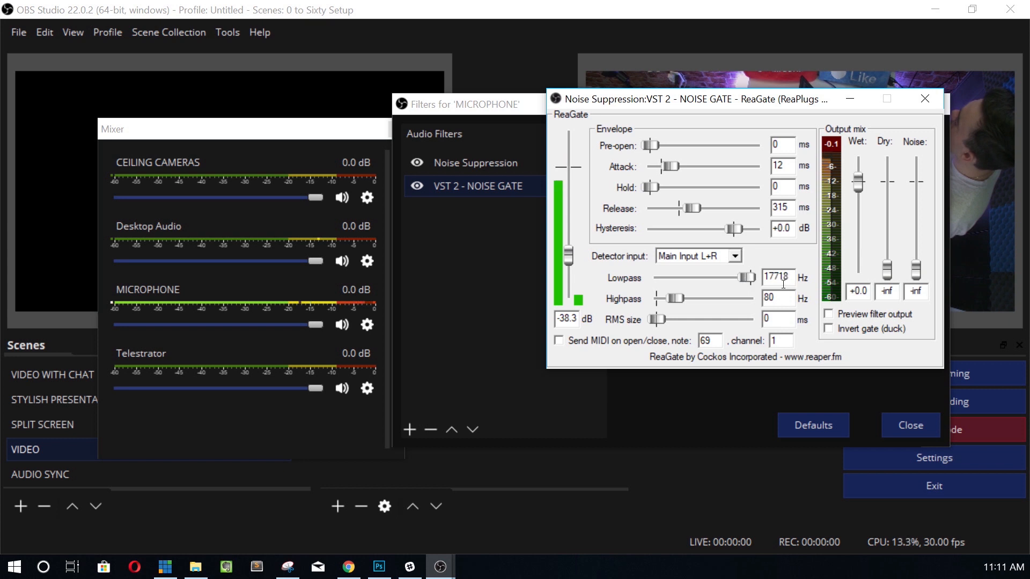
pyautogui.write('1700')
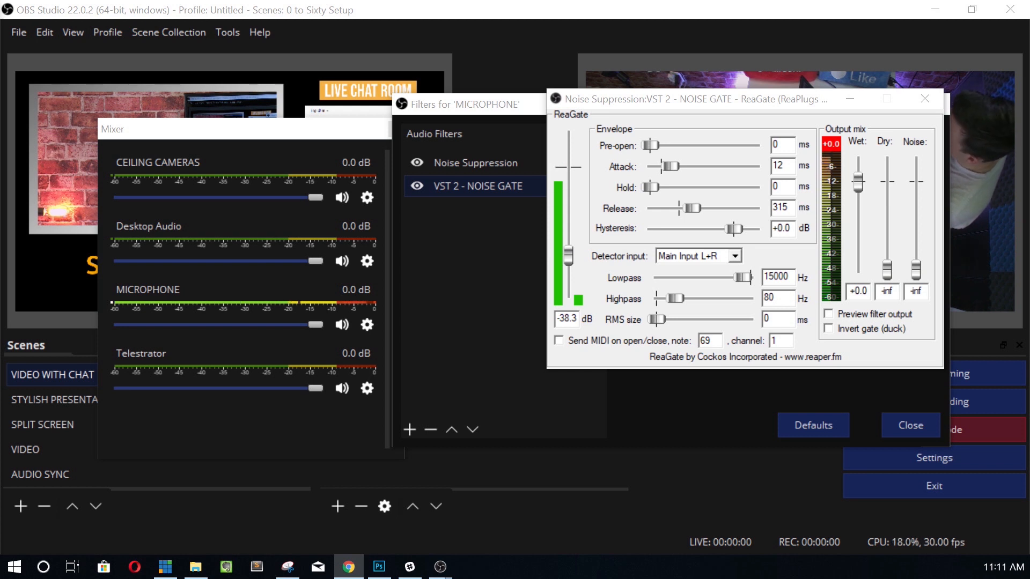
# Step: Shorten the gate's release to 220 ms and close the ReaGate window
pyautogui.moveTo(694, 208); pyautogui.dragTo(690, 208)
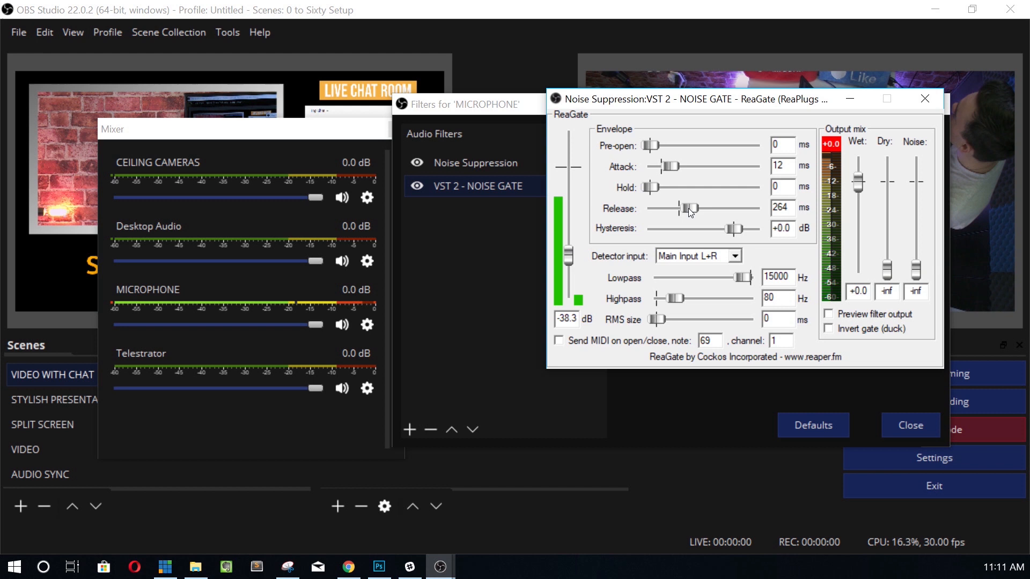
pyautogui.moveTo(691, 208); pyautogui.dragTo(688, 208)
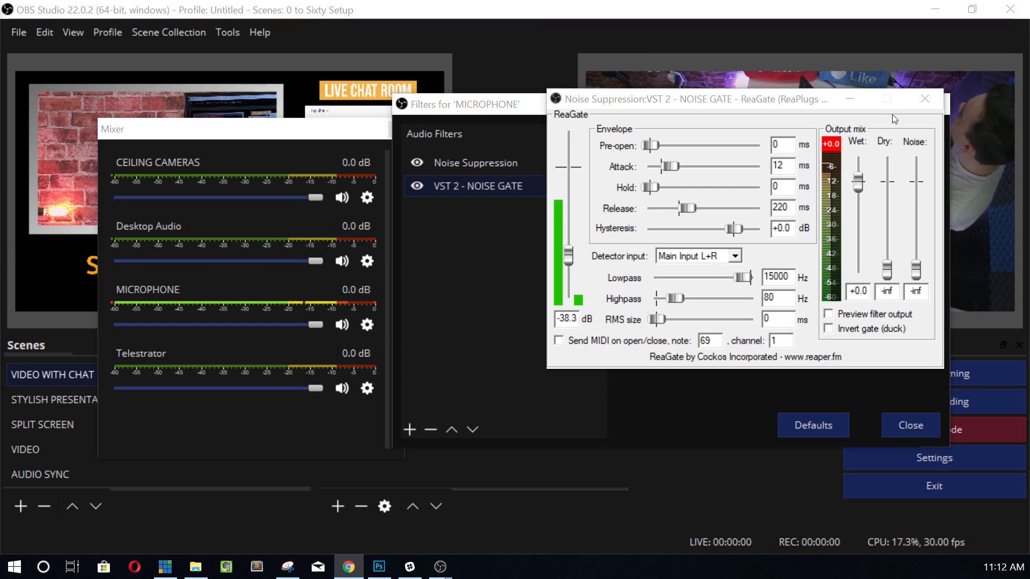
pyautogui.click(925, 98)
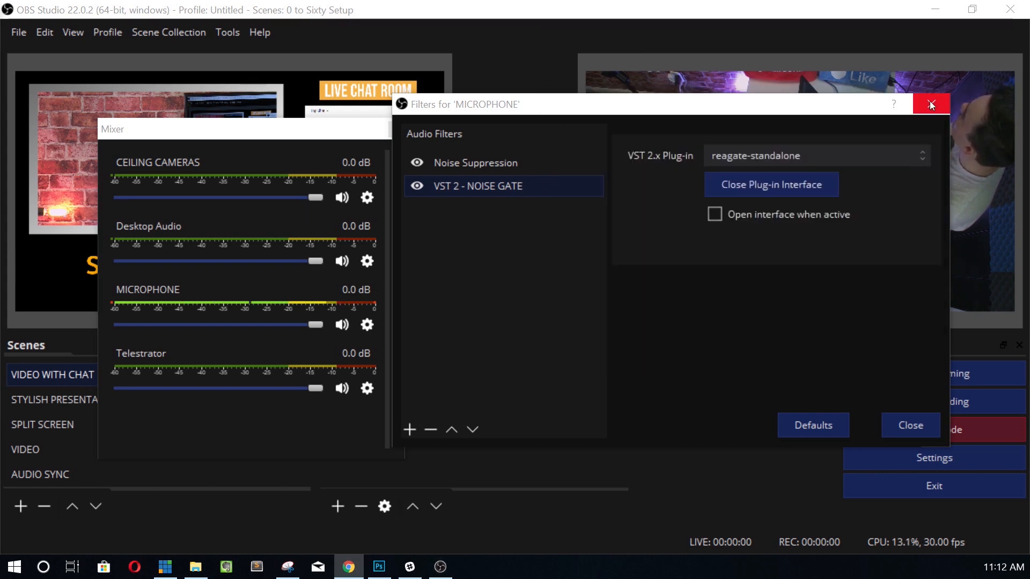
pyautogui.moveTo(410, 430)
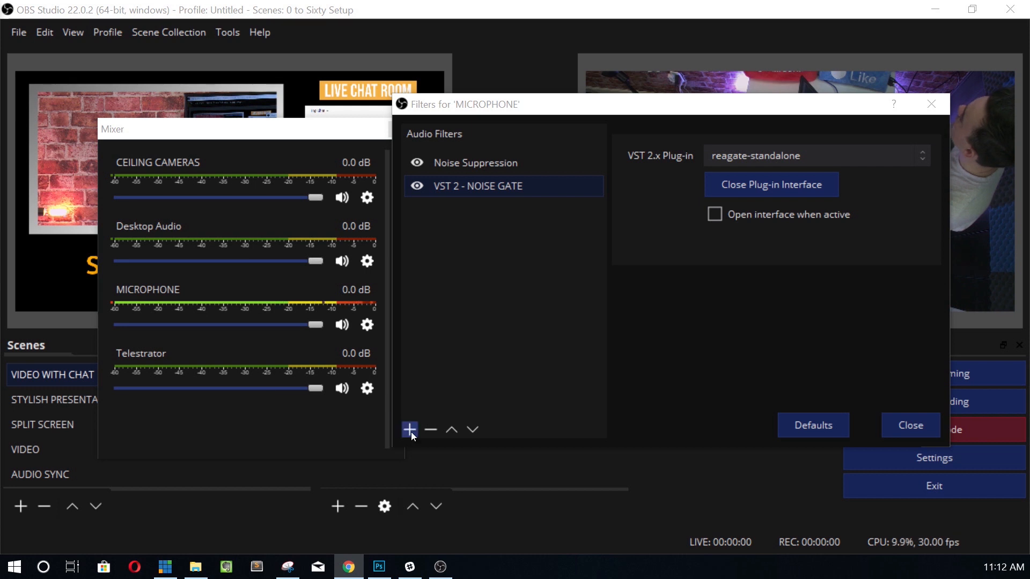
# Step: Add a new VST 2.x Plug-in audio filter to the microphone named 'VST 2 0 - EQ'
pyautogui.click(409, 430)
pyautogui.write('VST 2.0 -')
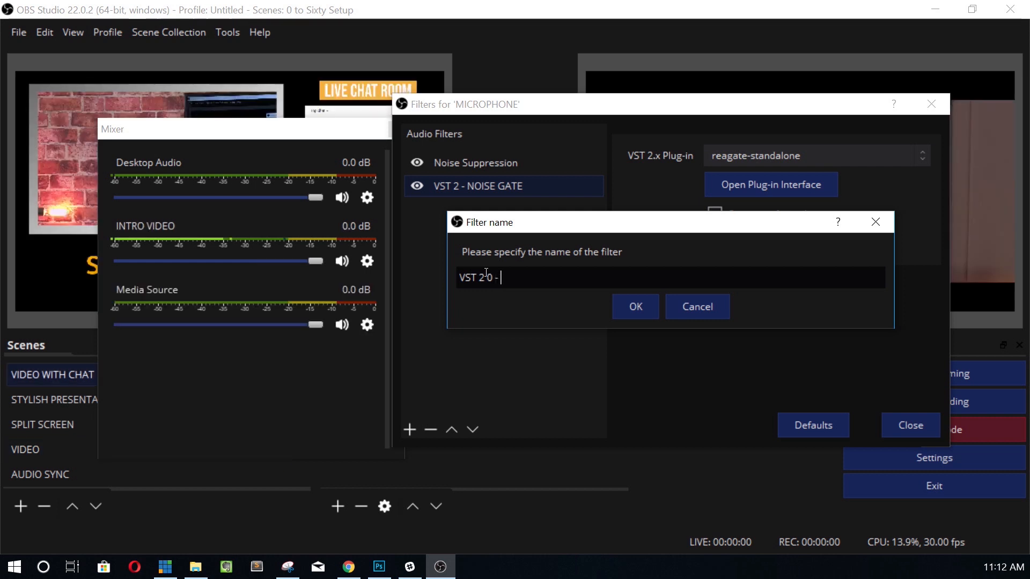
pyautogui.write('EQ')
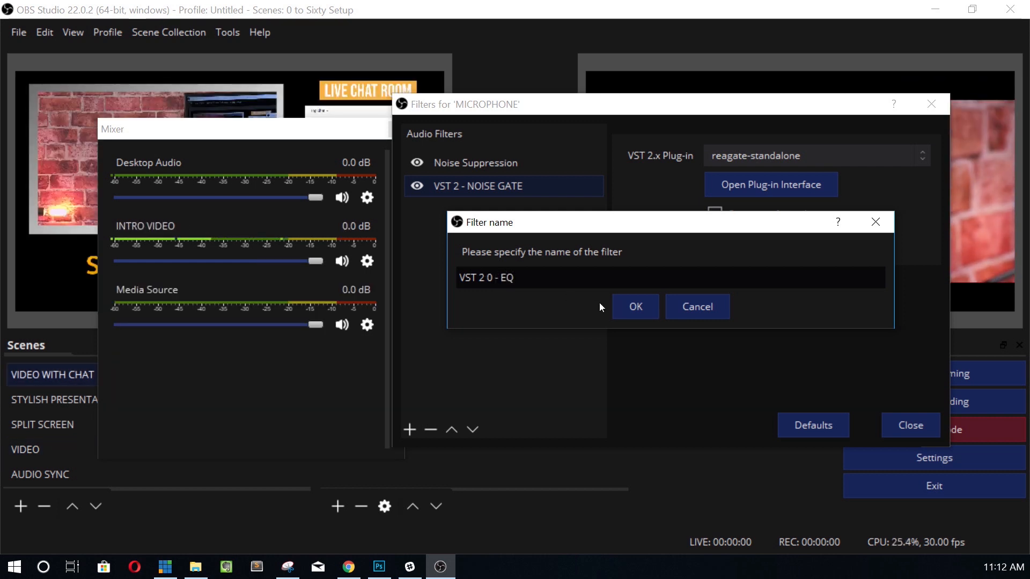
pyautogui.click(634, 306)
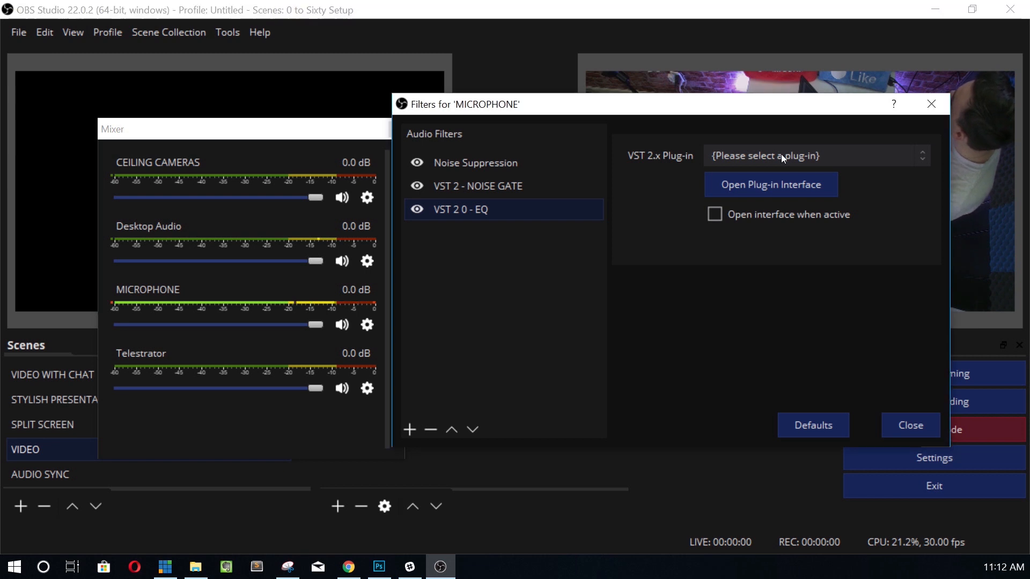
# Step: Choose reaeq-standalone as the filter's plug-in and bring up the ReaEQ interface
pyautogui.click(814, 156)
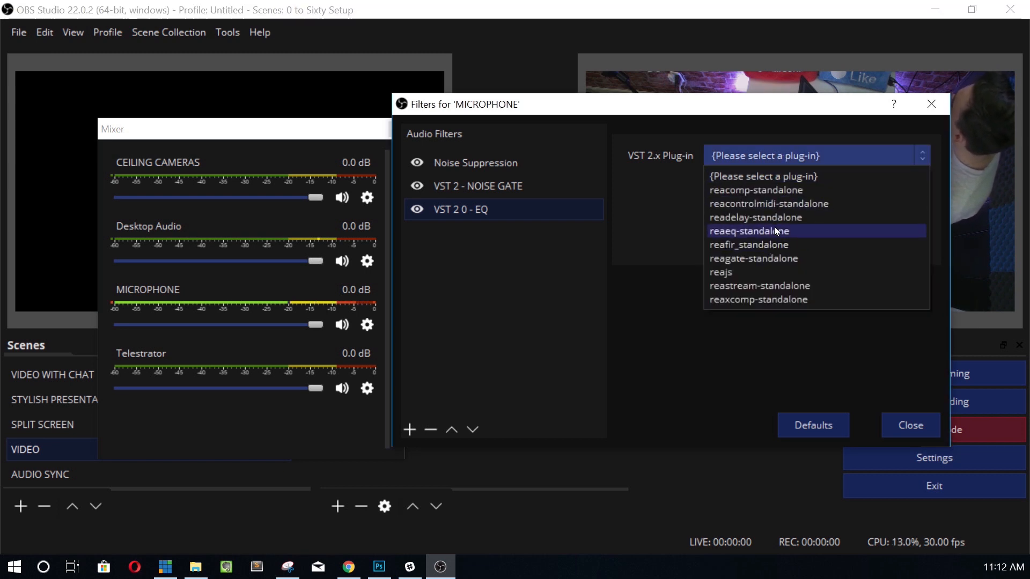
pyautogui.click(748, 230)
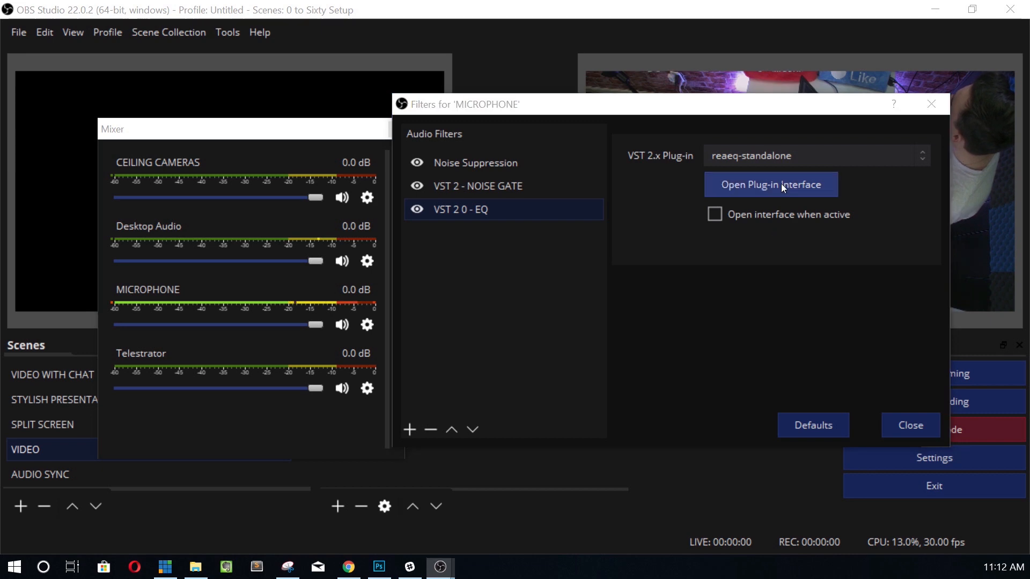
pyautogui.click(769, 184)
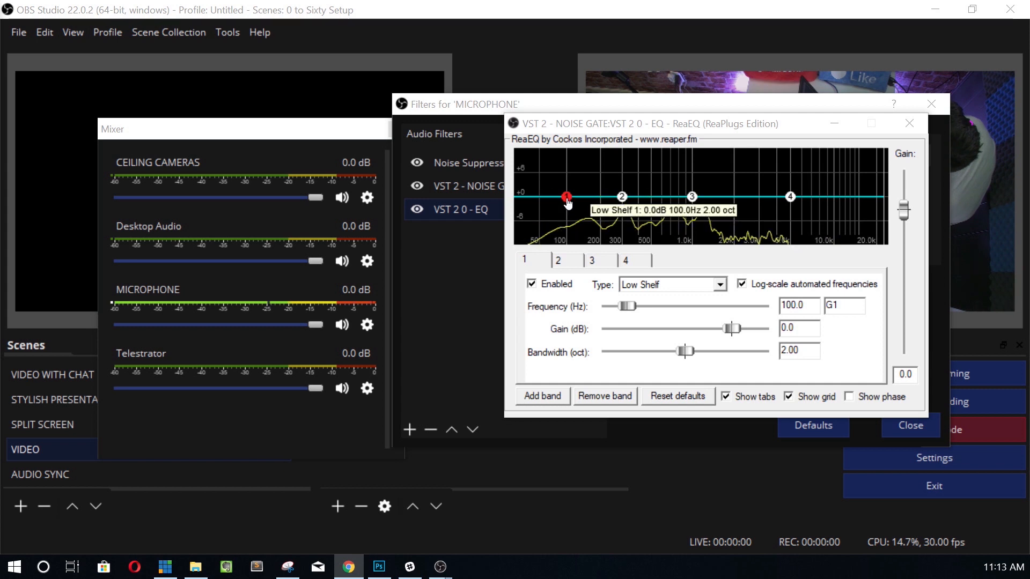
# Step: Cut band 1 down to -120 dB and pull band 2 to about -4 dB near 41 Hz
pyautogui.moveTo(566, 198); pyautogui.dragTo(553, 208)
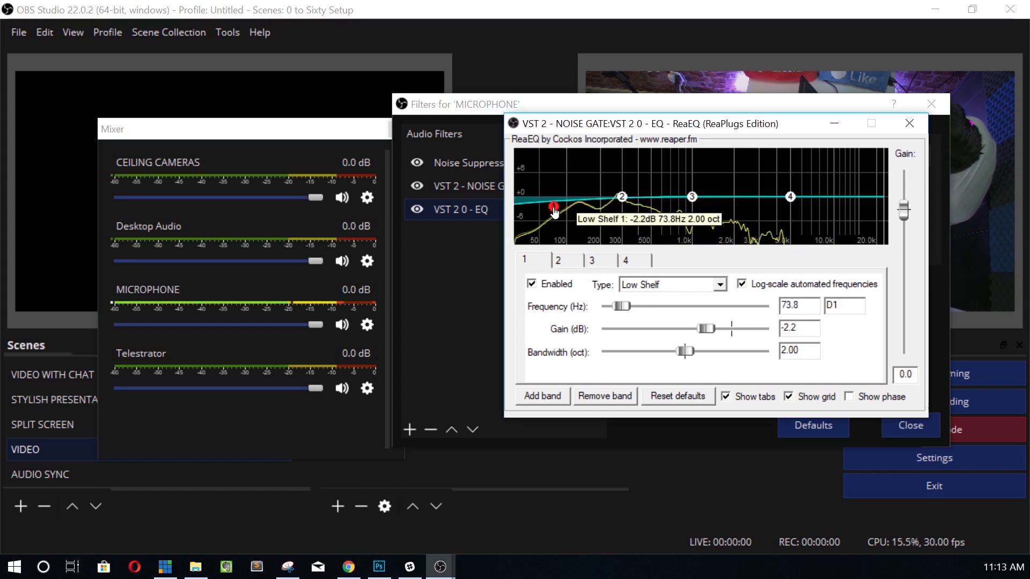
pyautogui.moveTo(553, 207); pyautogui.dragTo(544, 219)
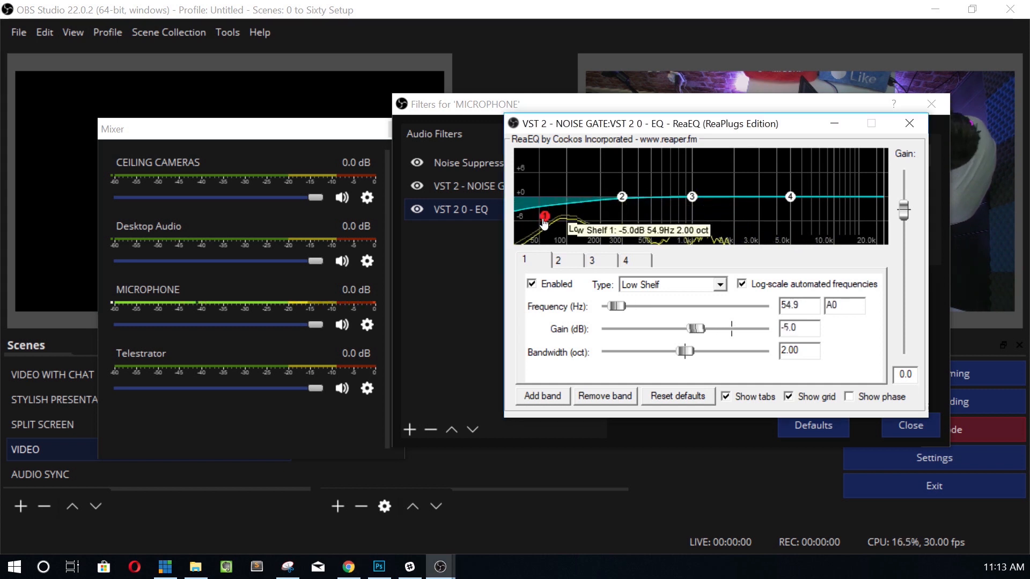
pyautogui.moveTo(544, 217); pyautogui.dragTo(518, 235)
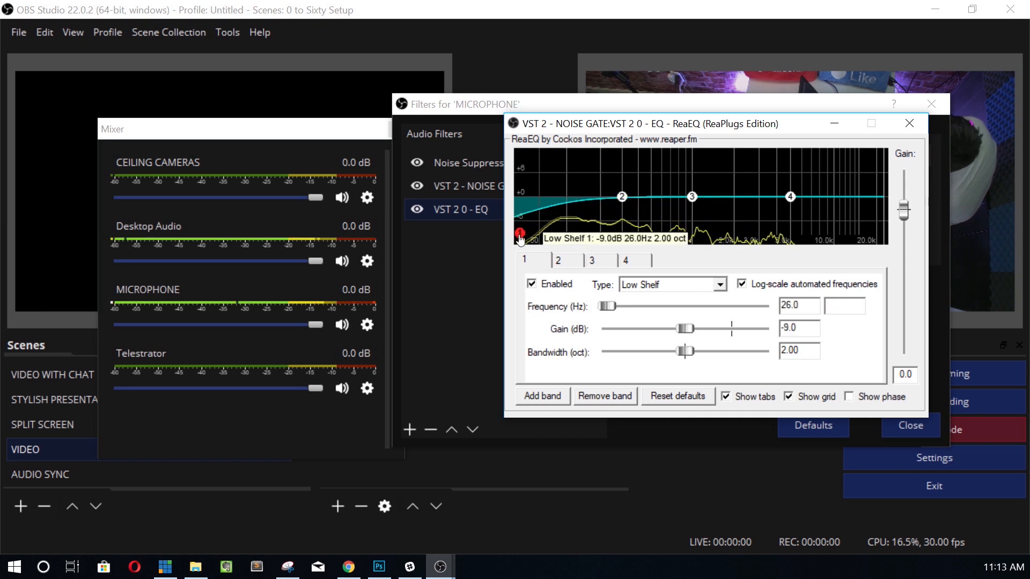
pyautogui.moveTo(519, 235); pyautogui.dragTo(530, 256)
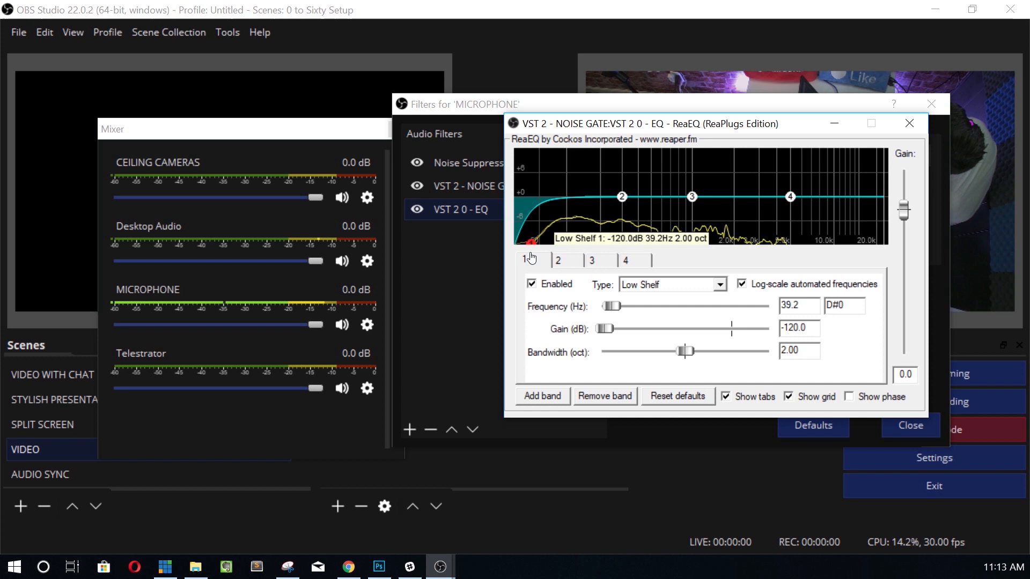
pyautogui.click(556, 260)
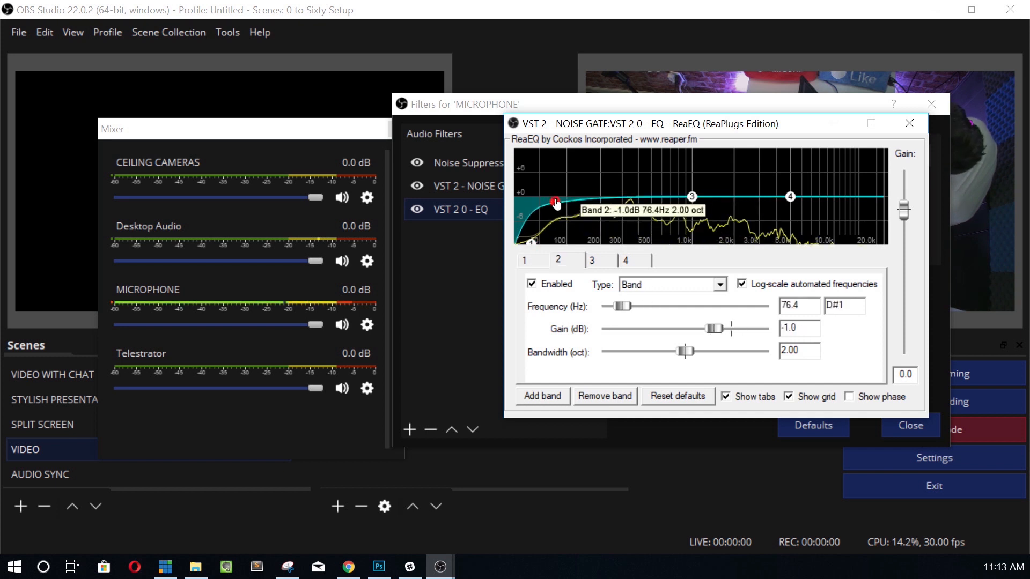
pyautogui.moveTo(555, 202); pyautogui.dragTo(541, 213)
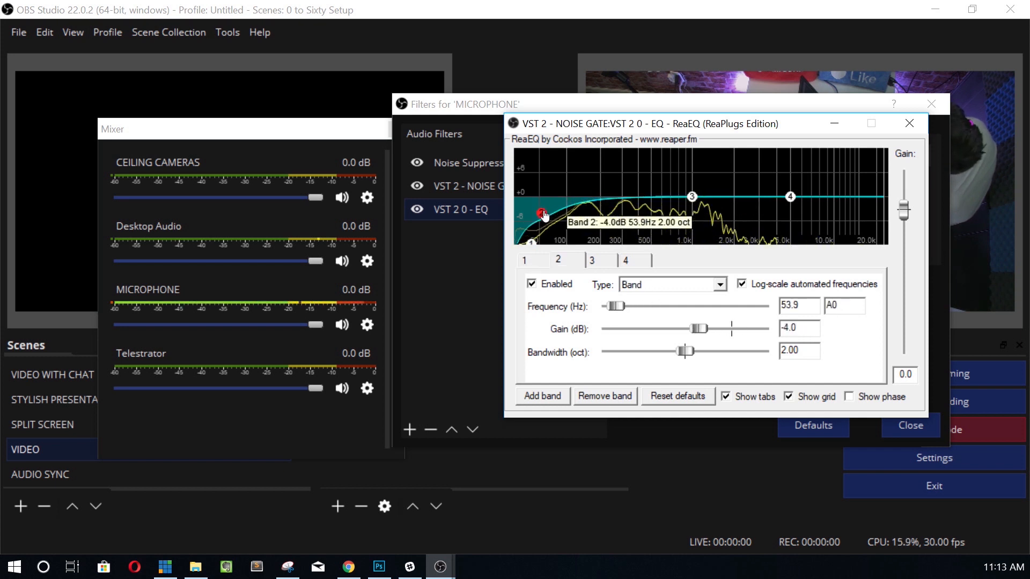
pyautogui.moveTo(542, 214); pyautogui.dragTo(541, 216)
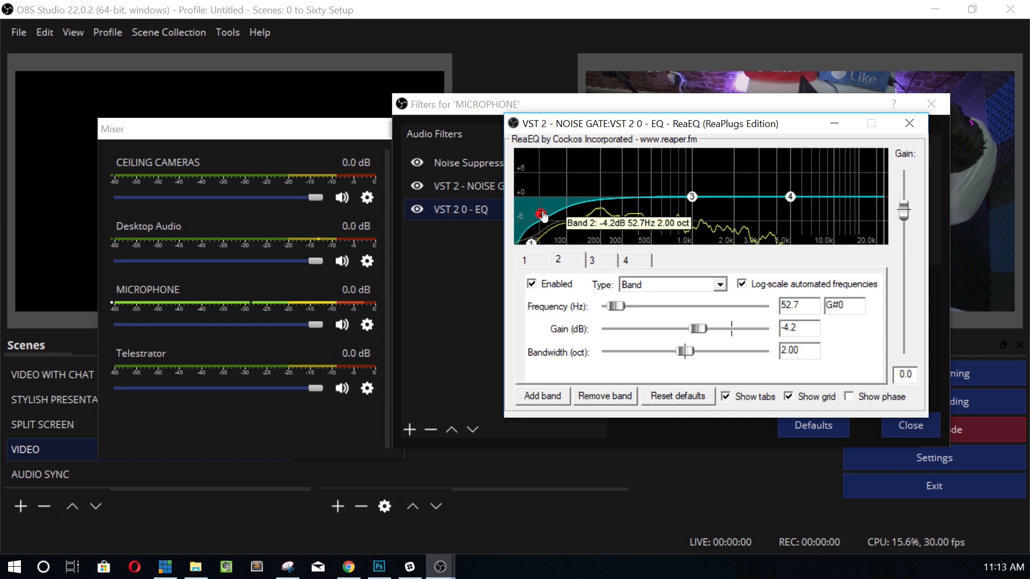
pyautogui.moveTo(544, 215); pyautogui.dragTo(535, 213)
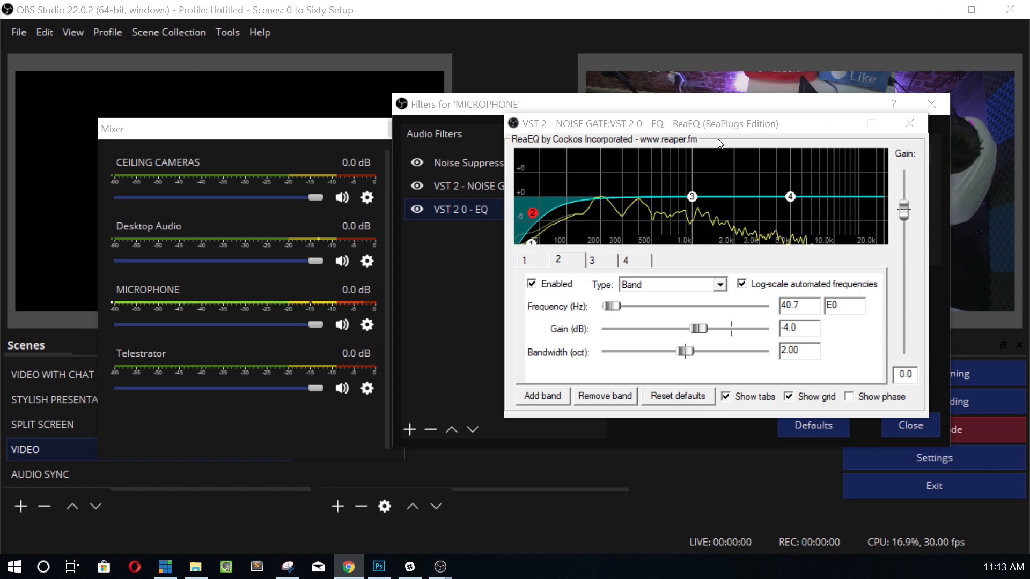
# Step: Boost band 3 about 2 dB near 300 Hz and lift the high shelf 3.8 dB around 2.9 kHz
pyautogui.moveTo(692, 197); pyautogui.dragTo(664, 194)
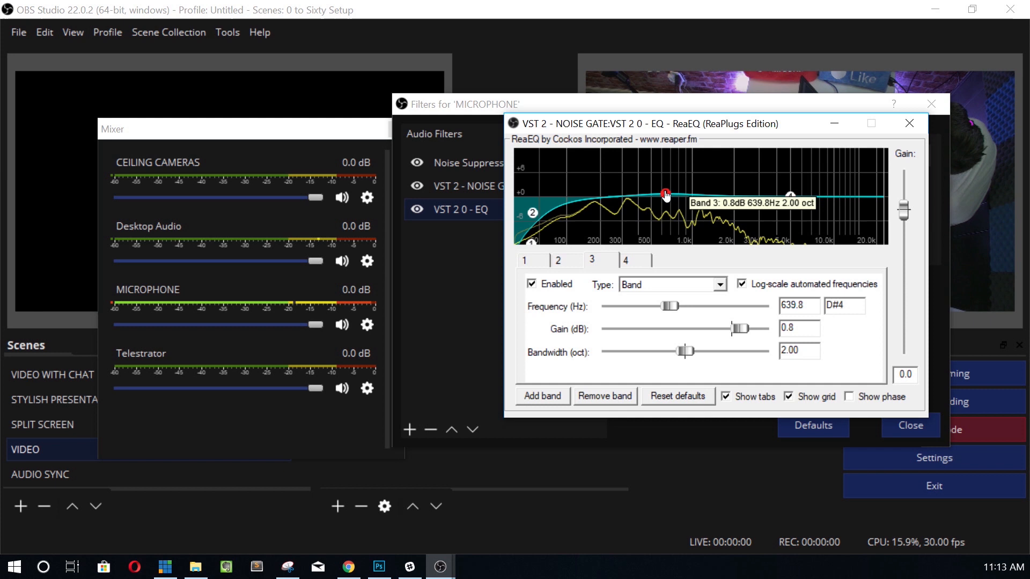
pyautogui.moveTo(664, 193); pyautogui.dragTo(623, 189)
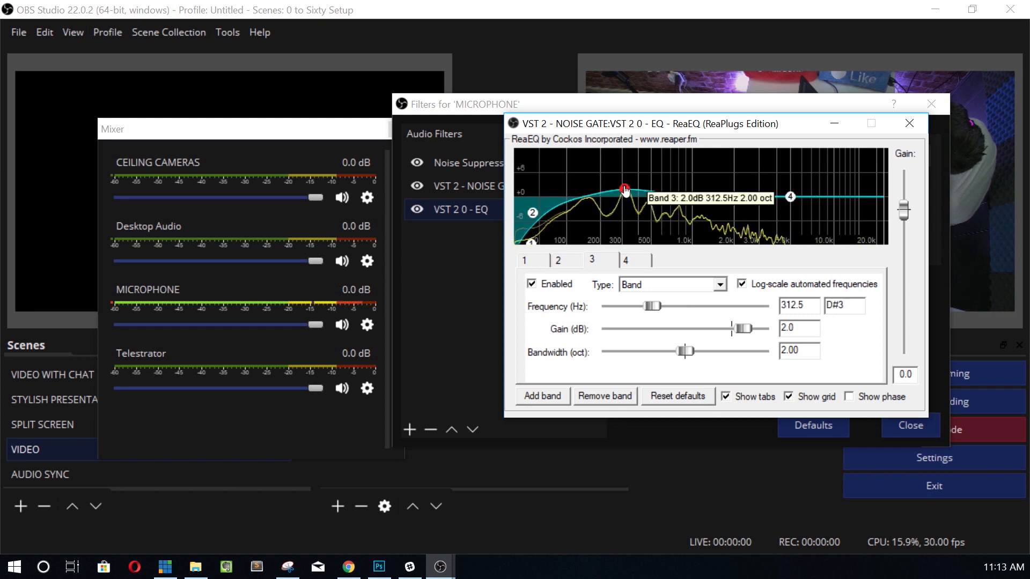
pyautogui.moveTo(623, 188); pyautogui.dragTo(617, 186)
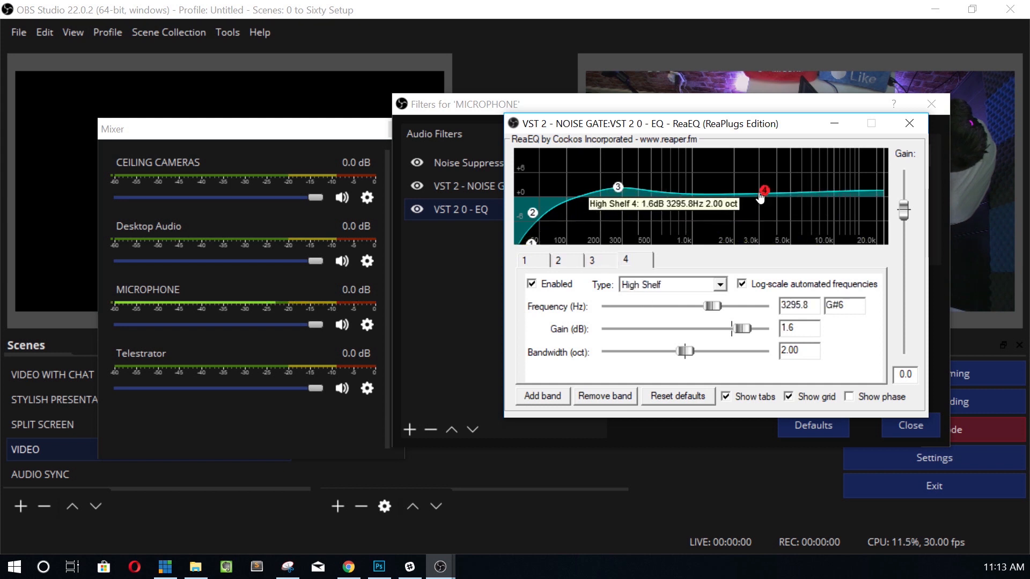
pyautogui.moveTo(764, 191); pyautogui.dragTo(760, 195)
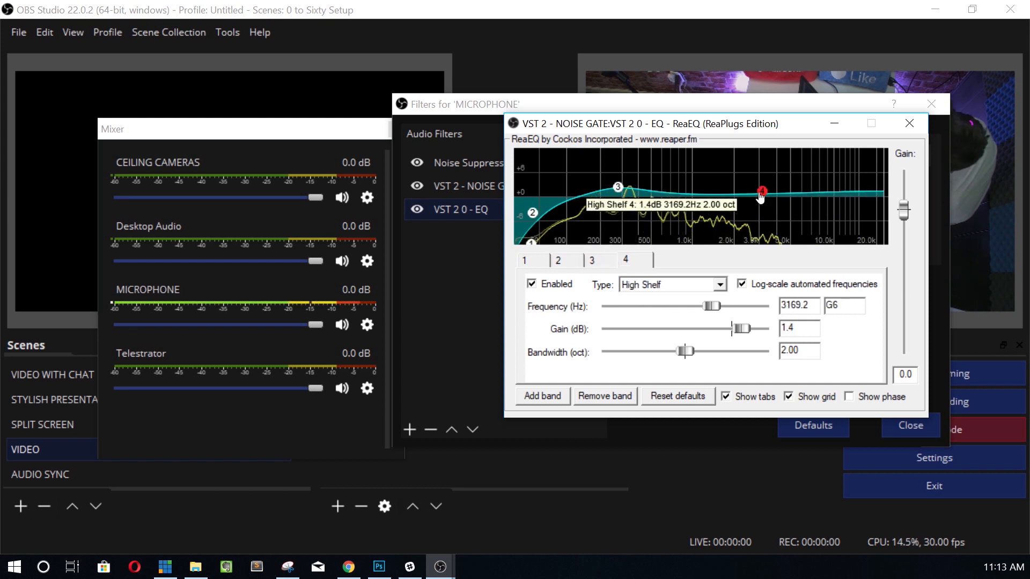
pyautogui.moveTo(760, 193); pyautogui.dragTo(754, 182)
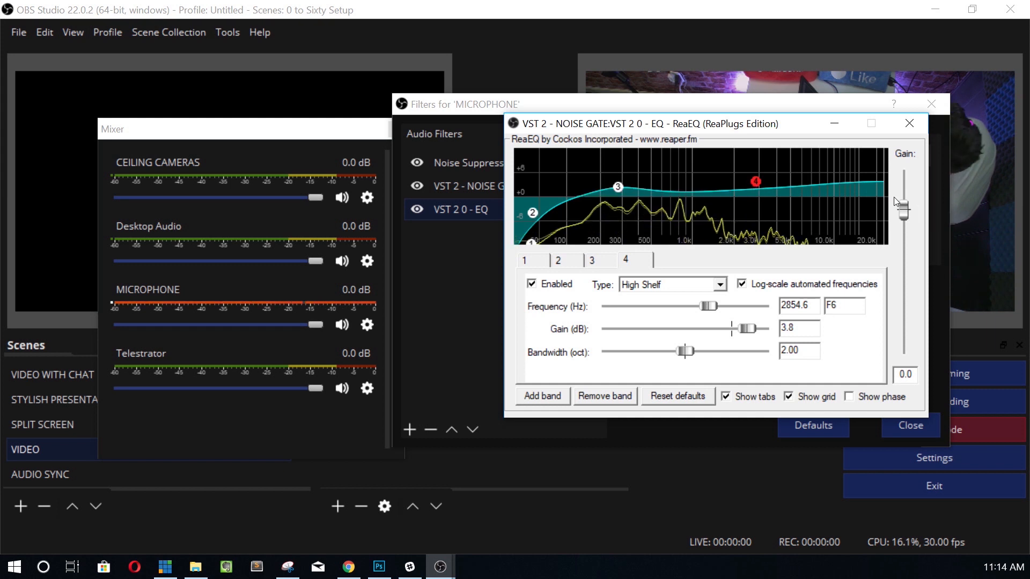
pyautogui.moveTo(384, 272)
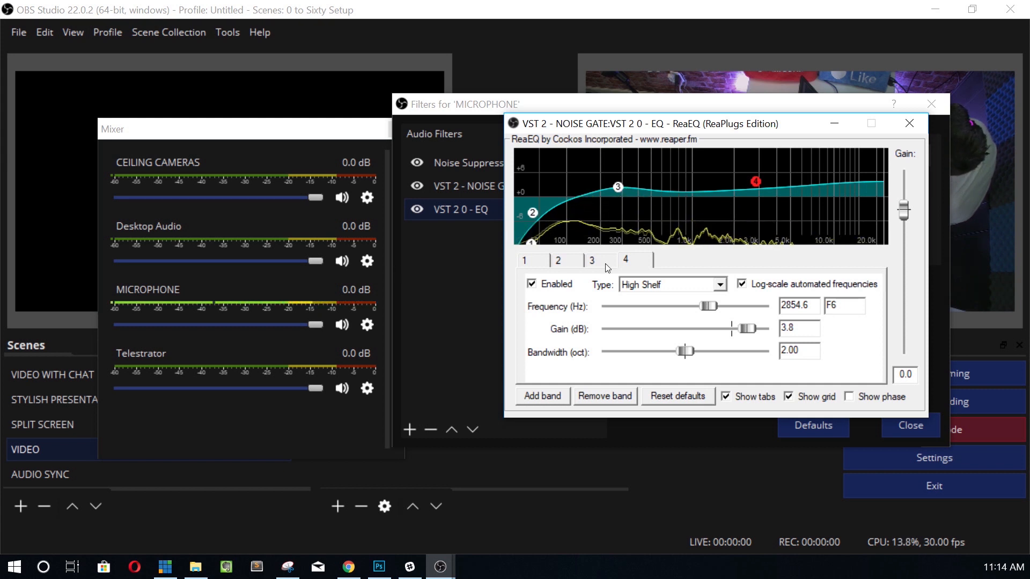
pyautogui.moveTo(919, 226)
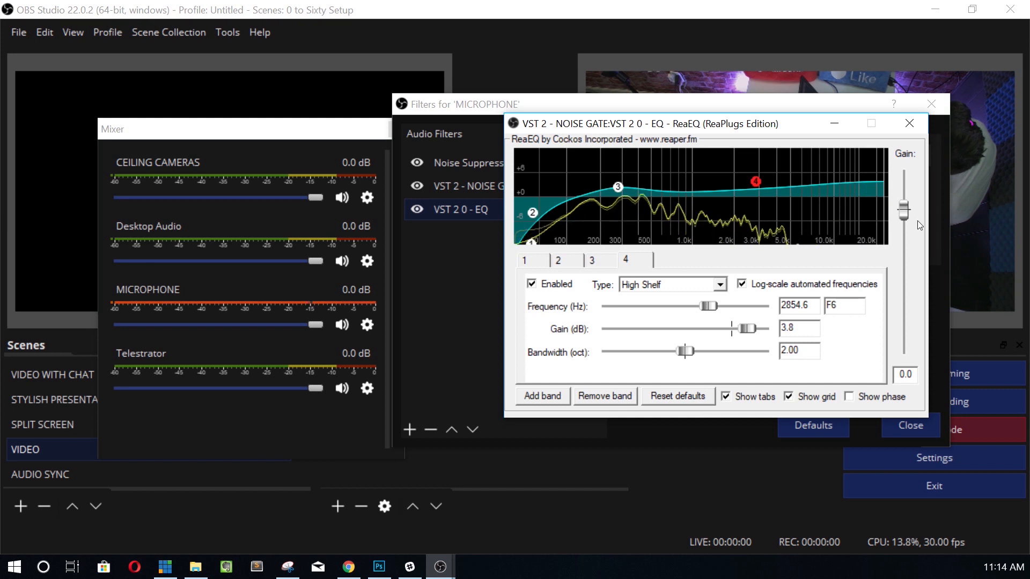
# Step: Raise ReaEQ's output gain to 4.6 dB and select band 2 for editing
pyautogui.moveTo(905, 209); pyautogui.dragTo(904, 194)
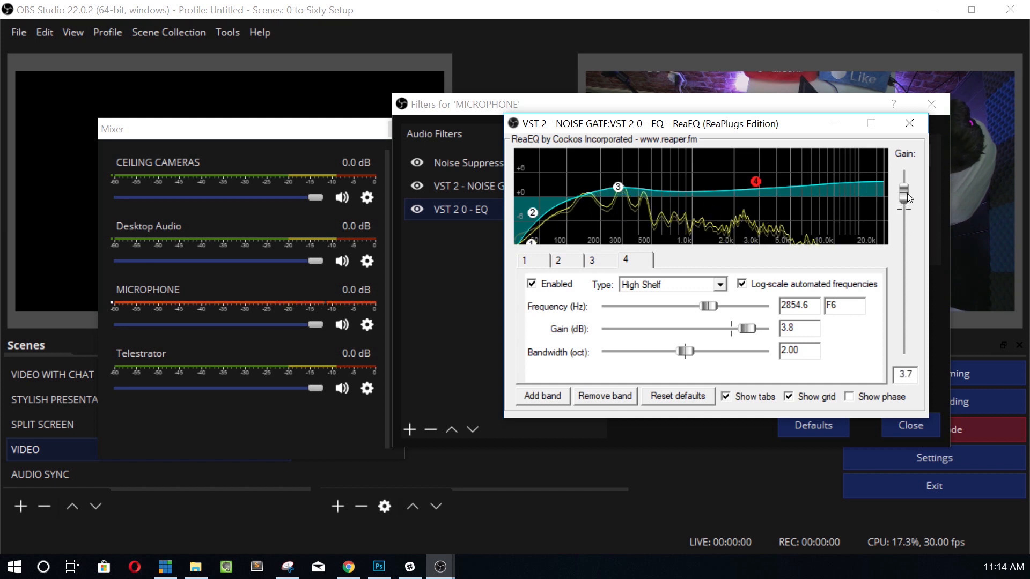
pyautogui.moveTo(905, 194); pyautogui.dragTo(904, 183)
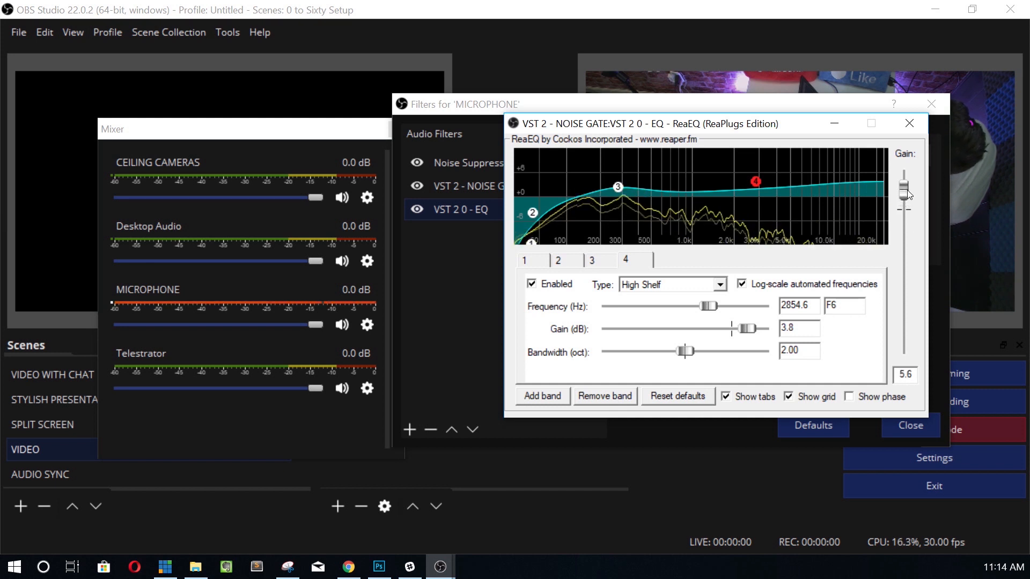
pyautogui.moveTo(905, 191); pyautogui.dragTo(905, 197)
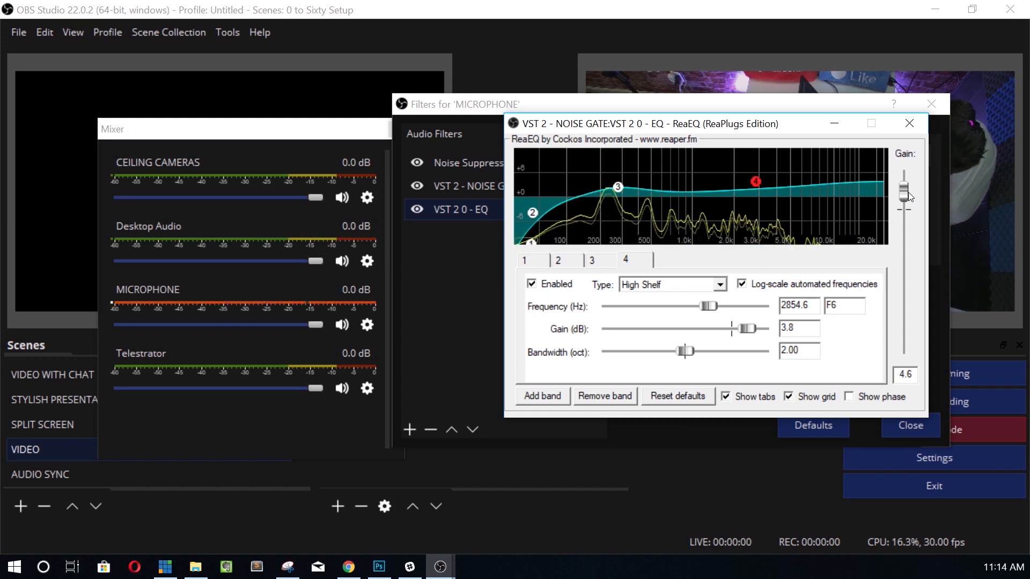
pyautogui.moveTo(673, 328)
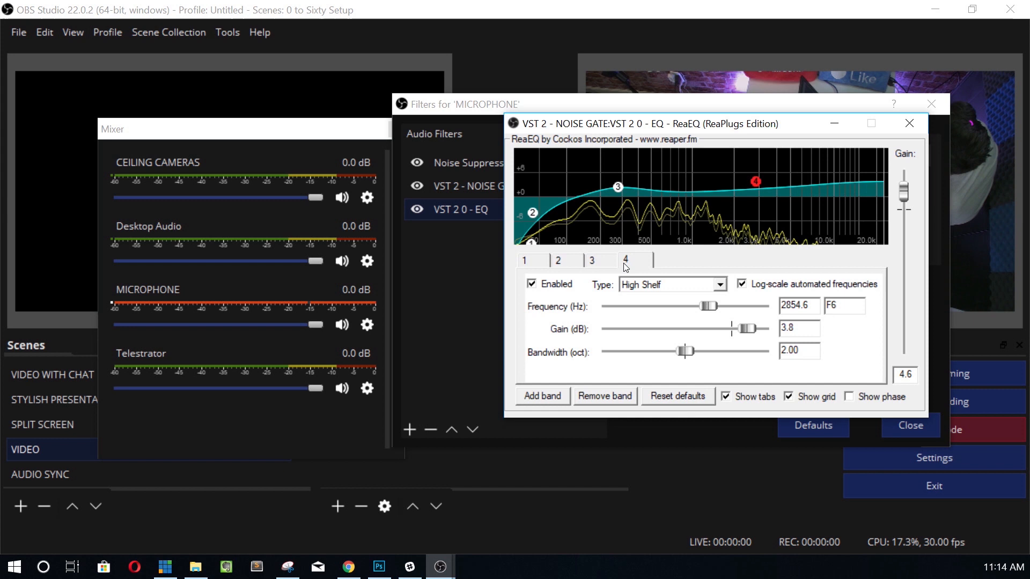
pyautogui.click(557, 260)
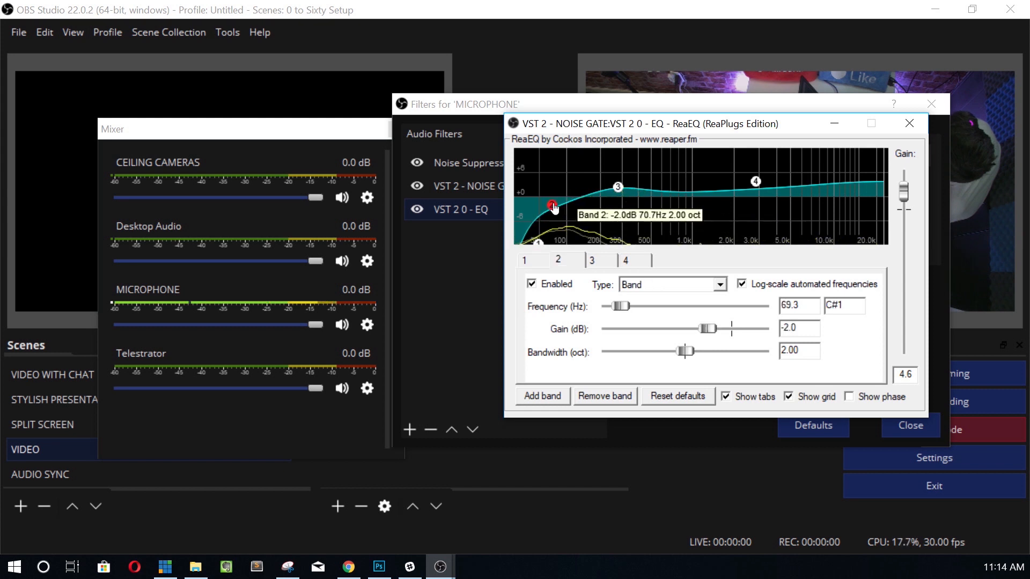
# Step: Ease band 2 to a slight cut near 80 Hz and settle band 3 near 400 Hz at about 2 dB
pyautogui.moveTo(552, 207); pyautogui.dragTo(557, 202)
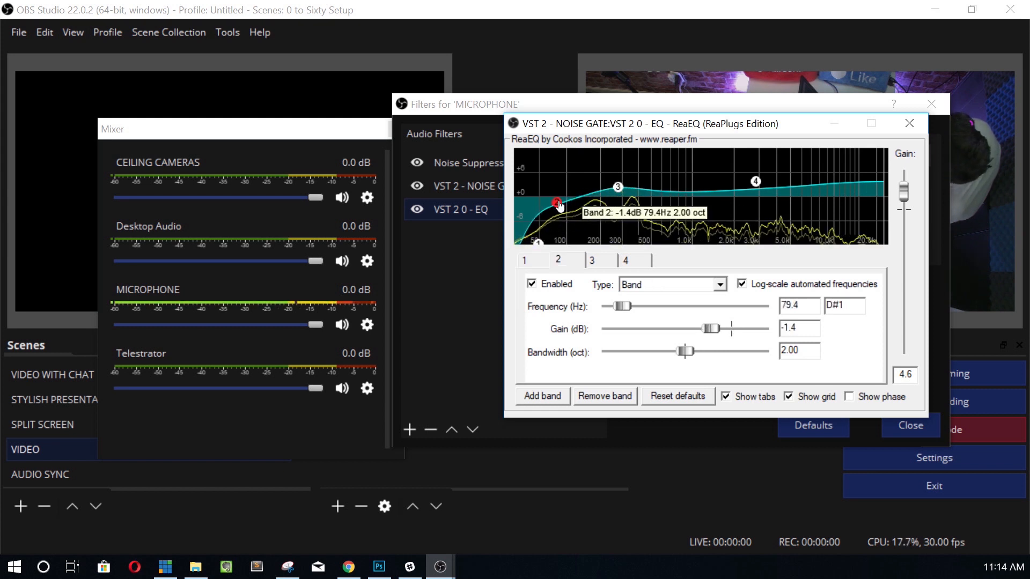
pyautogui.moveTo(557, 202); pyautogui.dragTo(556, 199)
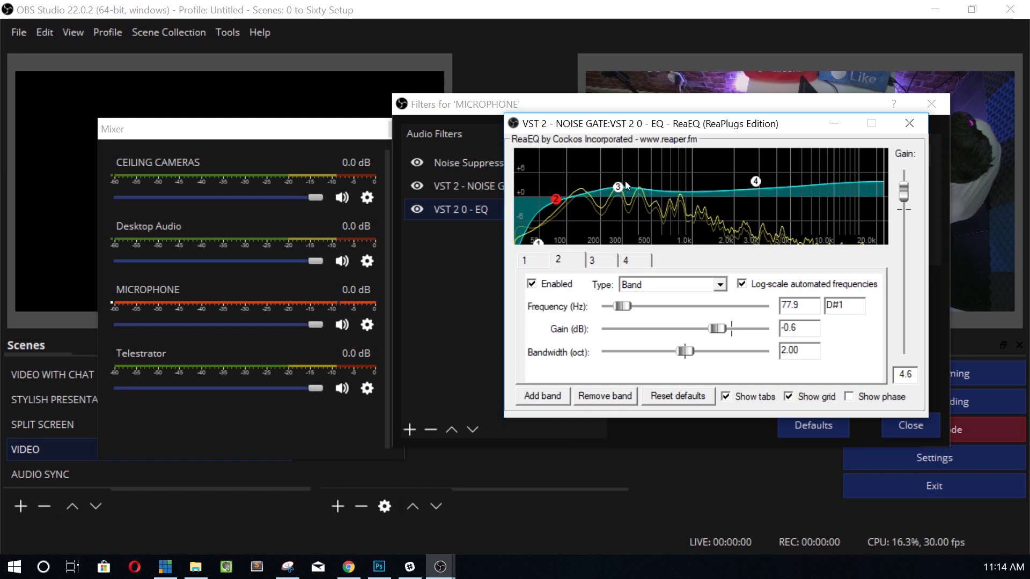
pyautogui.moveTo(617, 187); pyautogui.dragTo(626, 182)
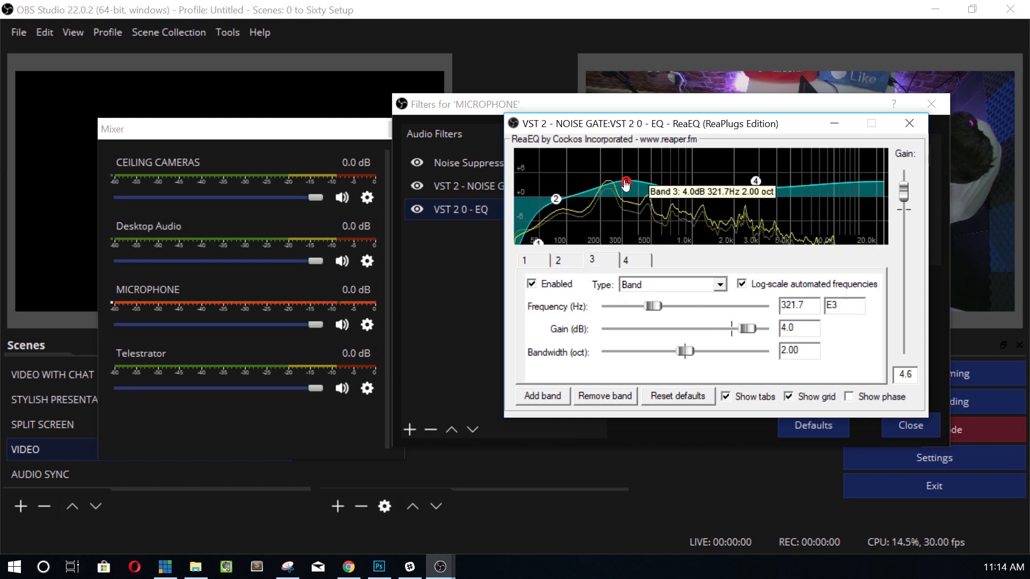
pyautogui.moveTo(625, 182); pyautogui.dragTo(649, 194)
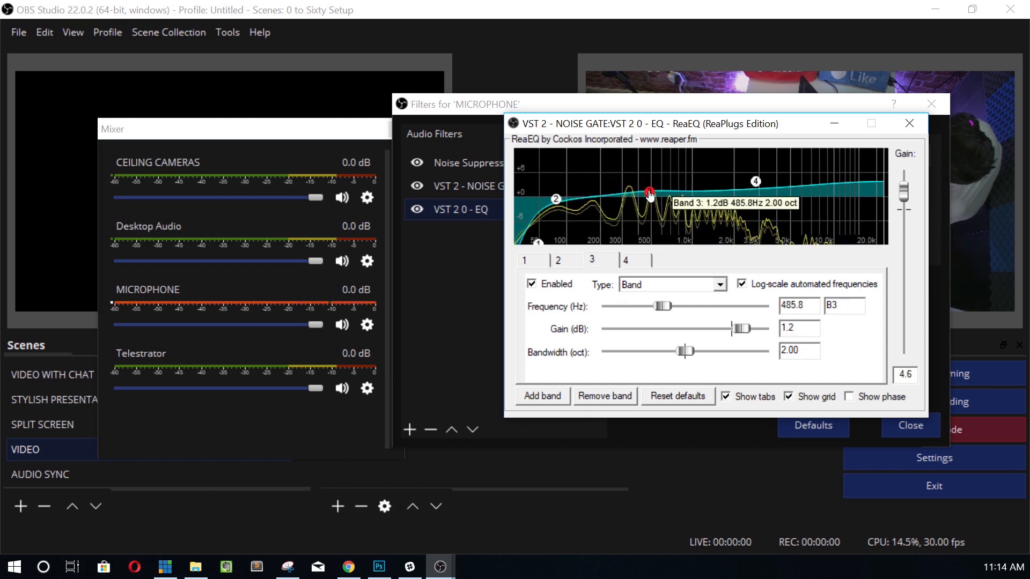
pyautogui.moveTo(649, 193); pyautogui.dragTo(637, 190)
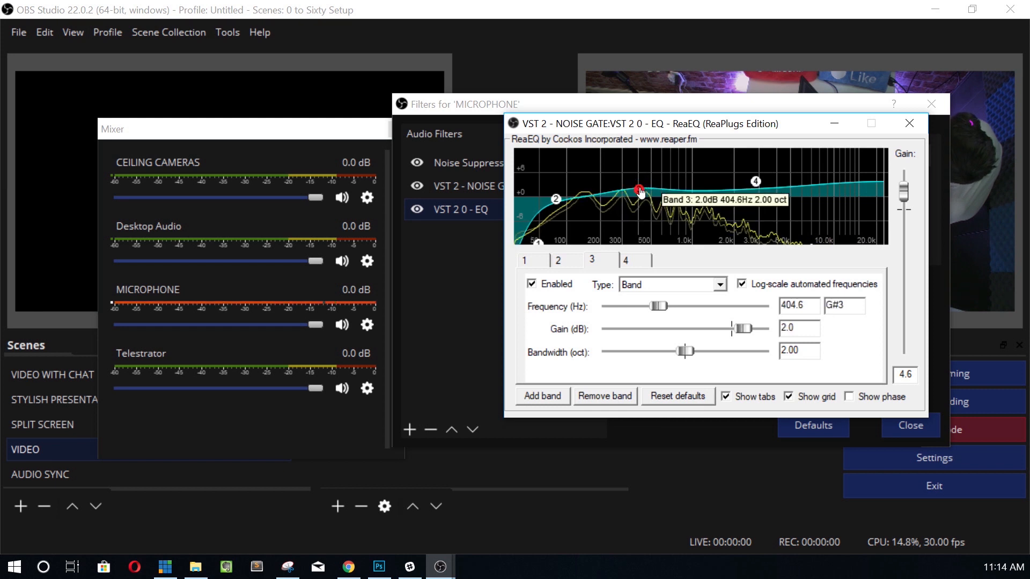
# Step: Move the high shelf up to about 3517 Hz with a 3.4 dB boost
pyautogui.moveTo(637, 192); pyautogui.dragTo(640, 186)
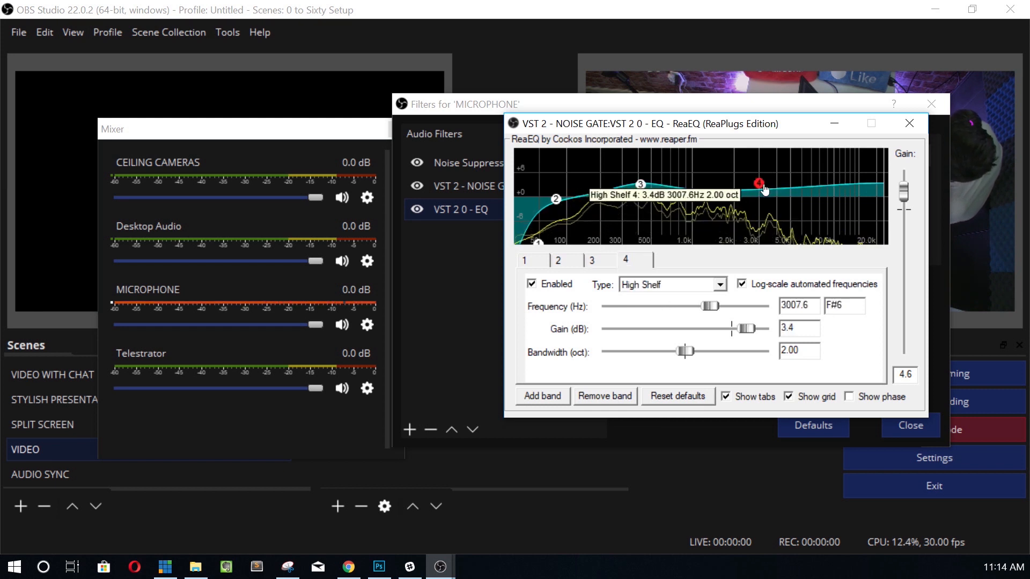
pyautogui.moveTo(760, 183); pyautogui.dragTo(769, 185)
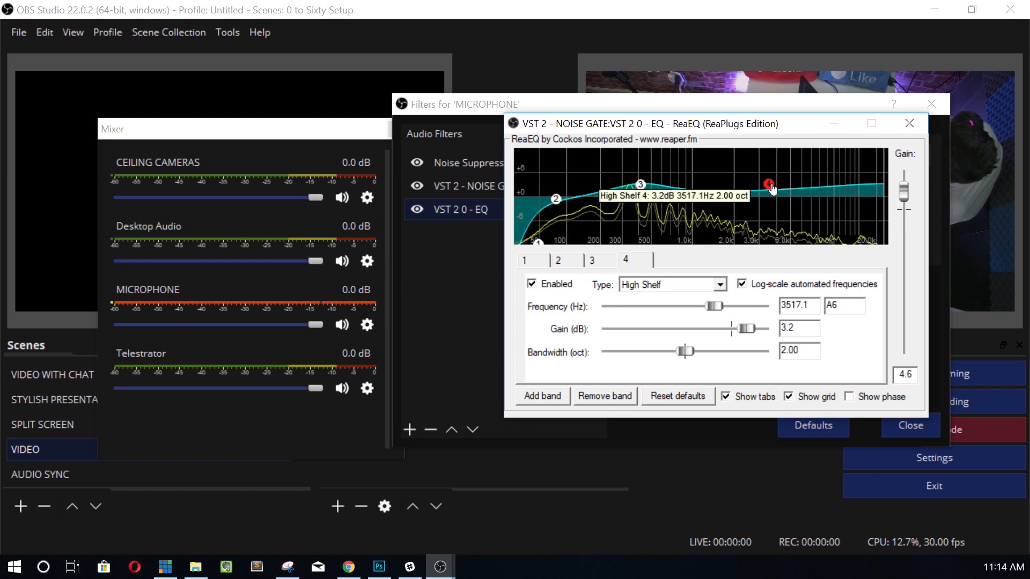
pyautogui.moveTo(769, 187); pyautogui.dragTo(769, 182)
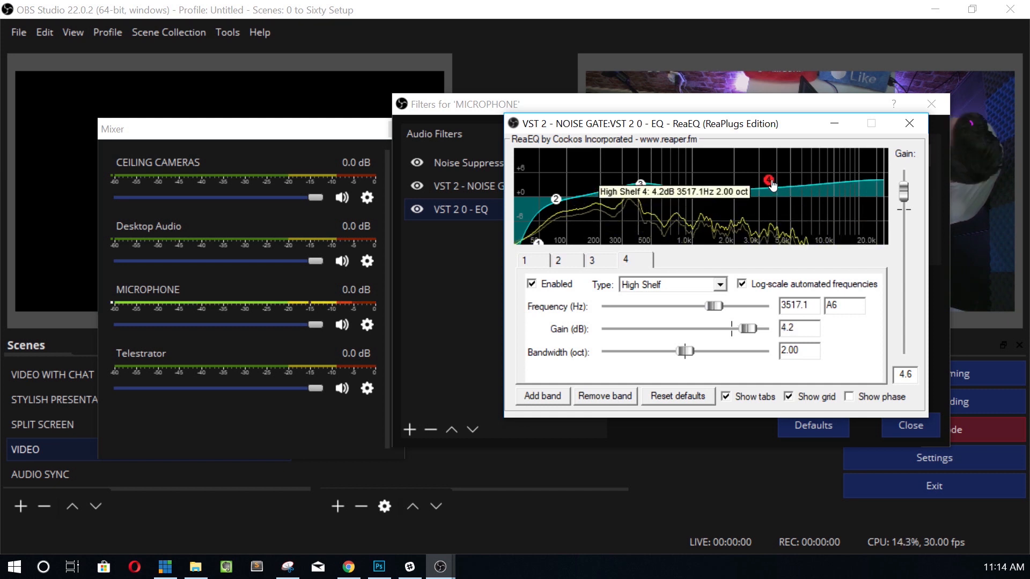
pyautogui.moveTo(770, 180); pyautogui.dragTo(766, 183)
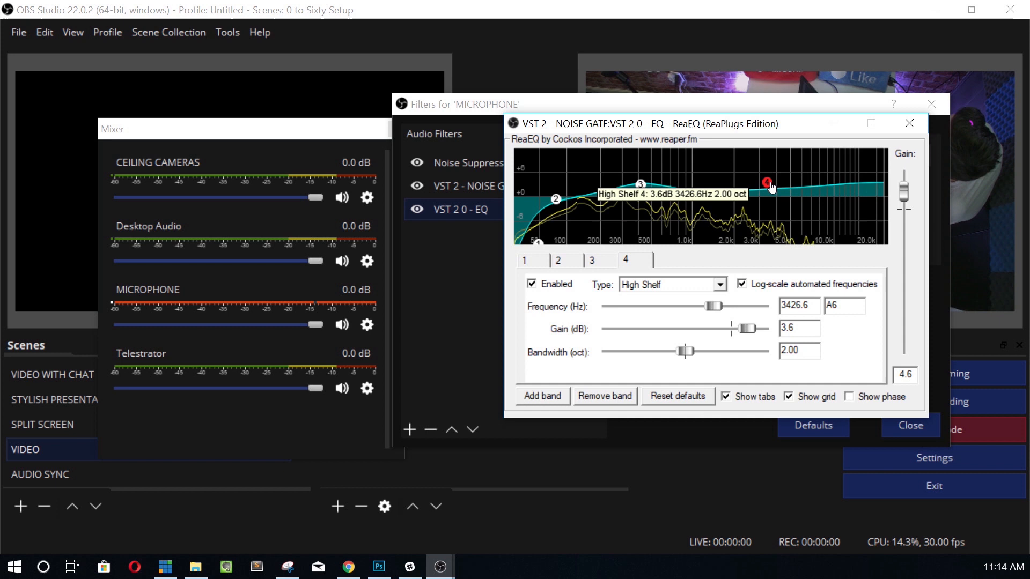
pyautogui.moveTo(766, 183); pyautogui.dragTo(768, 182)
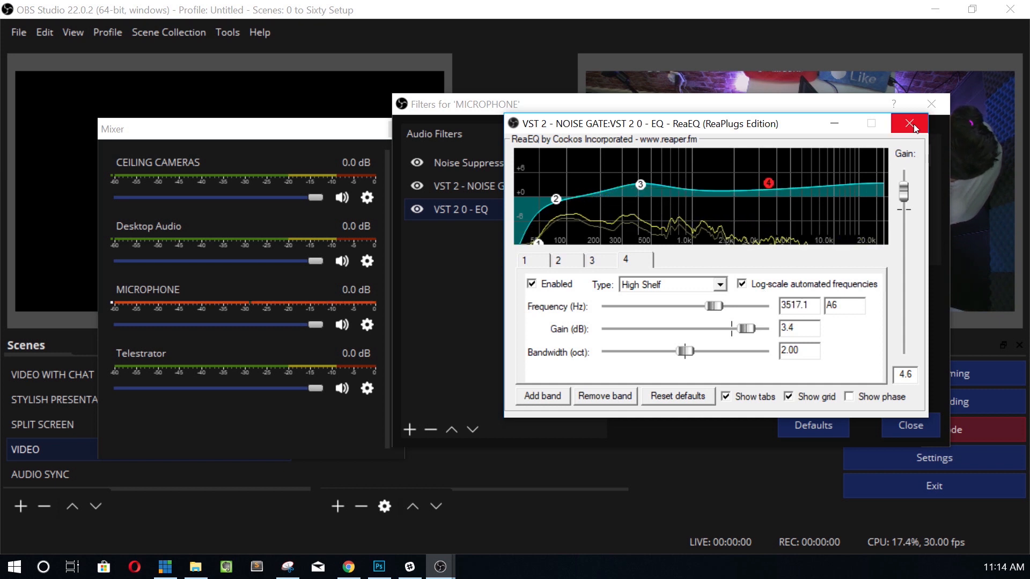
pyautogui.moveTo(910, 124)
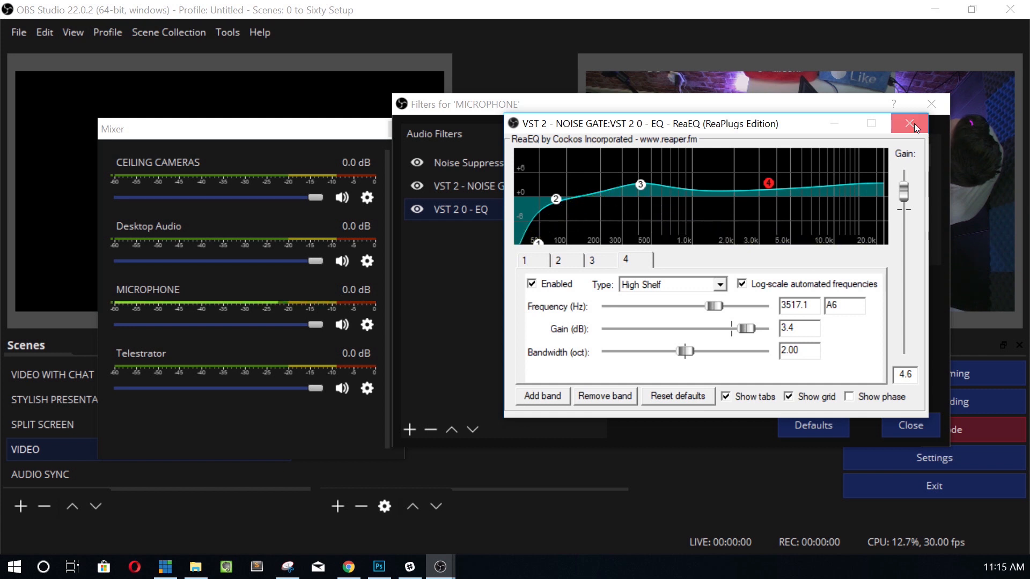
# Step: Close ReaEQ, check the plug-in list keeping reaeq-standalone, and bring up the filter types to add
pyautogui.click(910, 123)
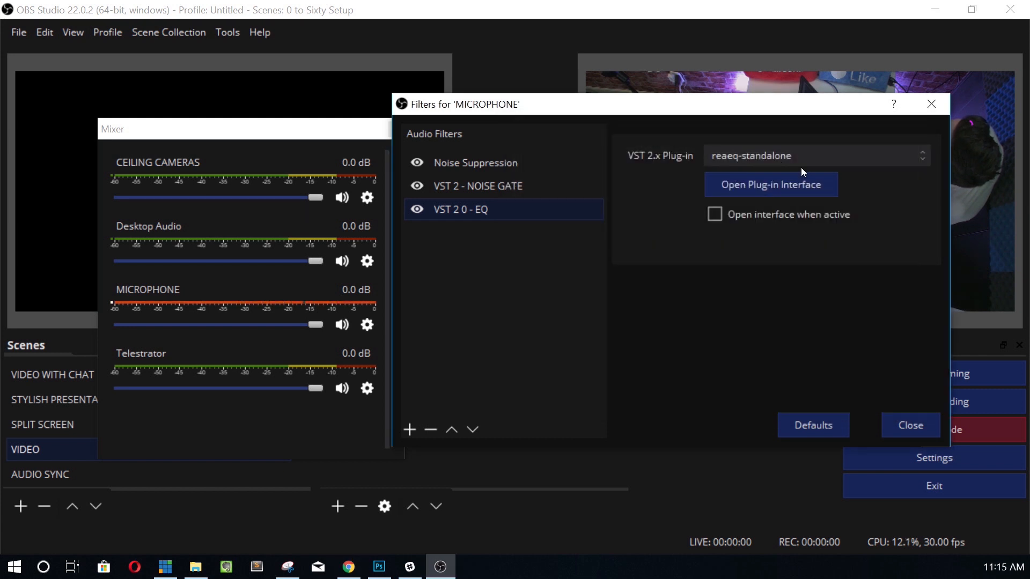
pyautogui.click(814, 155)
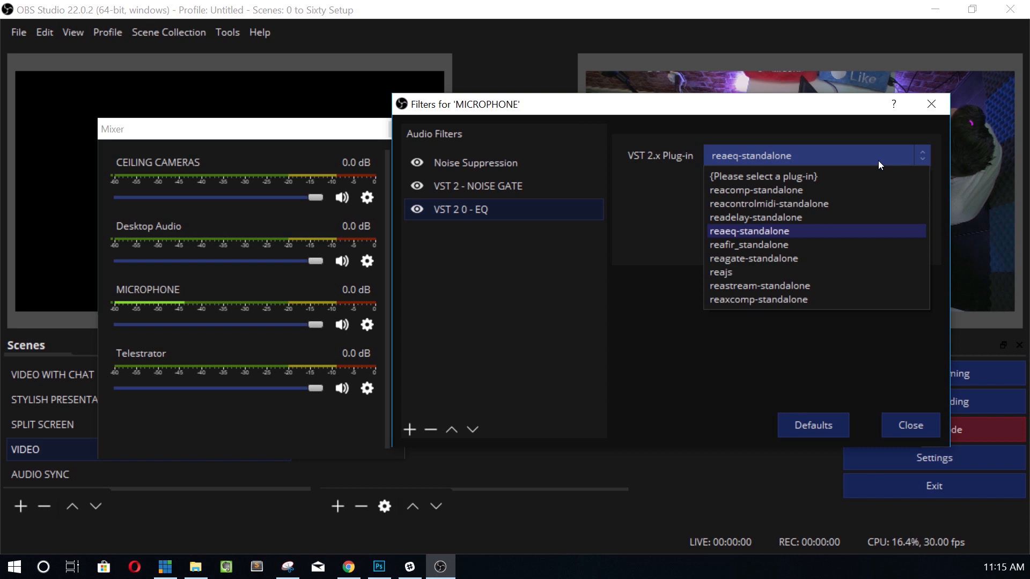
pyautogui.click(750, 231)
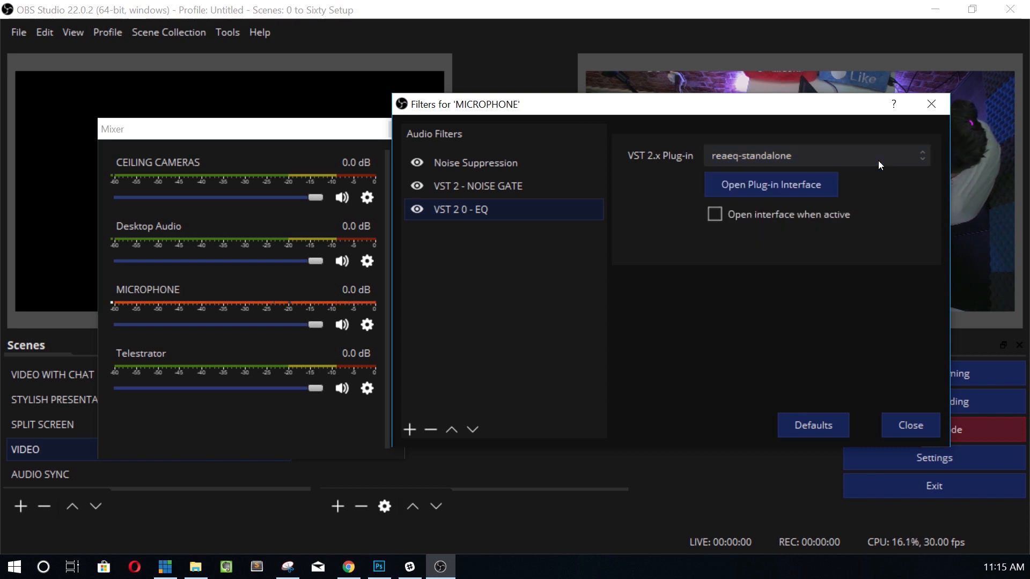
pyautogui.click(814, 155)
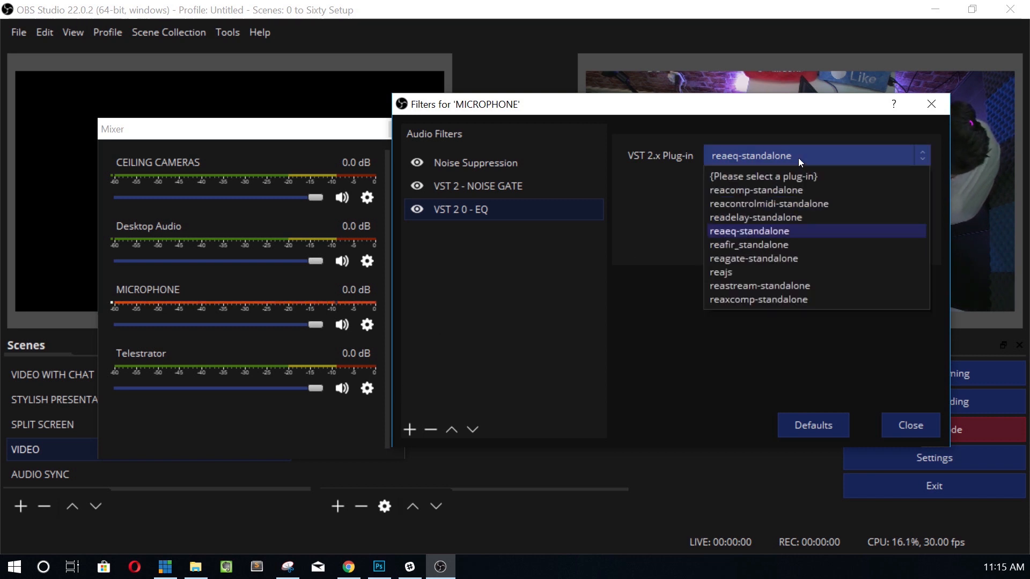
pyautogui.click(750, 231)
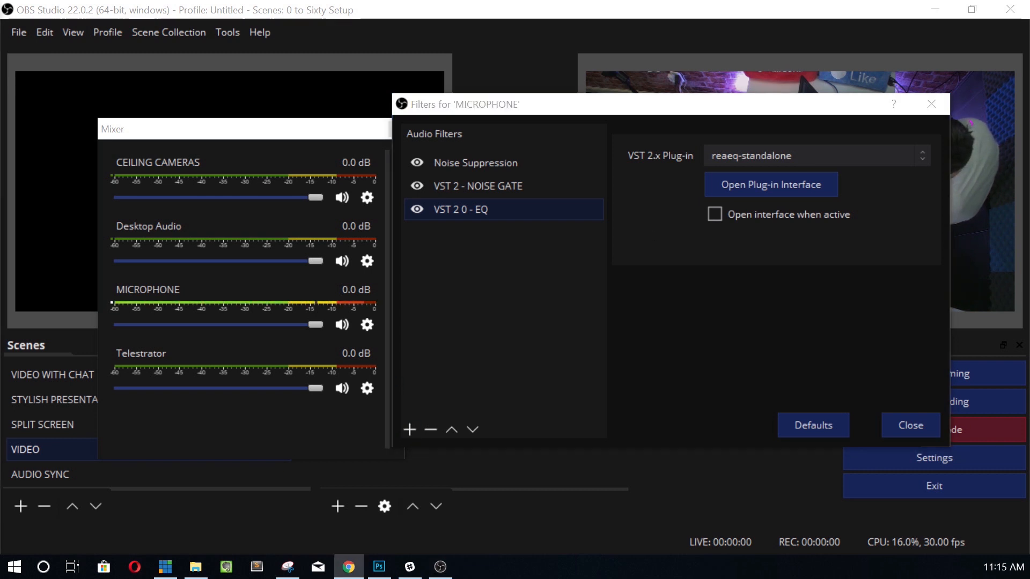
pyautogui.moveTo(485, 372)
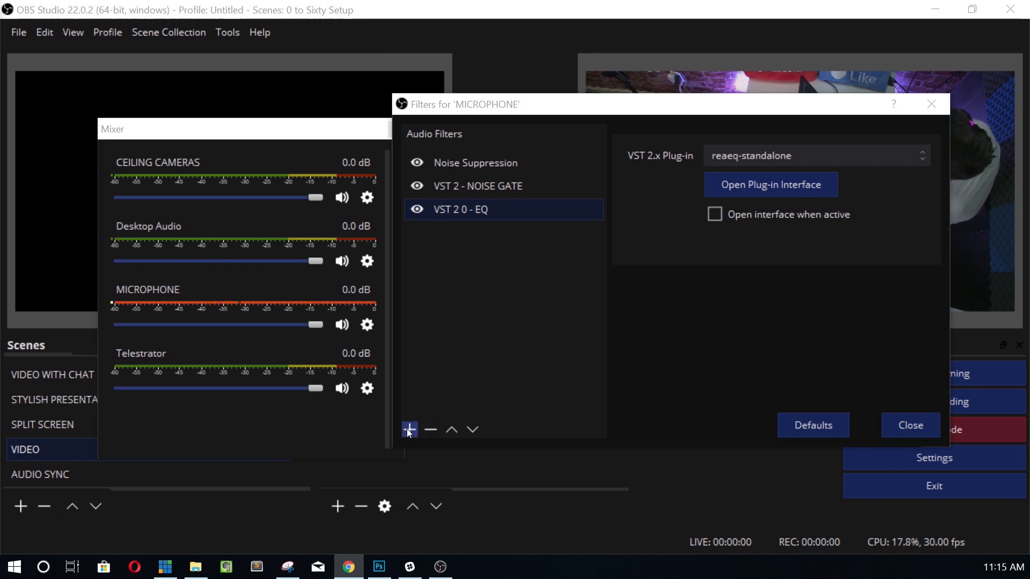
pyautogui.click(409, 429)
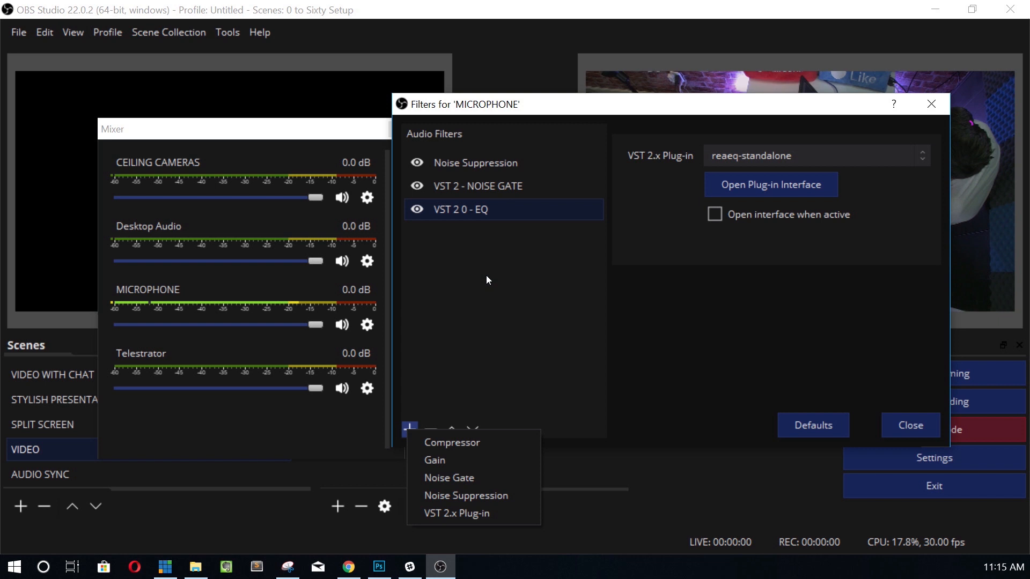
# Step: Add the built-in Compressor, remove it again, and start adding a VST 2.x Plug-in filter instead
pyautogui.click(452, 442)
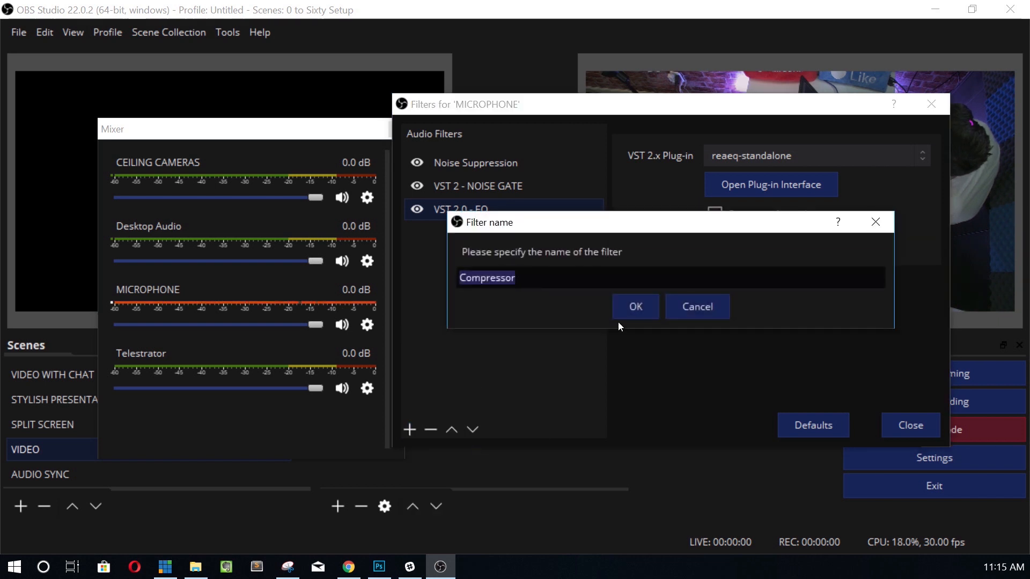
pyautogui.click(634, 307)
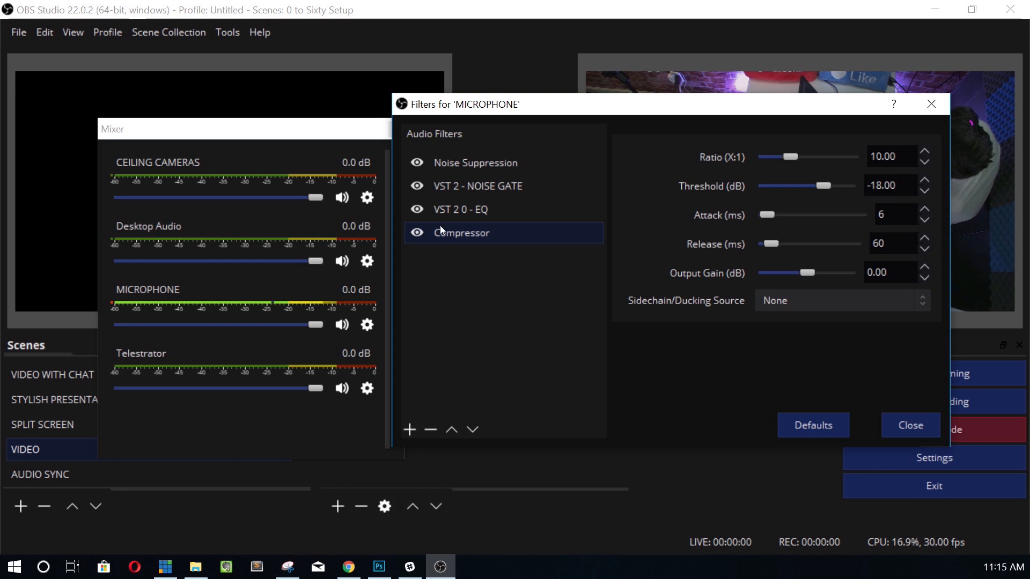
pyautogui.click(430, 429)
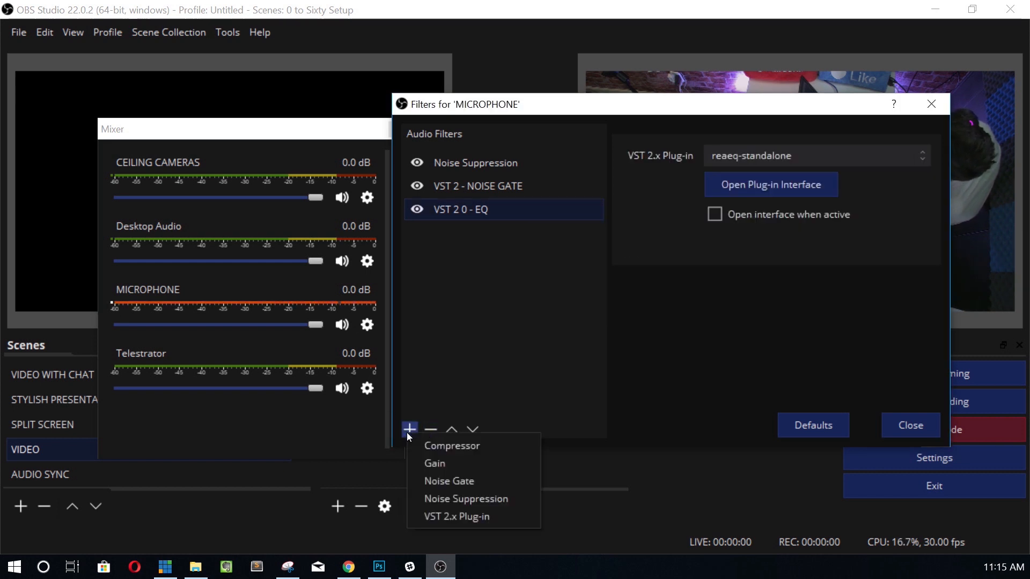
pyautogui.click(456, 516)
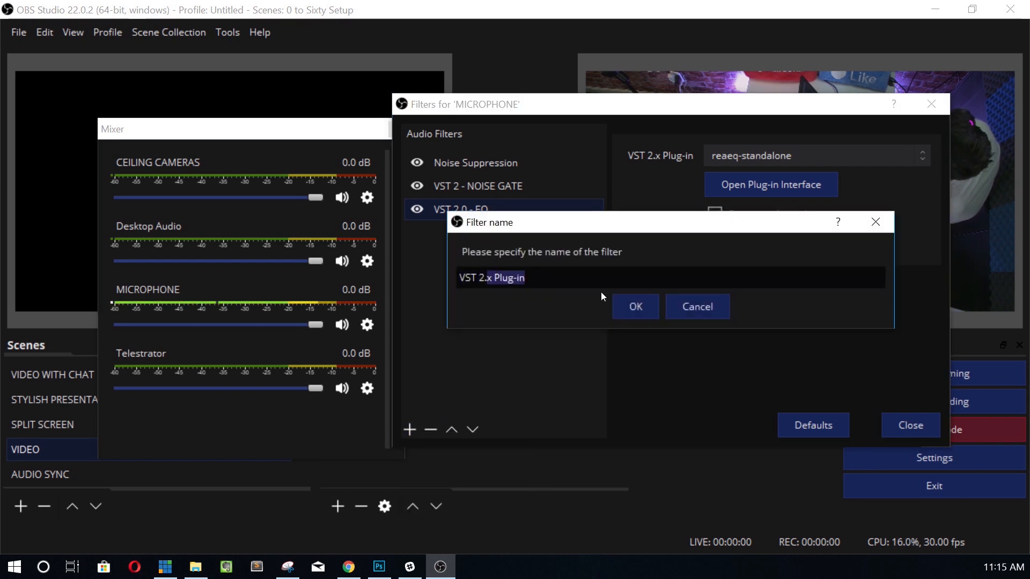
# Step: Name the filter 'VST 2 compressor', load reacomp-standalone into it and bring up the ReaComp editor
pyautogui.write('VST 2 c')
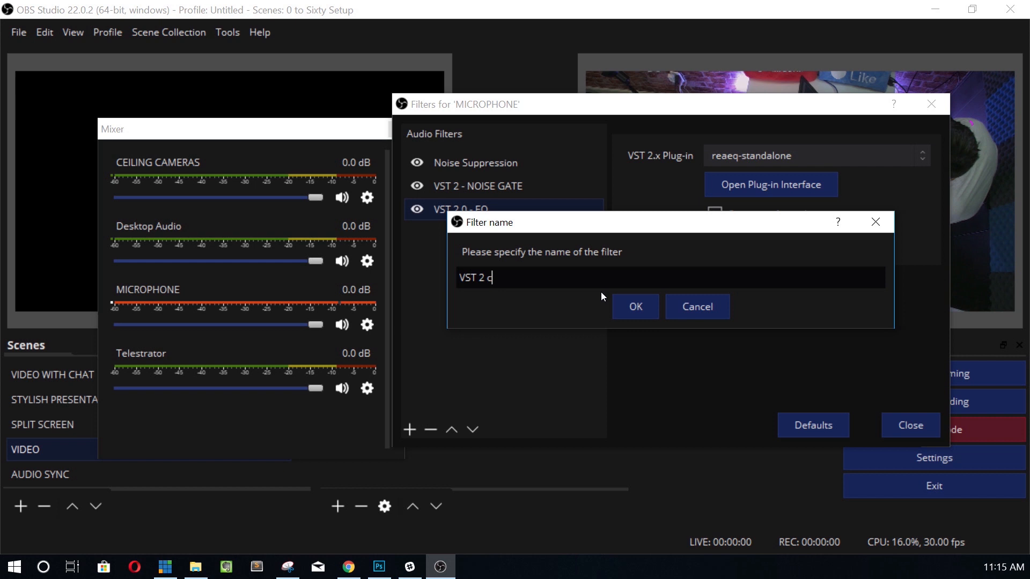
pyautogui.write('ompres')
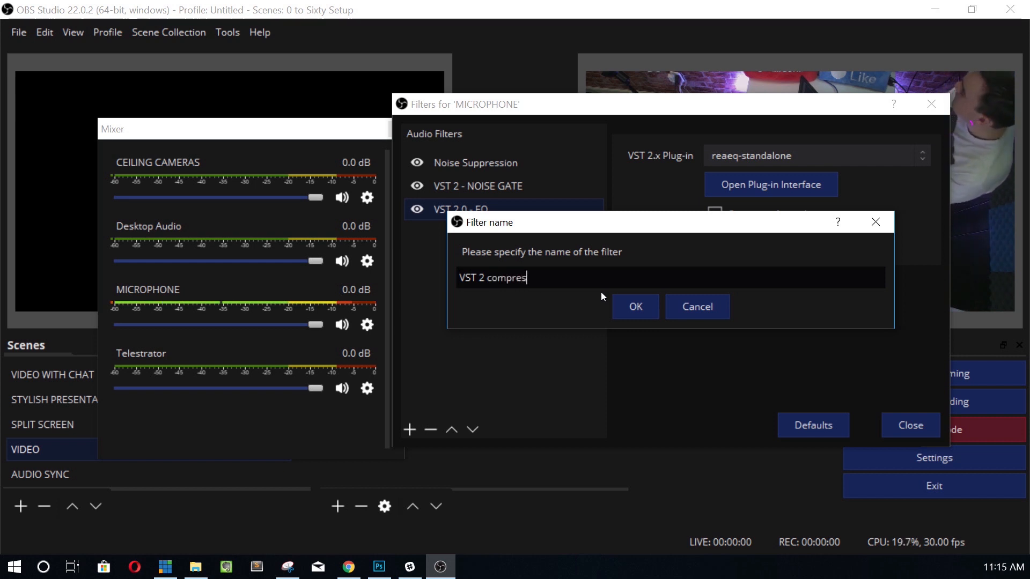
pyautogui.click(634, 306)
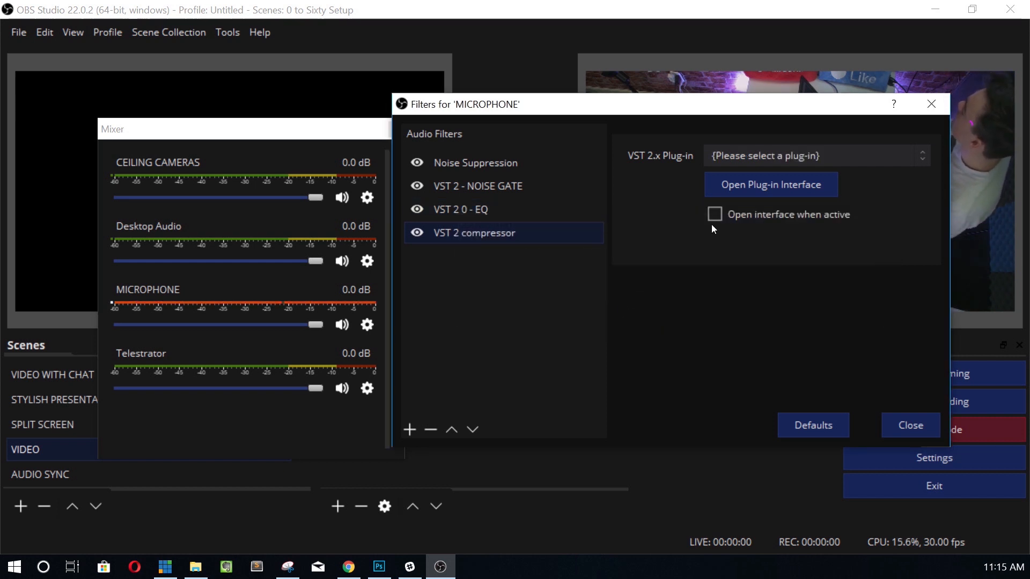
pyautogui.click(814, 155)
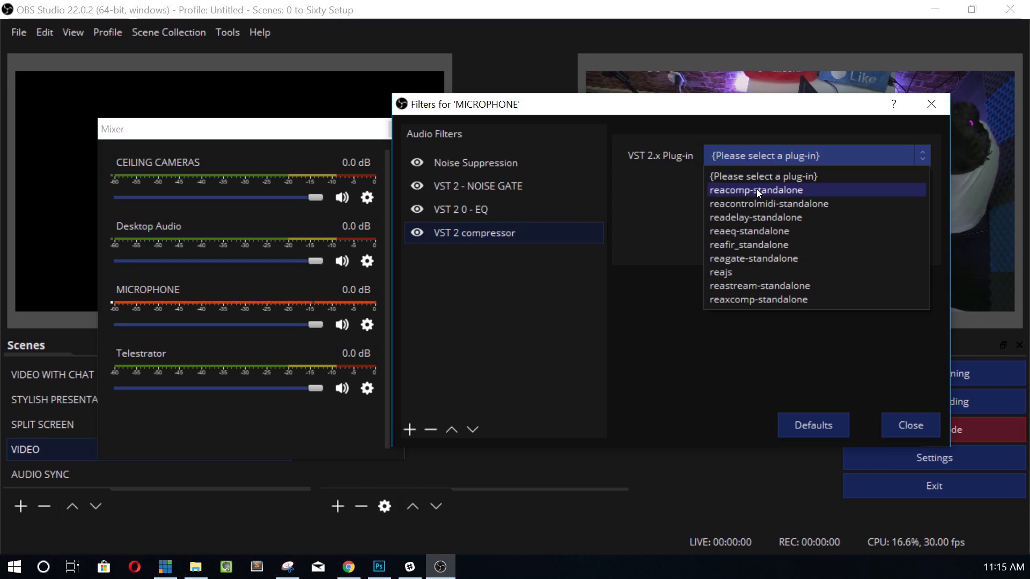
pyautogui.click(756, 190)
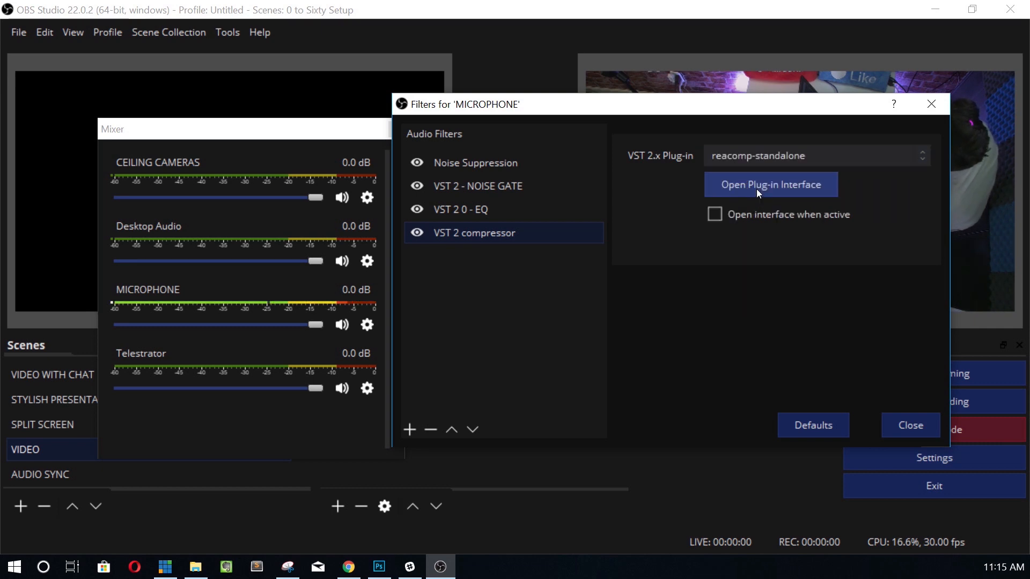
pyautogui.click(770, 184)
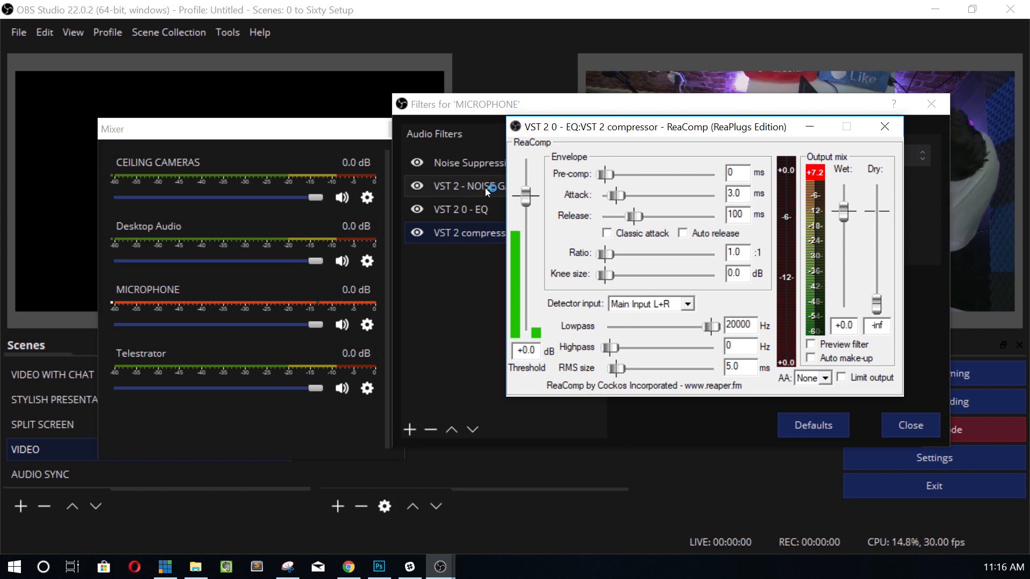
pyautogui.moveTo(532, 189)
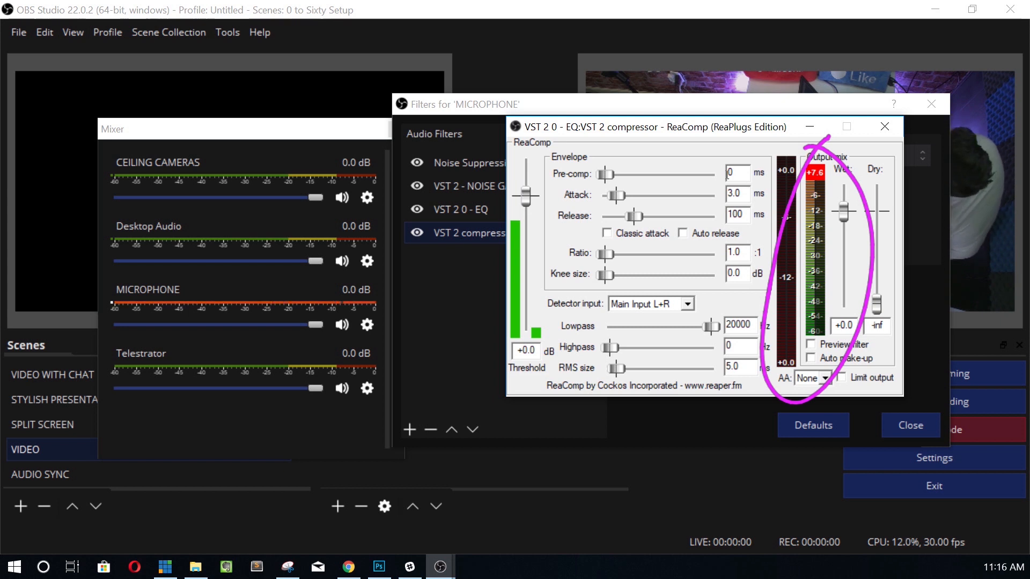
pyautogui.moveTo(885, 126)
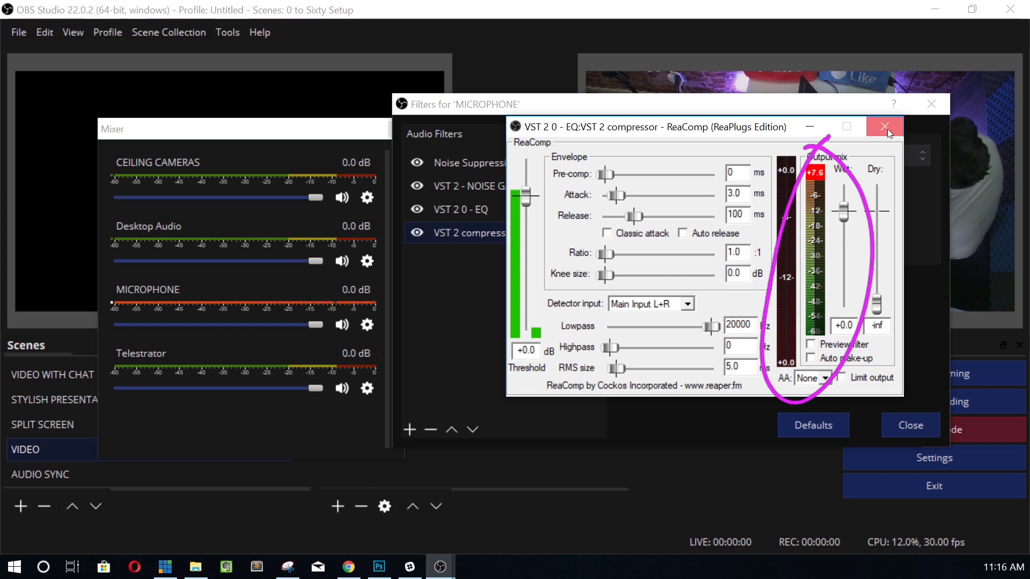
pyautogui.click(884, 127)
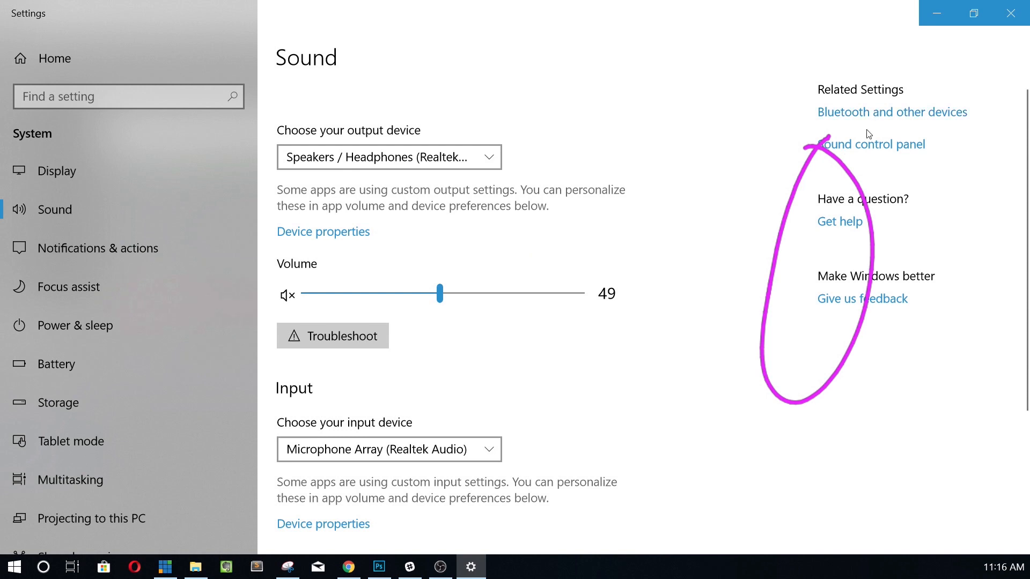
pyautogui.moveTo(863, 146)
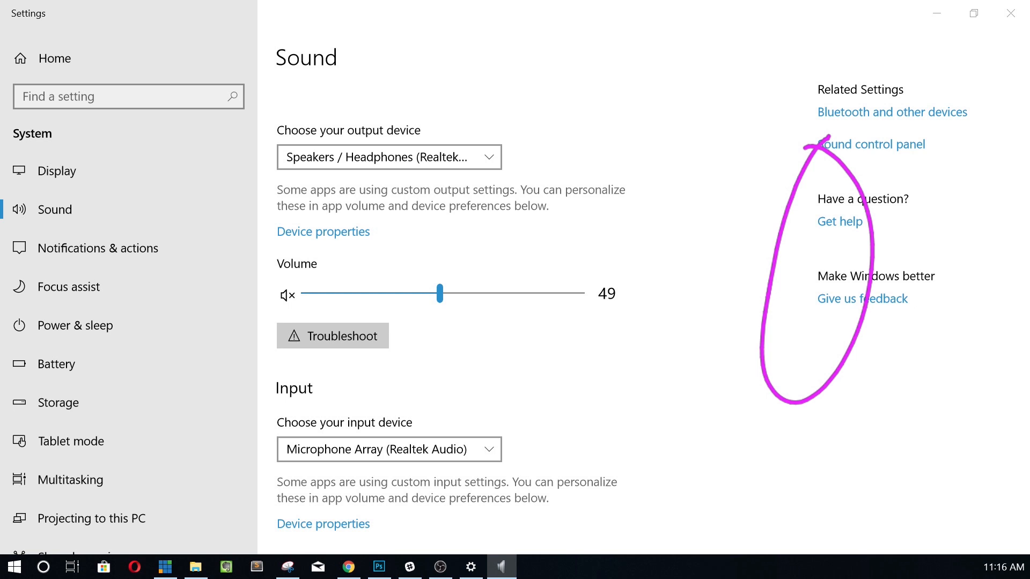
# Step: In the Microphone Array's Levels, drag Microphone Boost down to +20 dB with level at 75
pyautogui.click(872, 144)
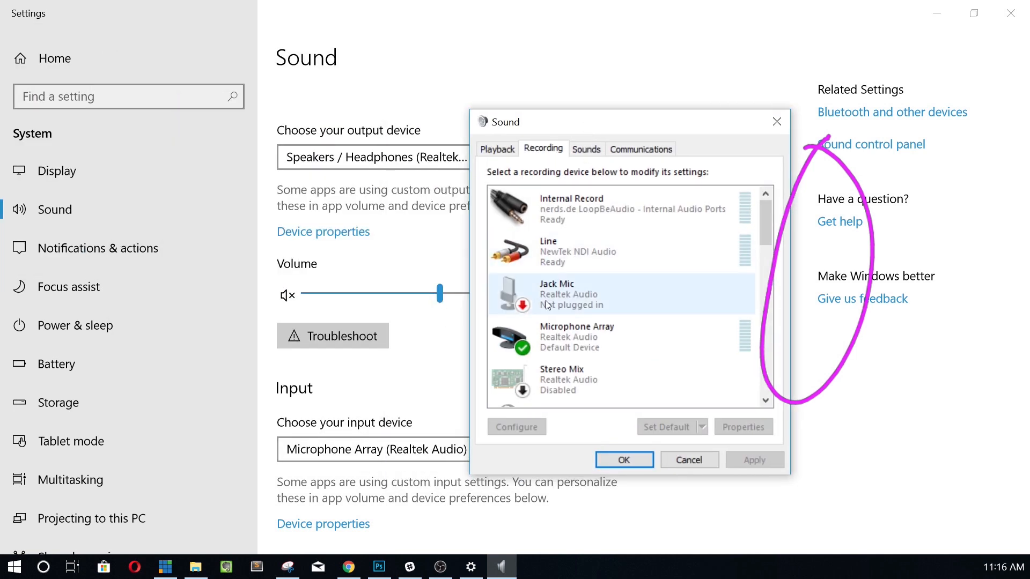
pyautogui.rightClick(576, 337)
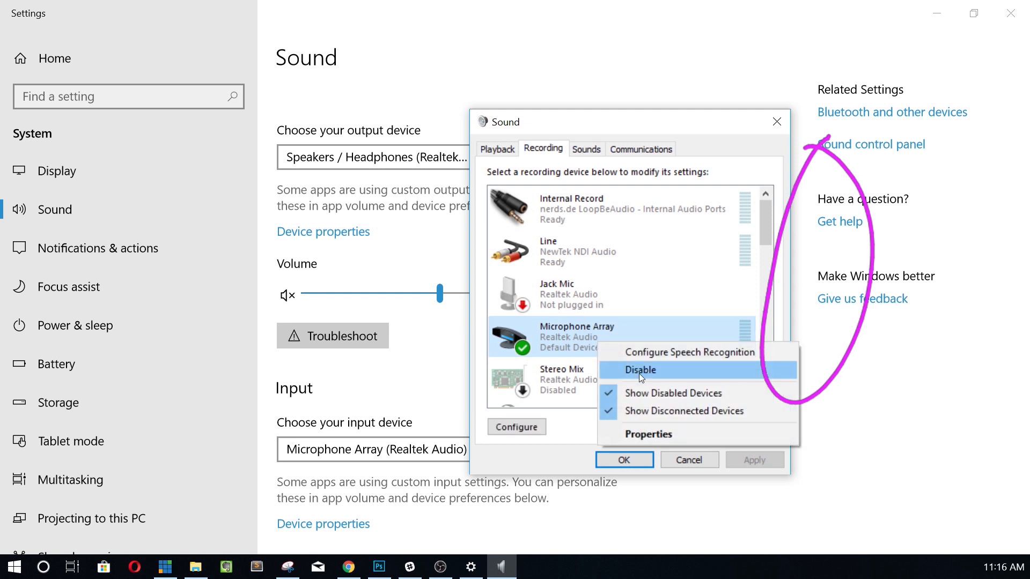
pyautogui.click(648, 433)
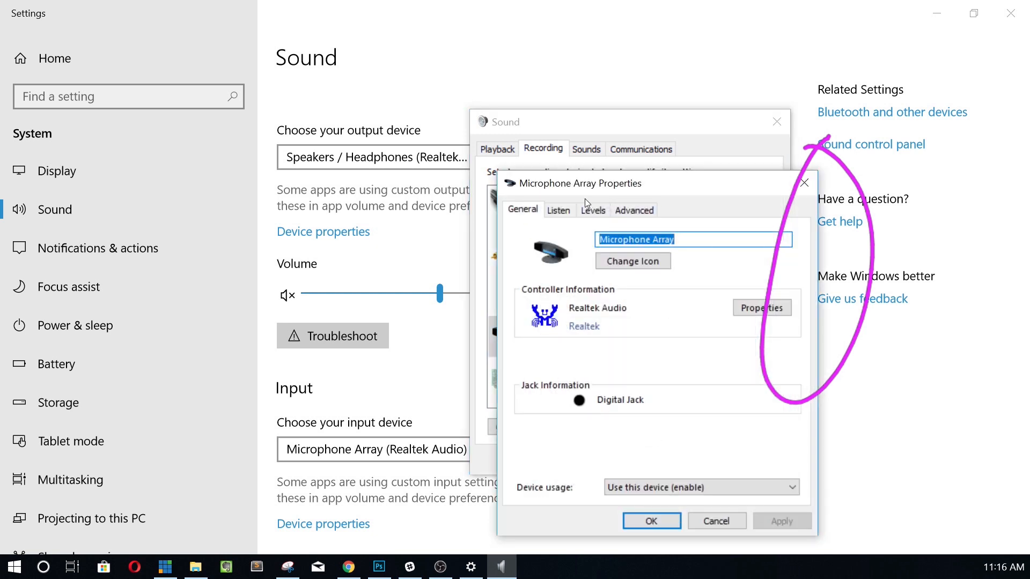
pyautogui.click(592, 210)
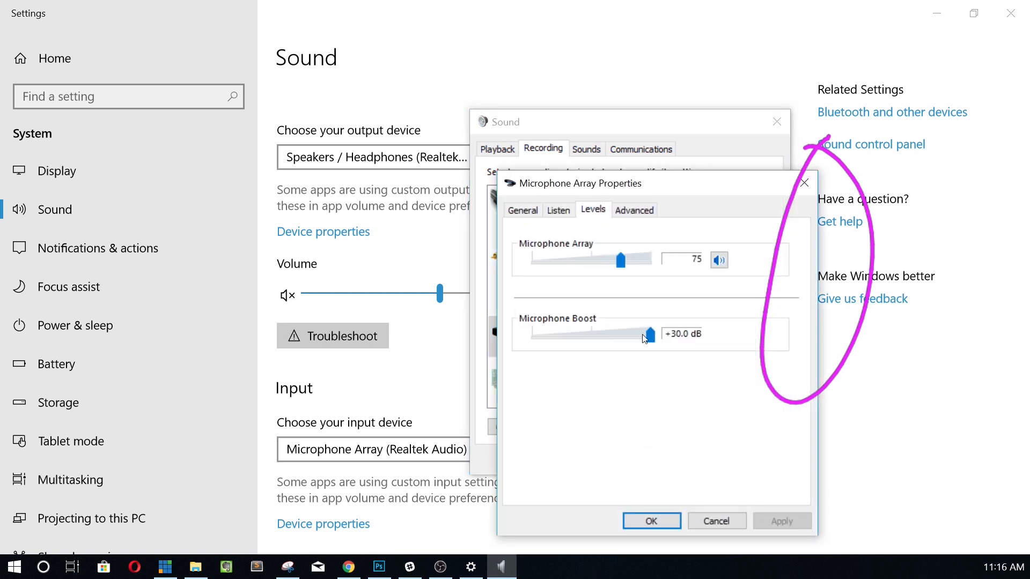
pyautogui.moveTo(647, 333); pyautogui.dragTo(611, 334)
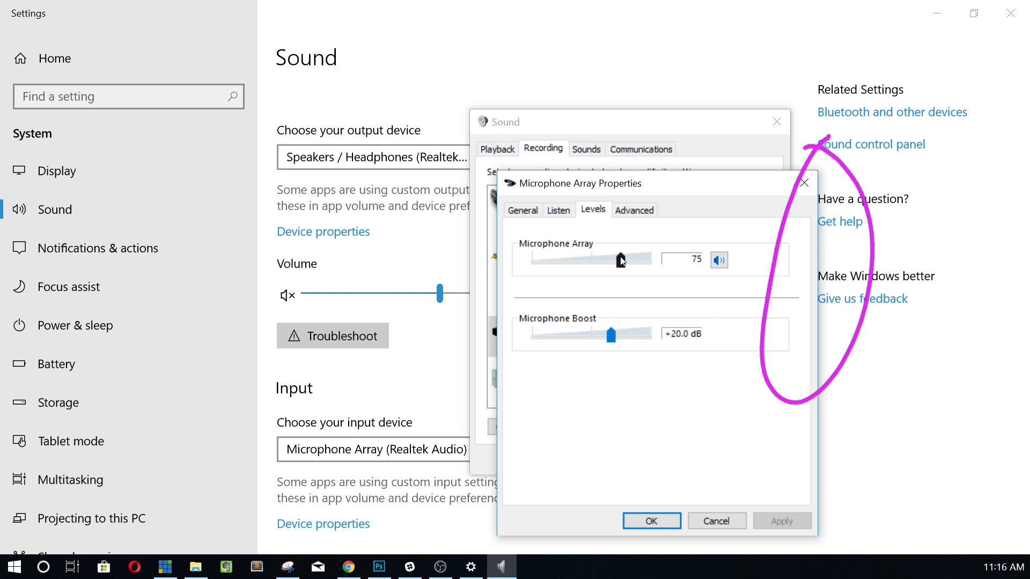
pyautogui.moveTo(619, 260); pyautogui.dragTo(640, 260)
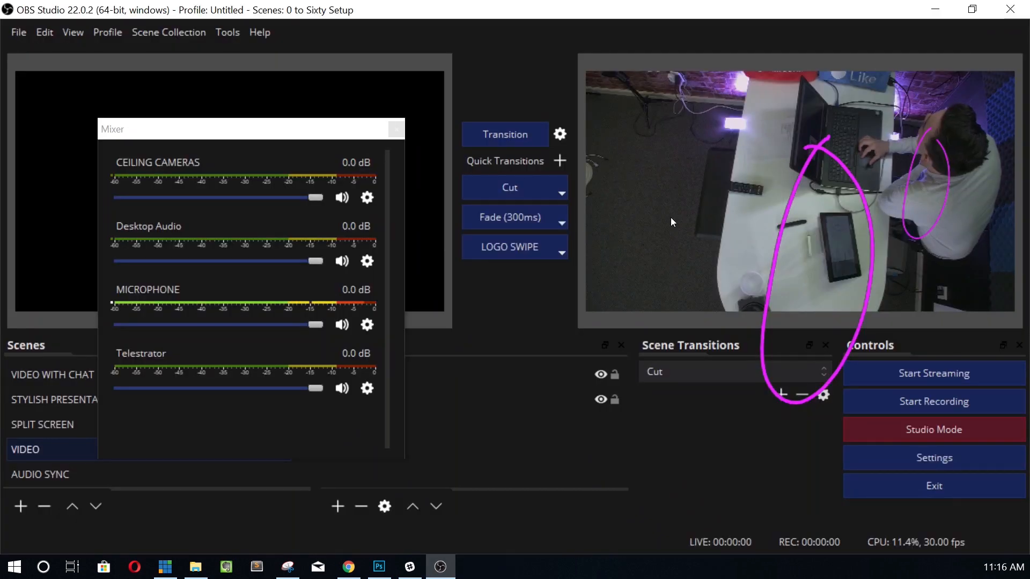
pyautogui.moveTo(588, 356)
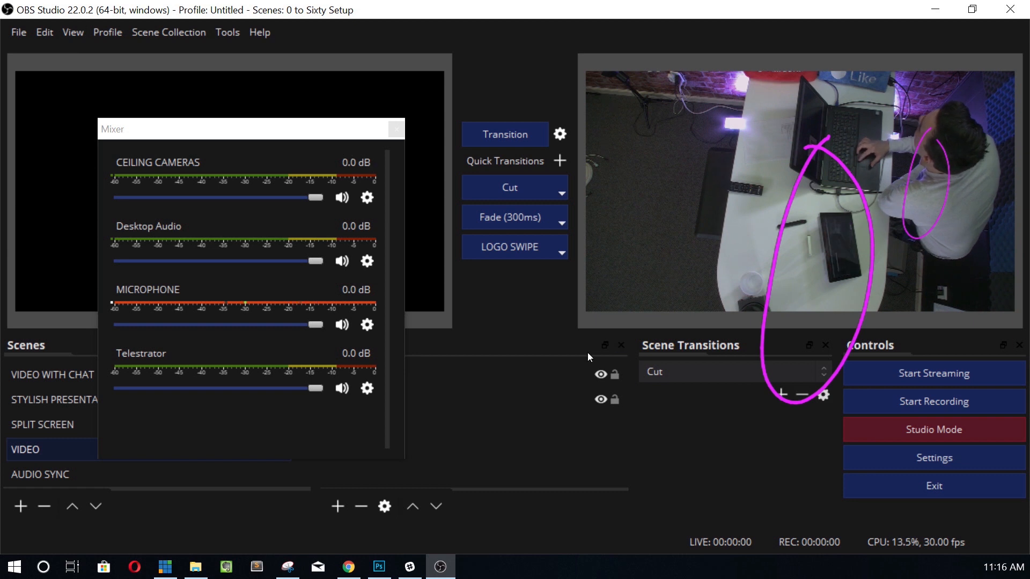
pyautogui.moveTo(322, 300)
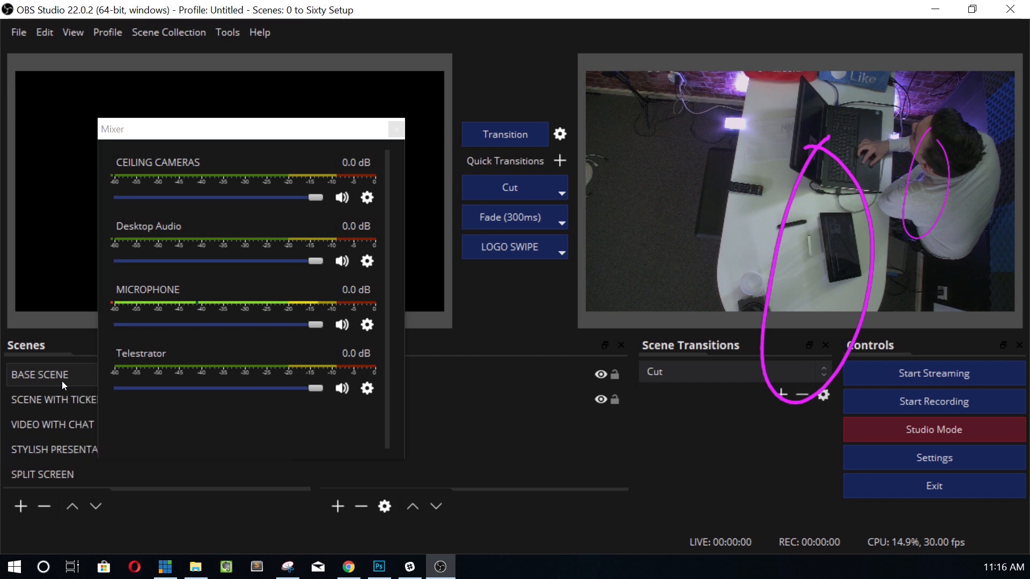
# Step: Switch to BASE SCENE and bring up the MICROPHONE mixer source's Filters window
pyautogui.click(39, 374)
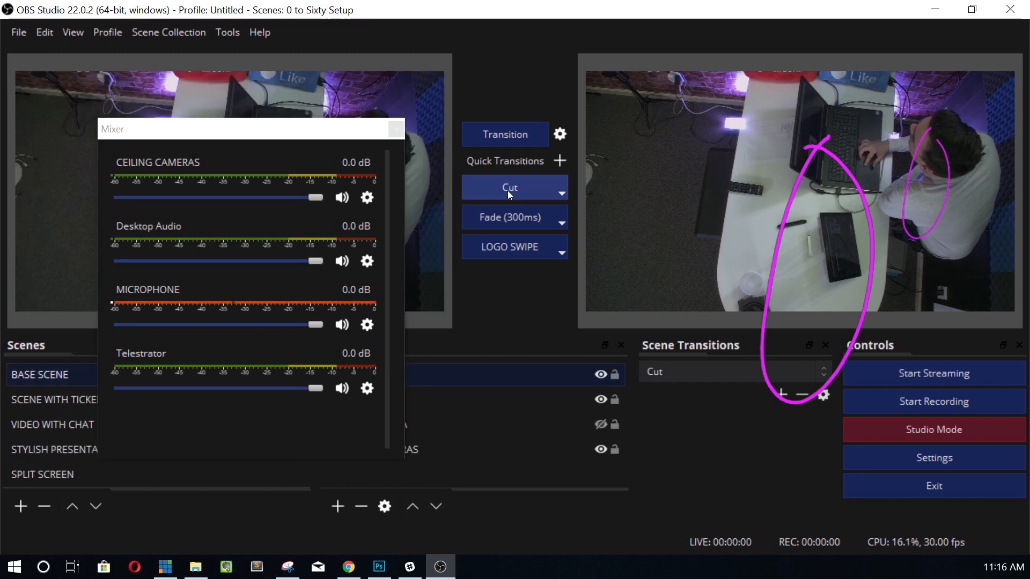
pyautogui.moveTo(256, 210)
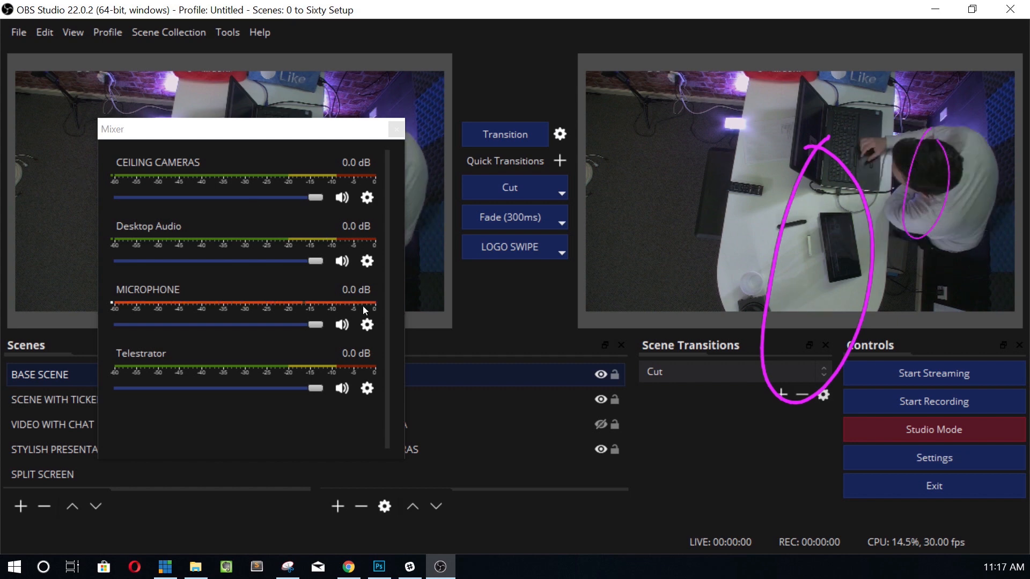
pyautogui.click(366, 325)
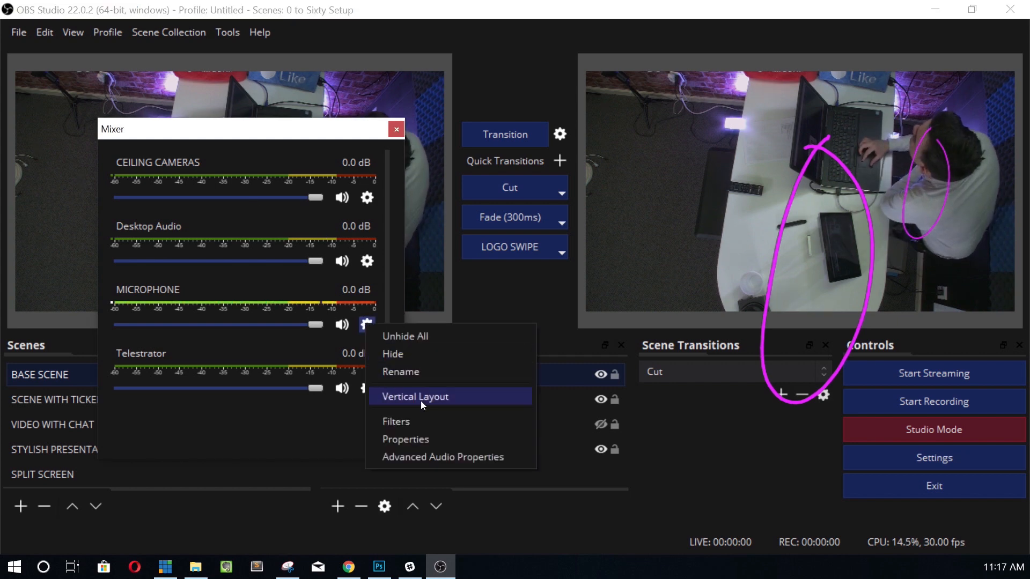
pyautogui.click(395, 422)
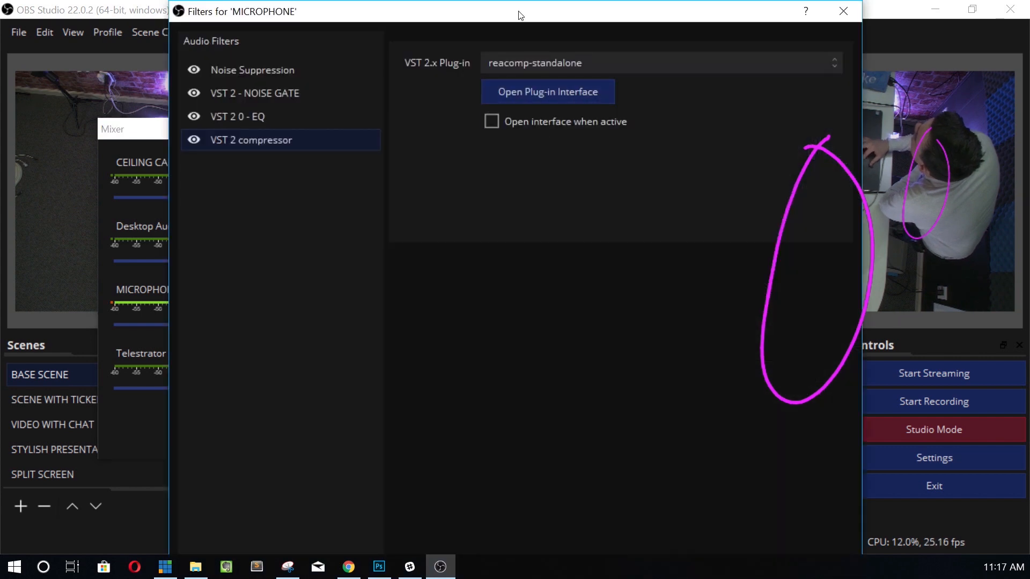
pyautogui.click(842, 12)
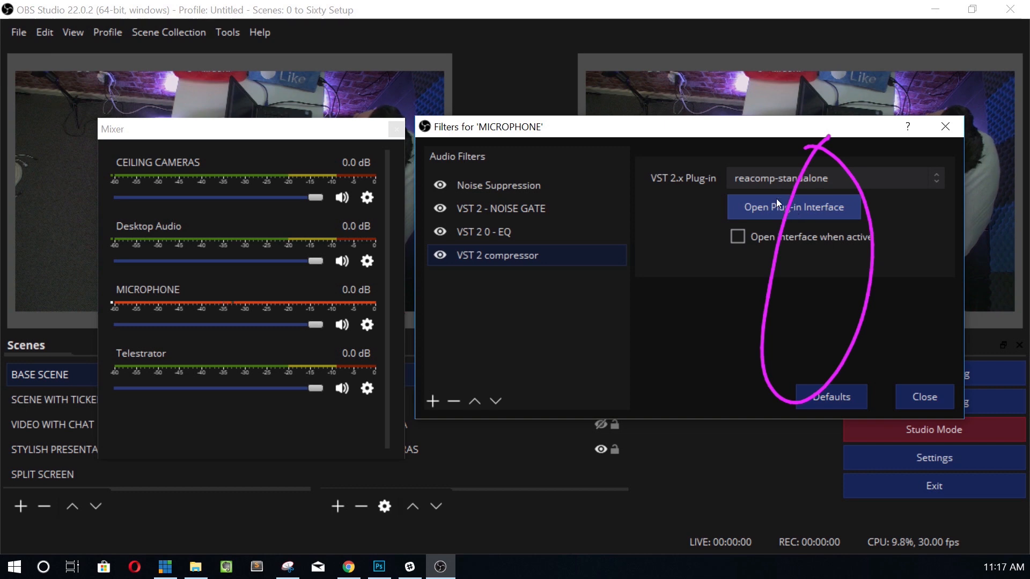
# Step: In the ReaComp editor, set release to 57 ms and ratio to 10:1, keeping 5 ms attack
pyautogui.click(794, 207)
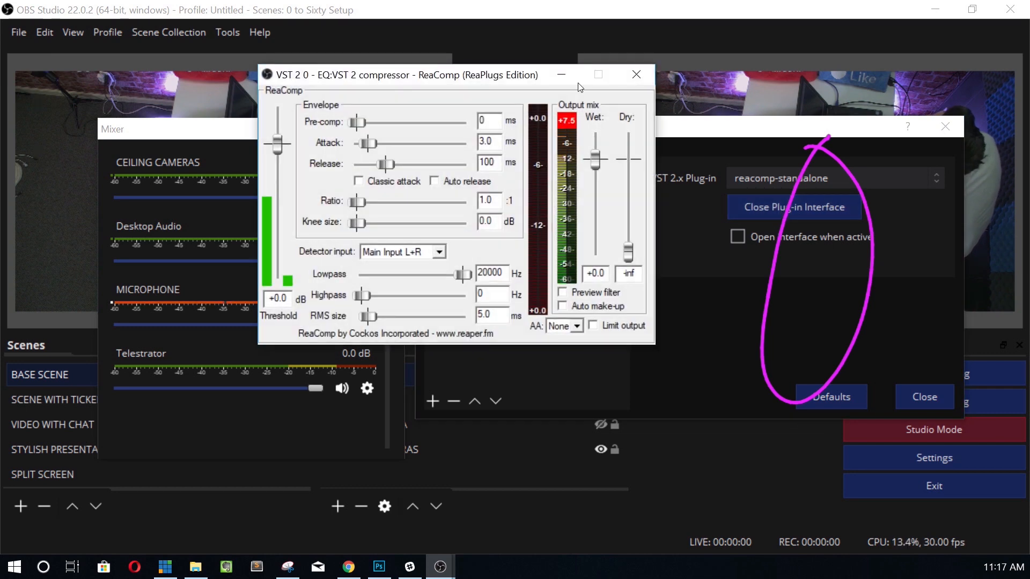
pyautogui.moveTo(446, 74); pyautogui.dragTo(552, 100)
pyautogui.write('5')
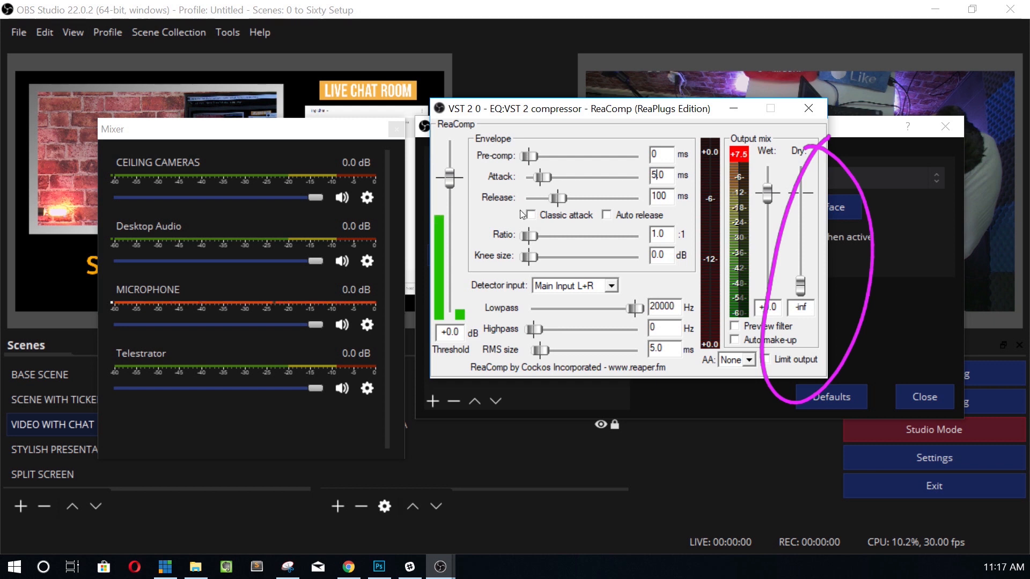
pyautogui.moveTo(564, 198); pyautogui.dragTo(554, 198)
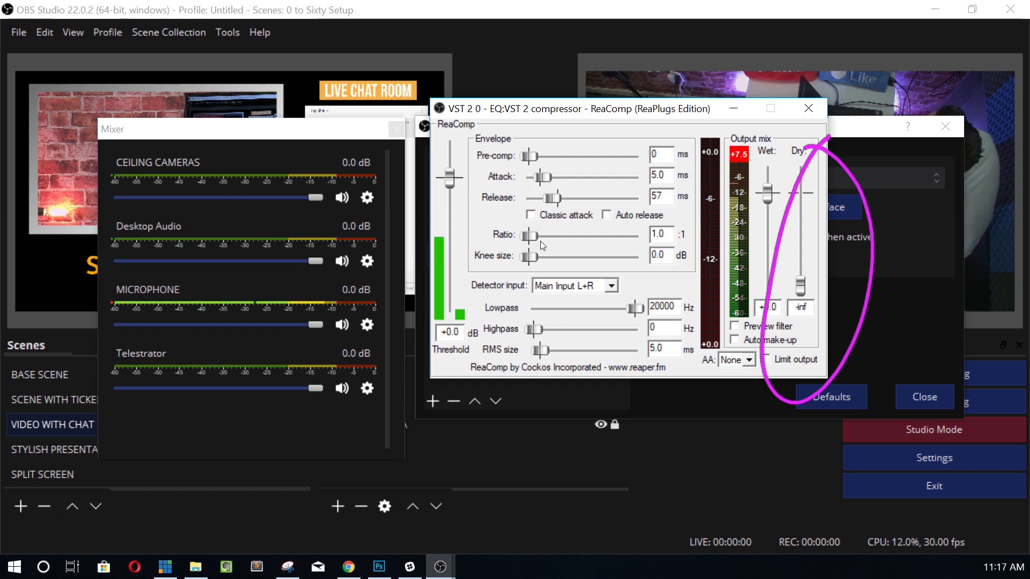
pyautogui.moveTo(530, 235); pyautogui.dragTo(548, 235)
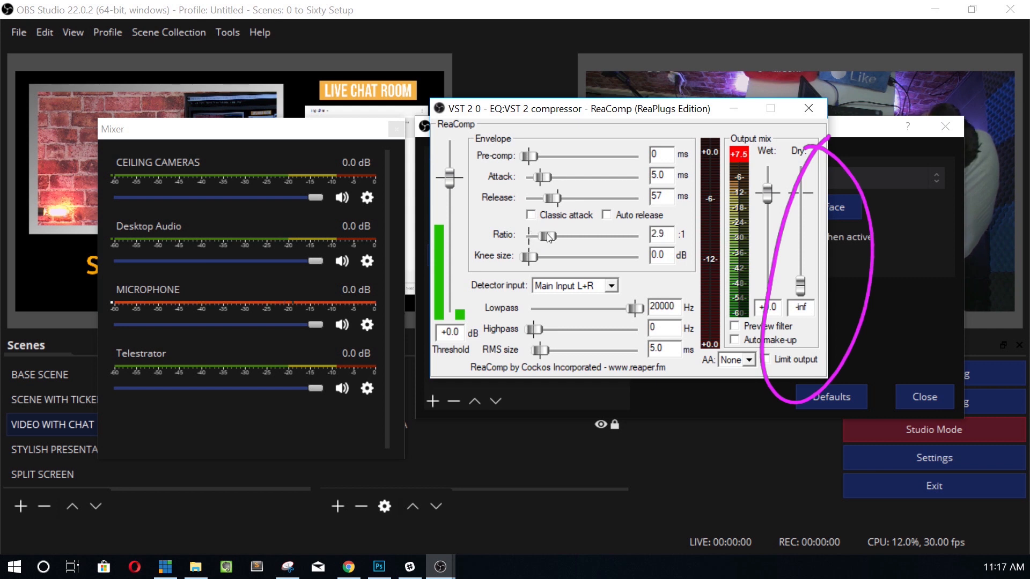
pyautogui.moveTo(547, 236); pyautogui.dragTo(567, 237)
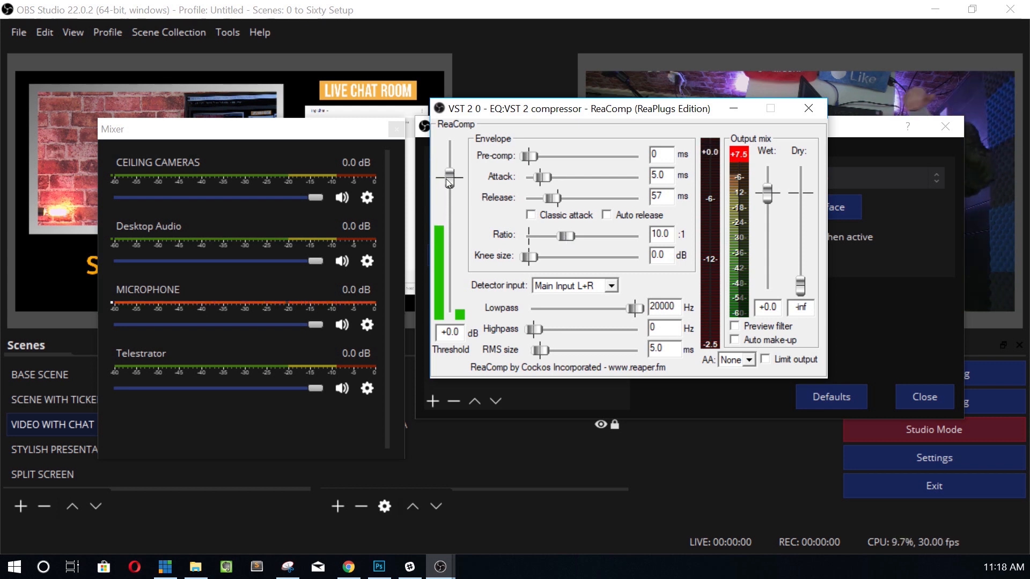
# Step: Drag ReaComp's threshold down to -23.4 dB and its wet output up to +2.2 dB
pyautogui.moveTo(448, 182); pyautogui.dragTo(447, 211)
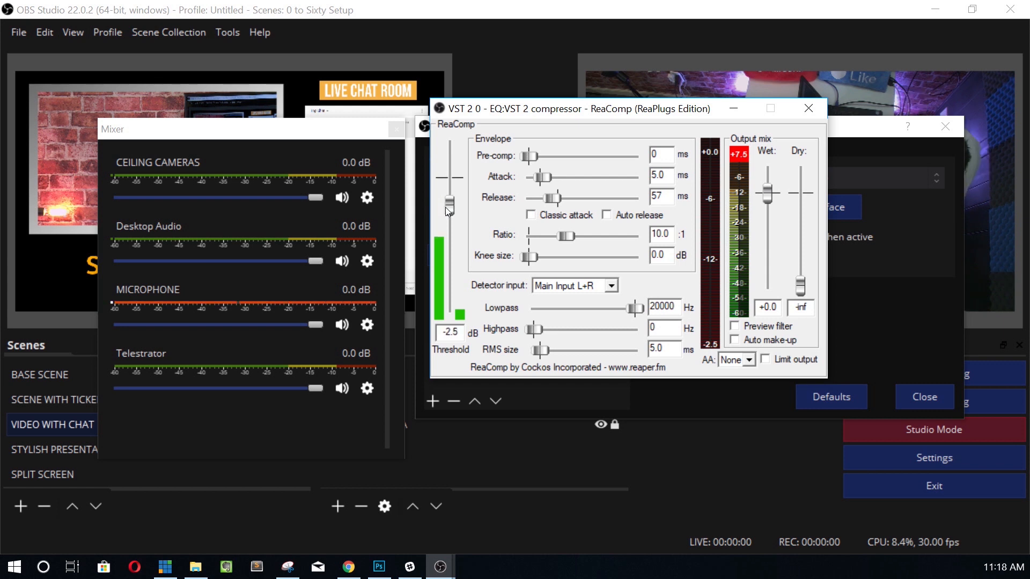
pyautogui.moveTo(449, 202); pyautogui.dragTo(449, 234)
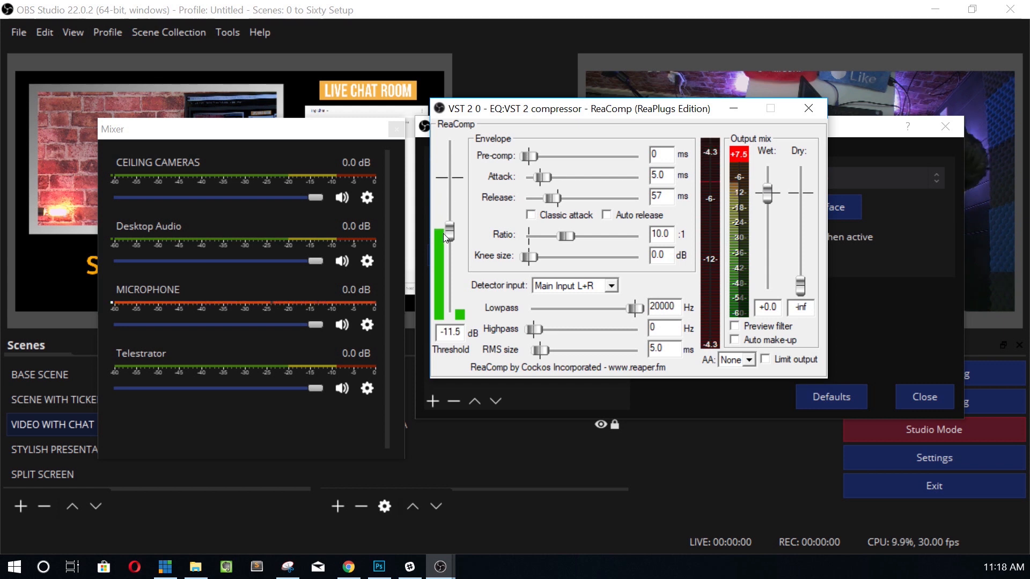
pyautogui.moveTo(445, 237); pyautogui.dragTo(445, 254)
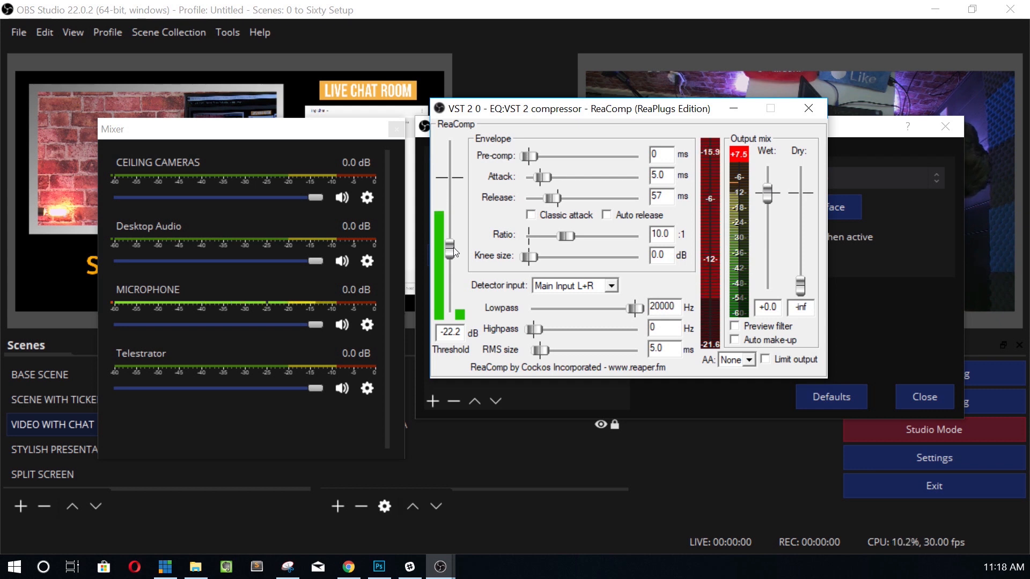
pyautogui.moveTo(452, 249); pyautogui.dragTo(452, 238)
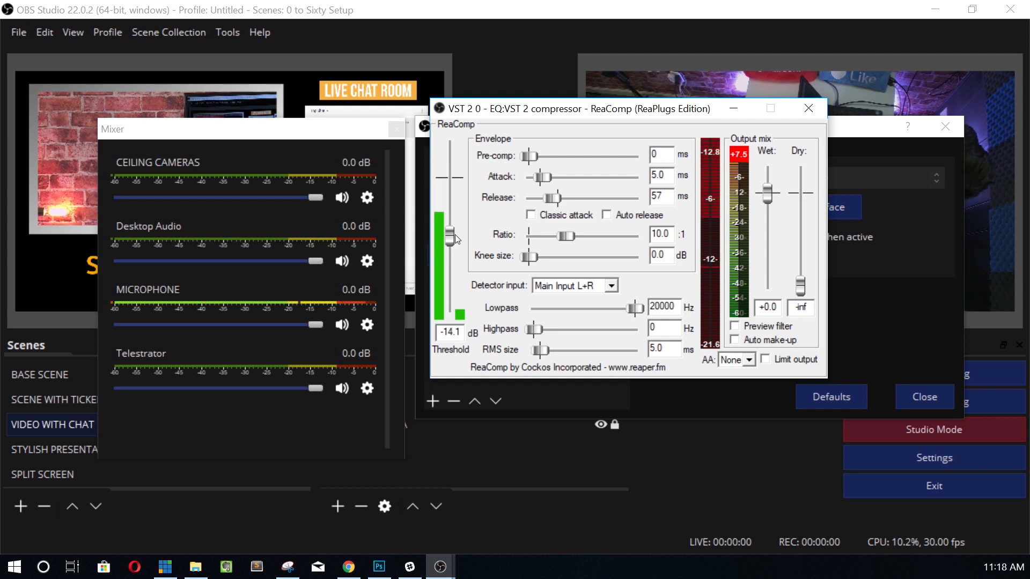
pyautogui.moveTo(451, 236); pyautogui.dragTo(451, 249)
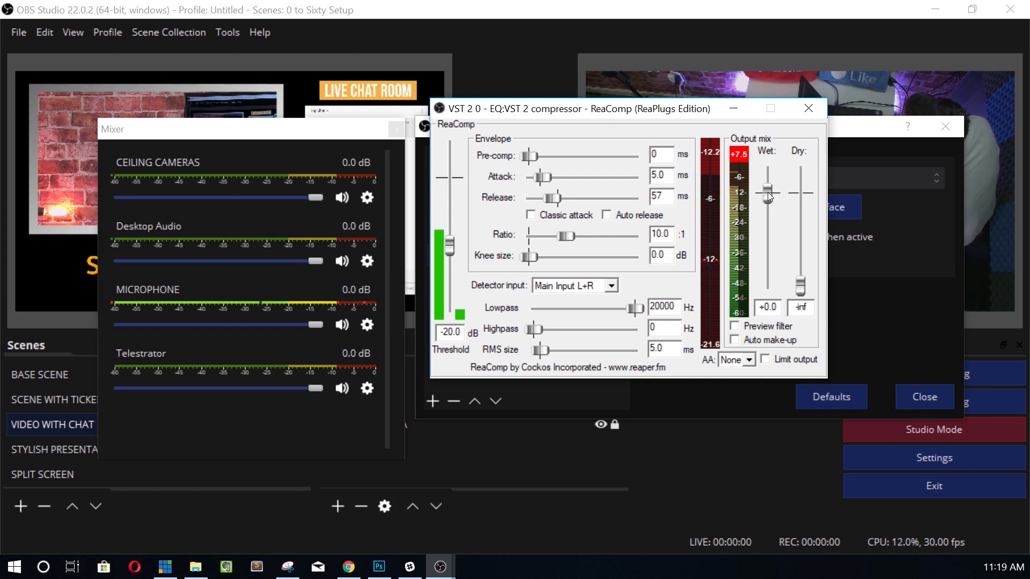
pyautogui.moveTo(767, 193); pyautogui.dragTo(767, 184)
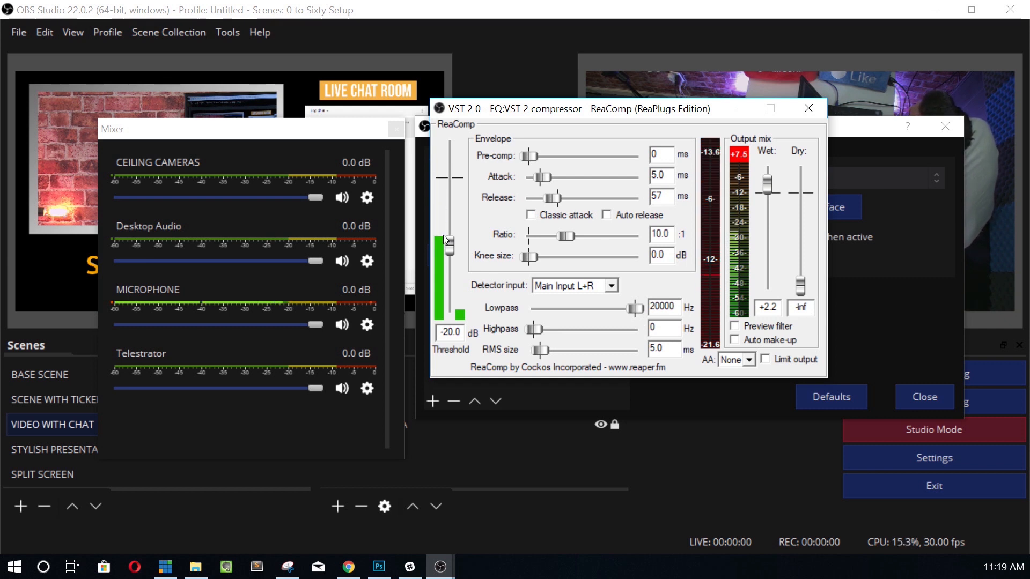
pyautogui.moveTo(445, 240); pyautogui.dragTo(449, 253)
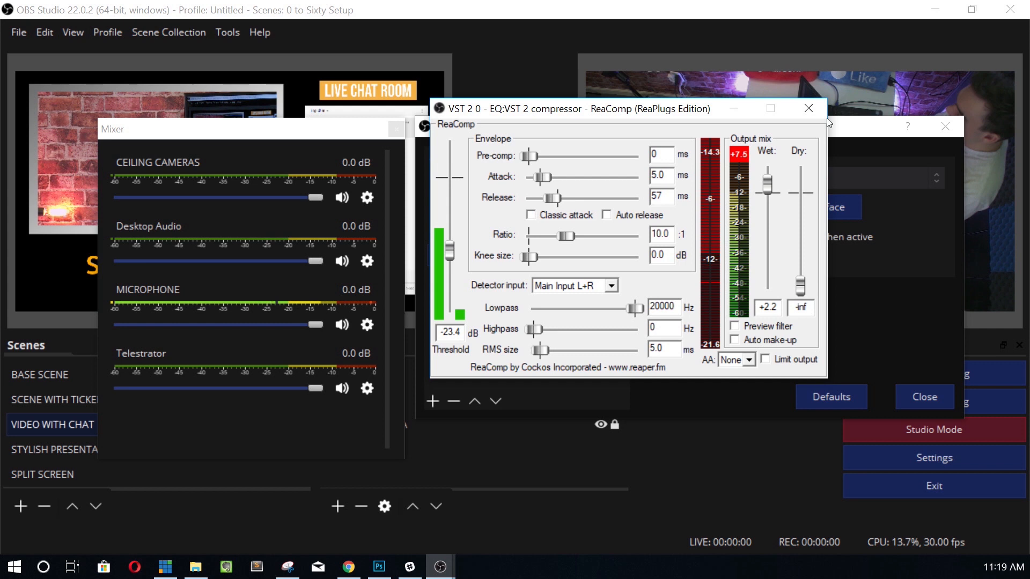
pyautogui.moveTo(808, 108)
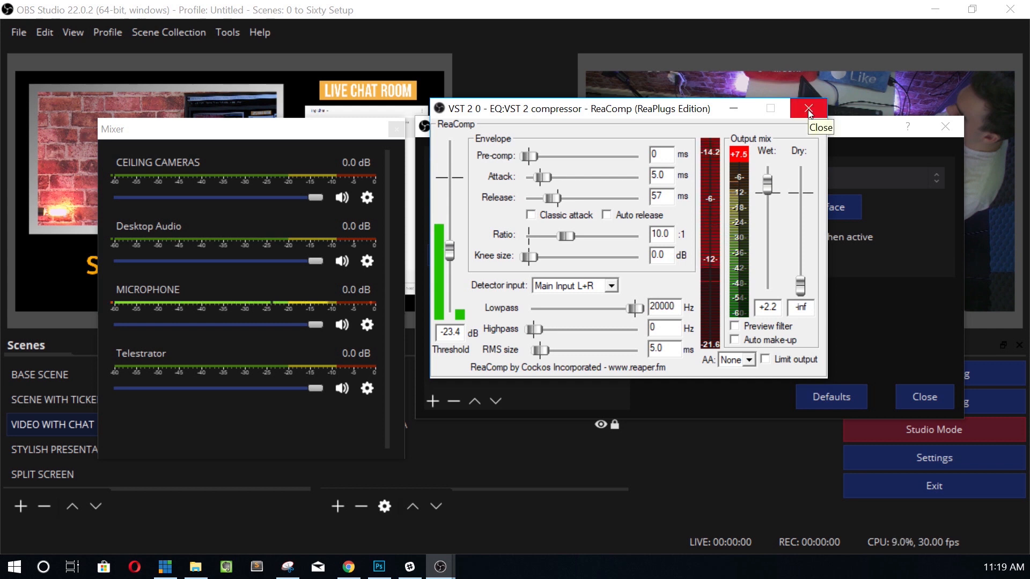
# Step: Close the ReaComp editor and reselect VST 2 compressor in the Audio Filters list
pyautogui.click(808, 109)
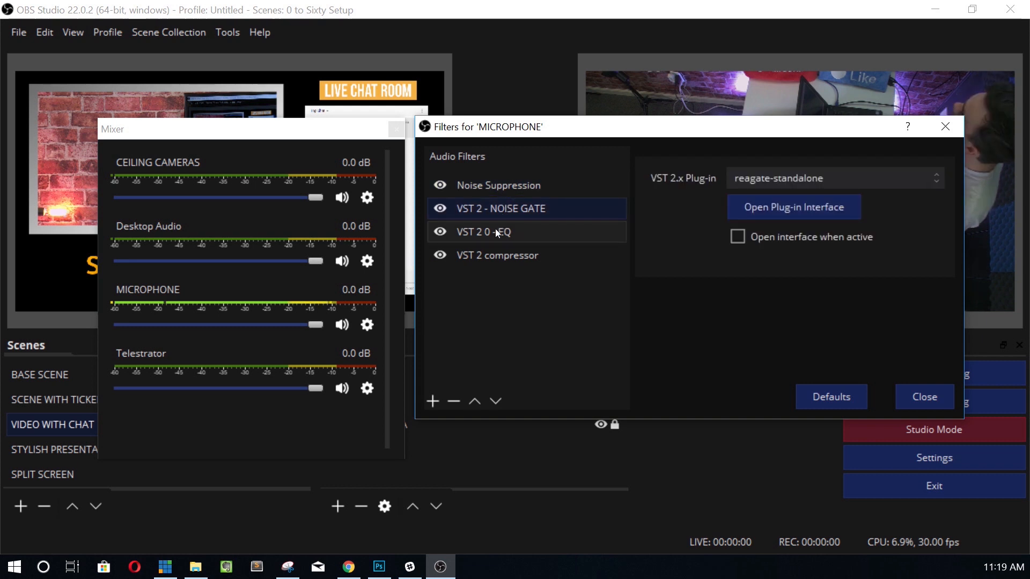
pyautogui.click(498, 255)
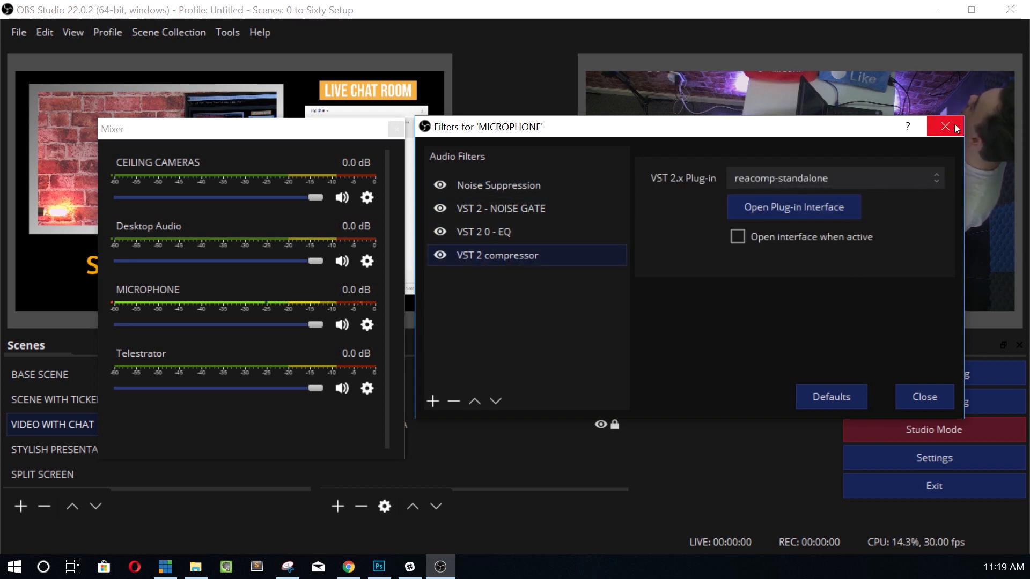
pyautogui.moveTo(945, 127)
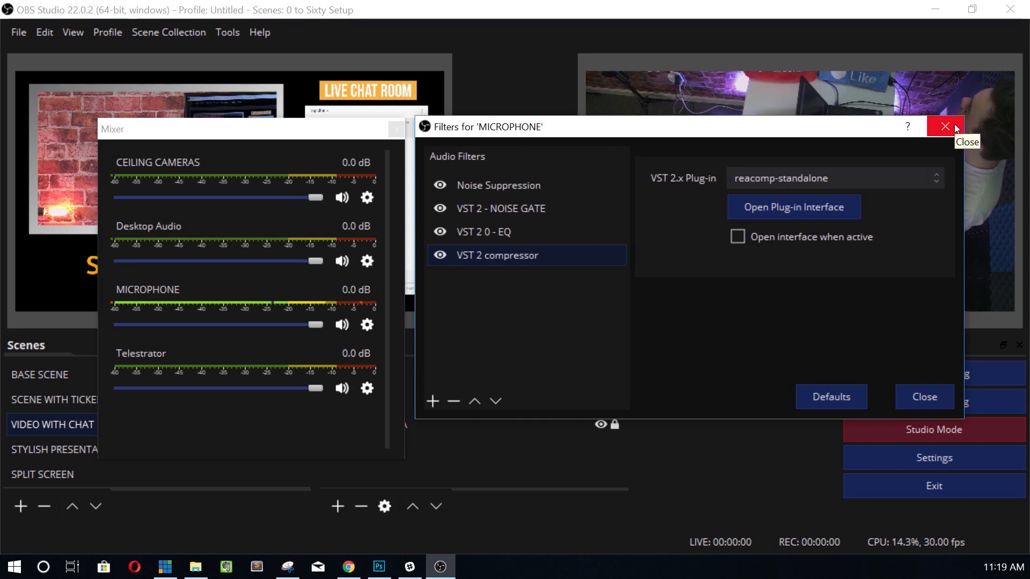